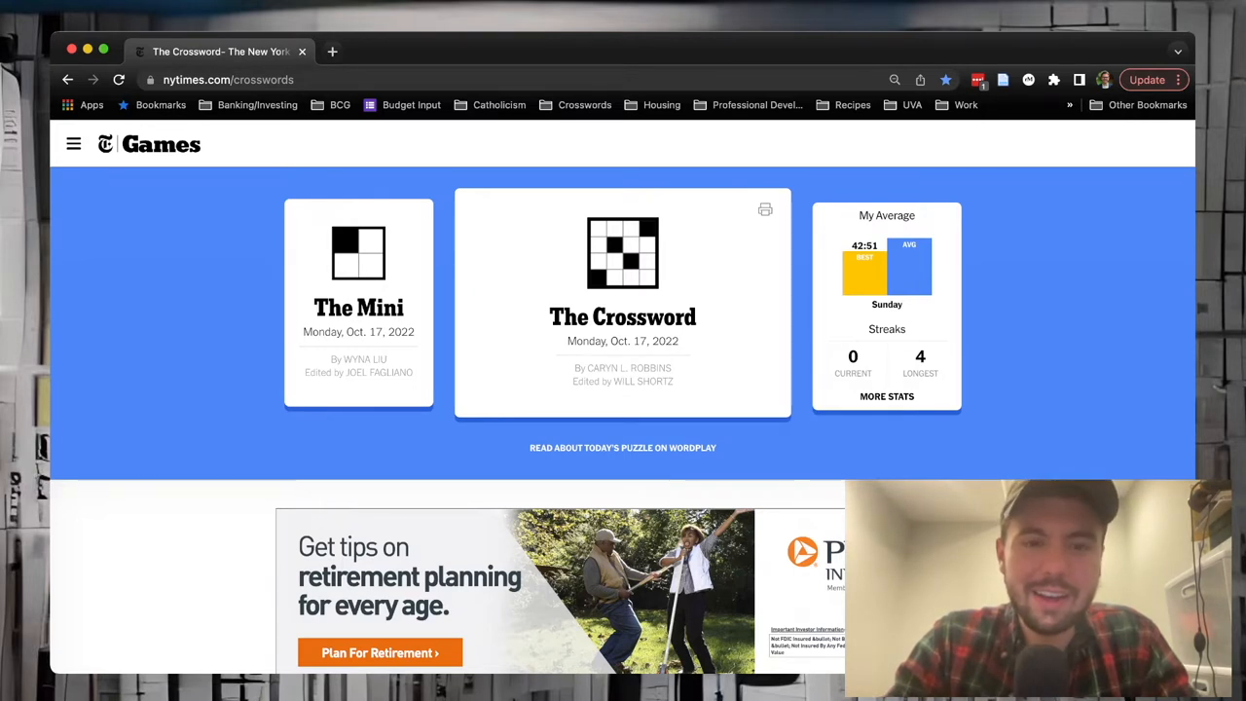
mouse_move(624, 253)
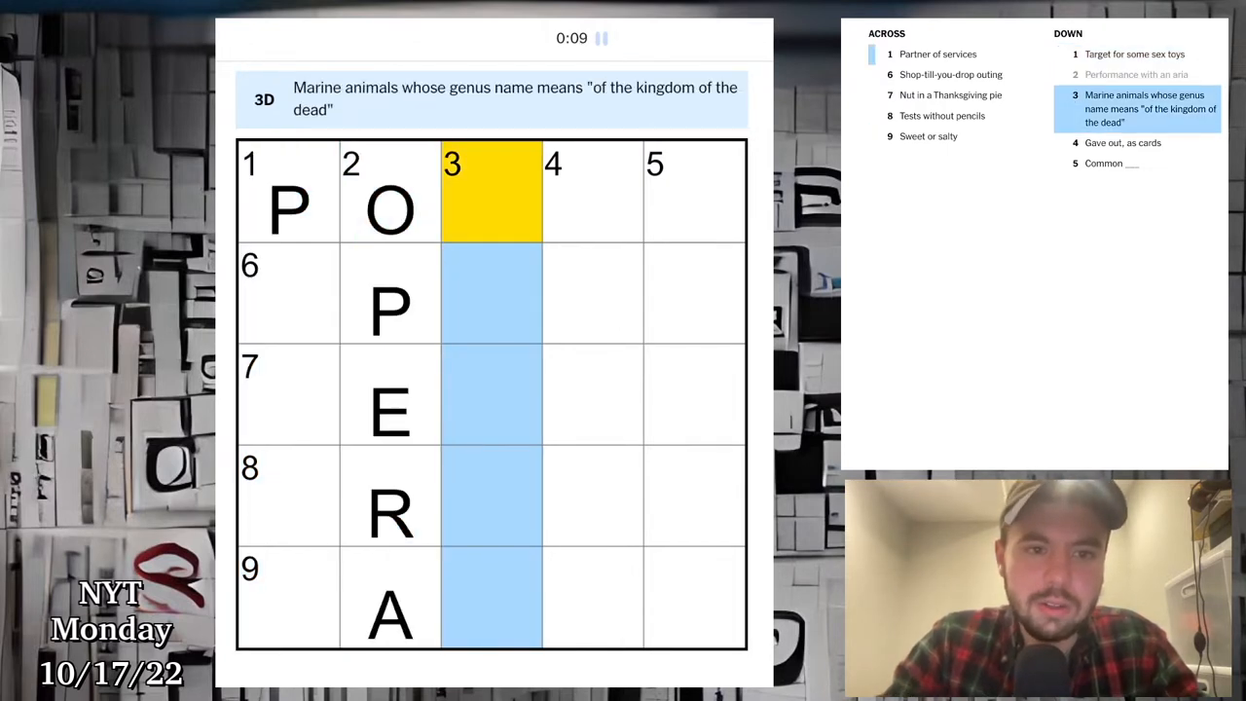
Step: Fill DEALT at 4-Down and the remaining letters to finish the Mini grid
click(288, 190)
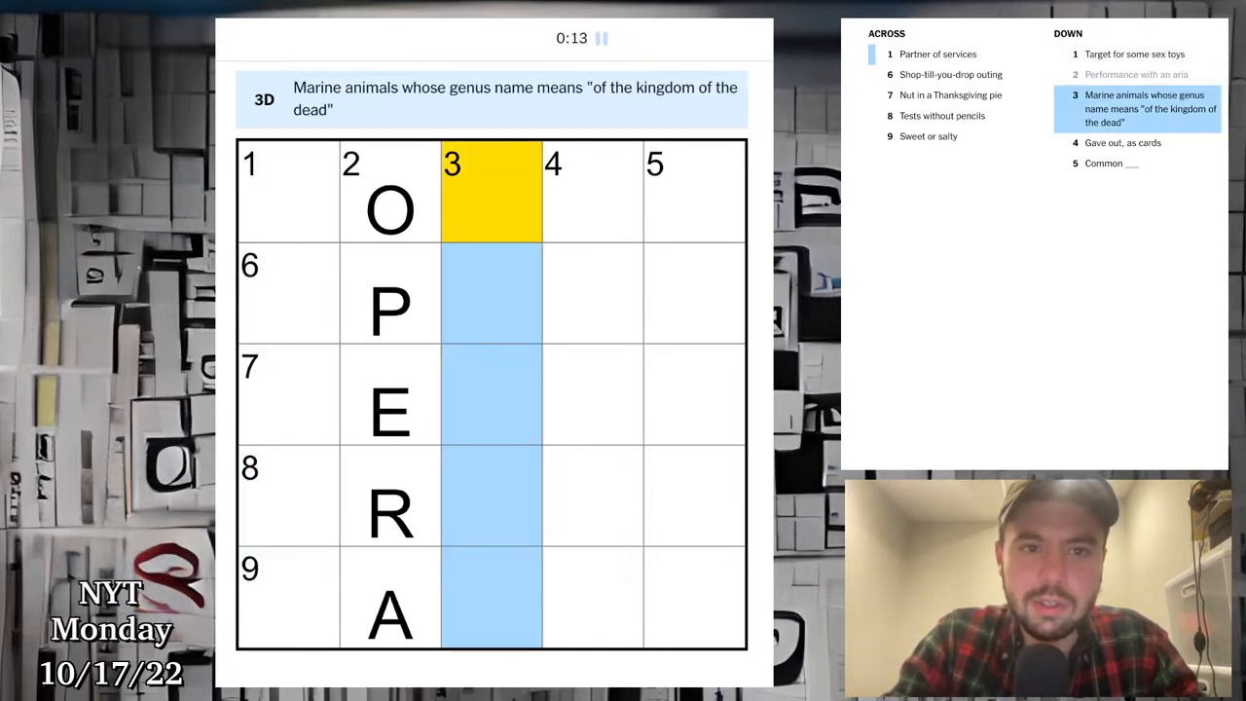
click(591, 190)
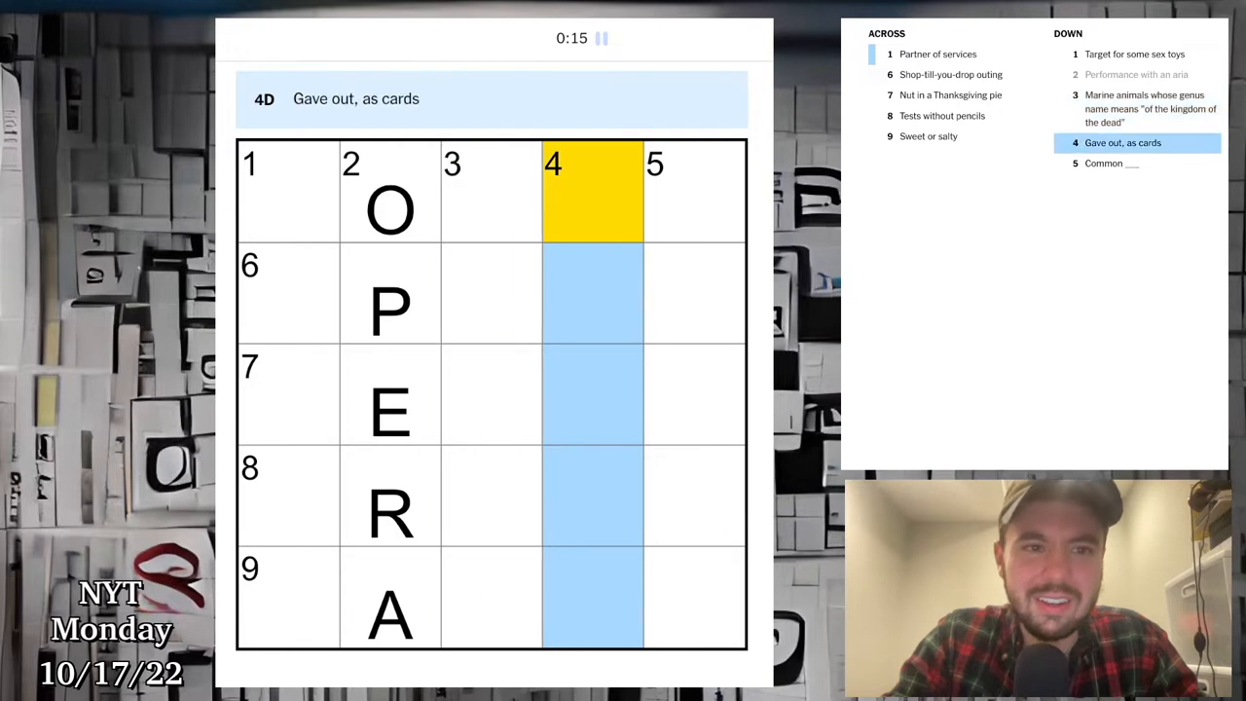
text(DEALT)
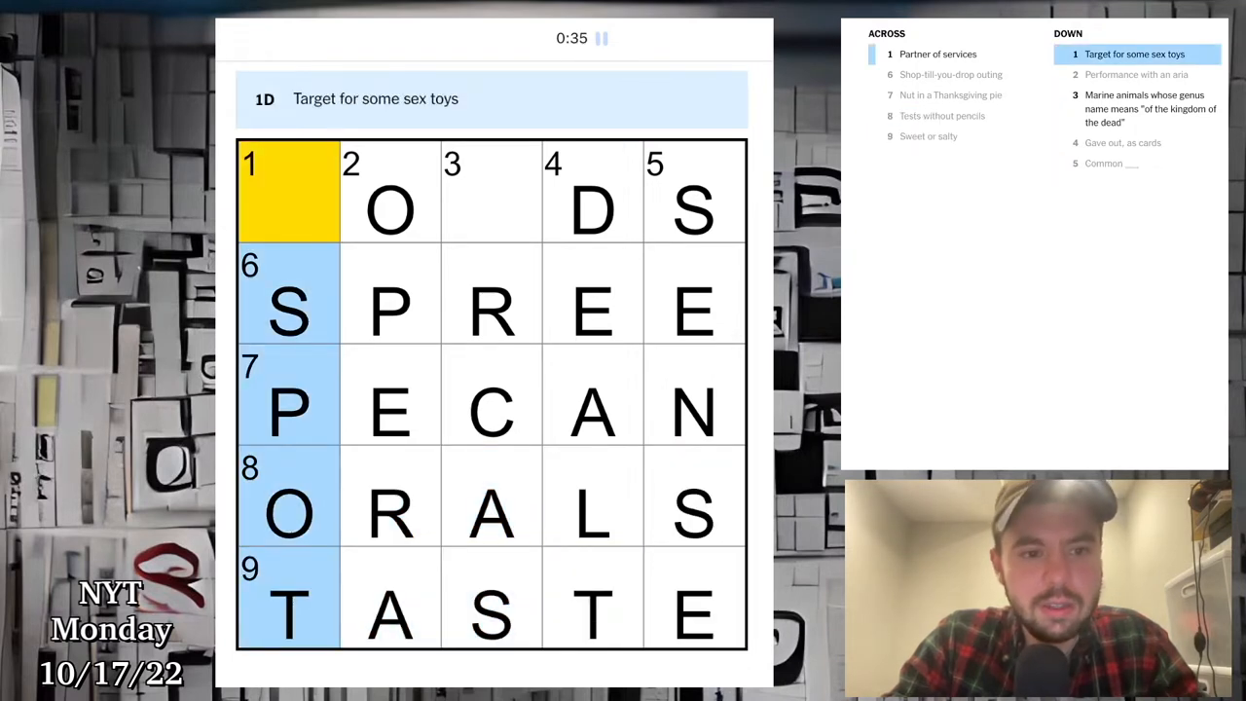
click(491, 191)
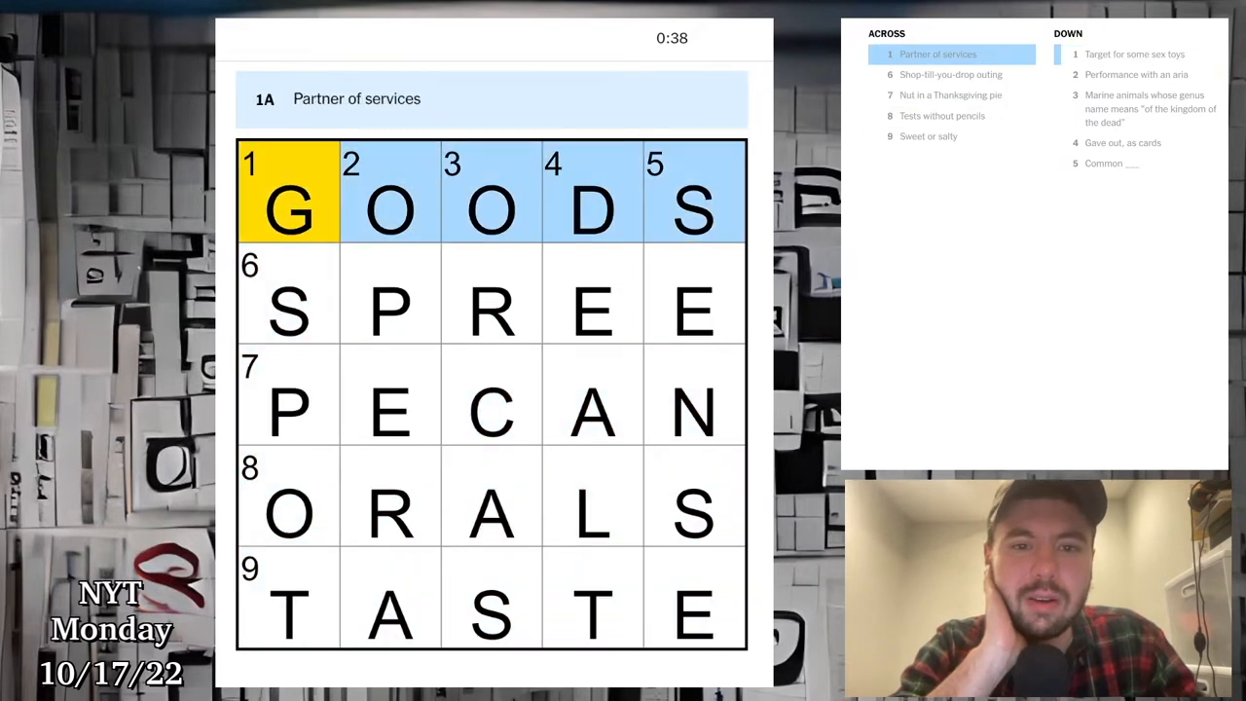
Step: Leave the finished Mini and bring up the full-size Monday crossword
click(693, 311)
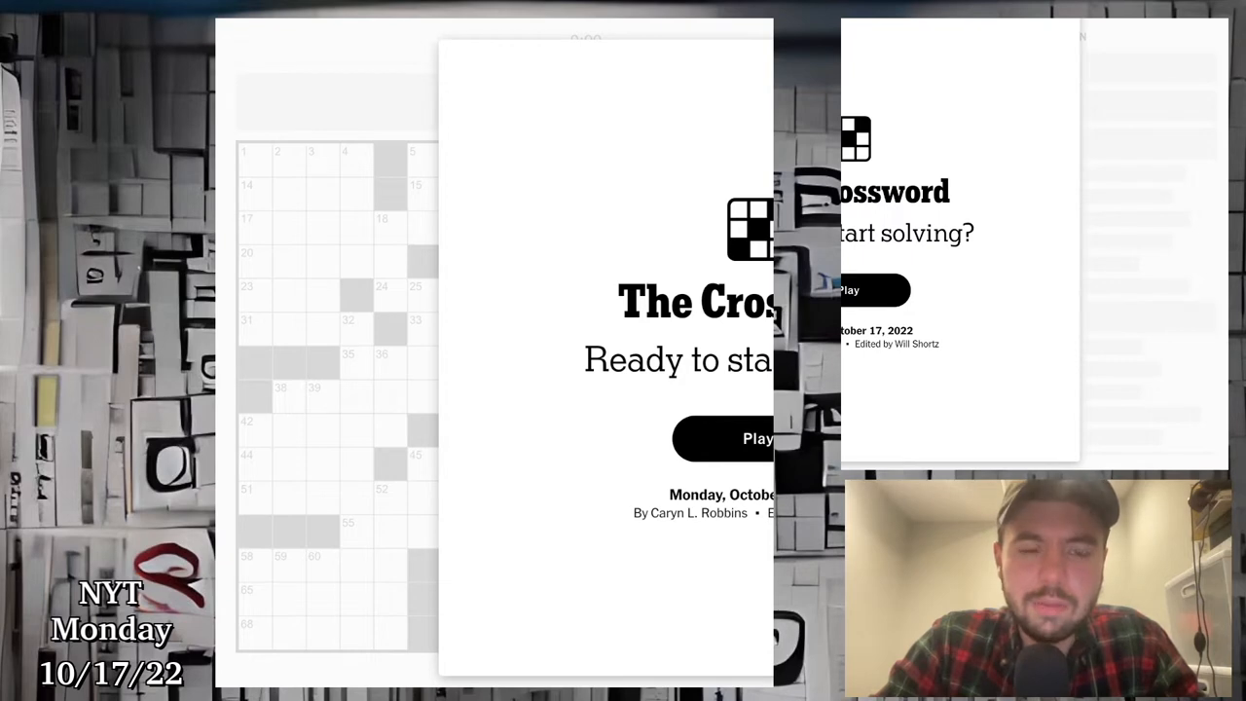
Step: Start the Monday puzzle and fill ABLE, EVIL and ATBATS in the top-left corner
click(757, 438)
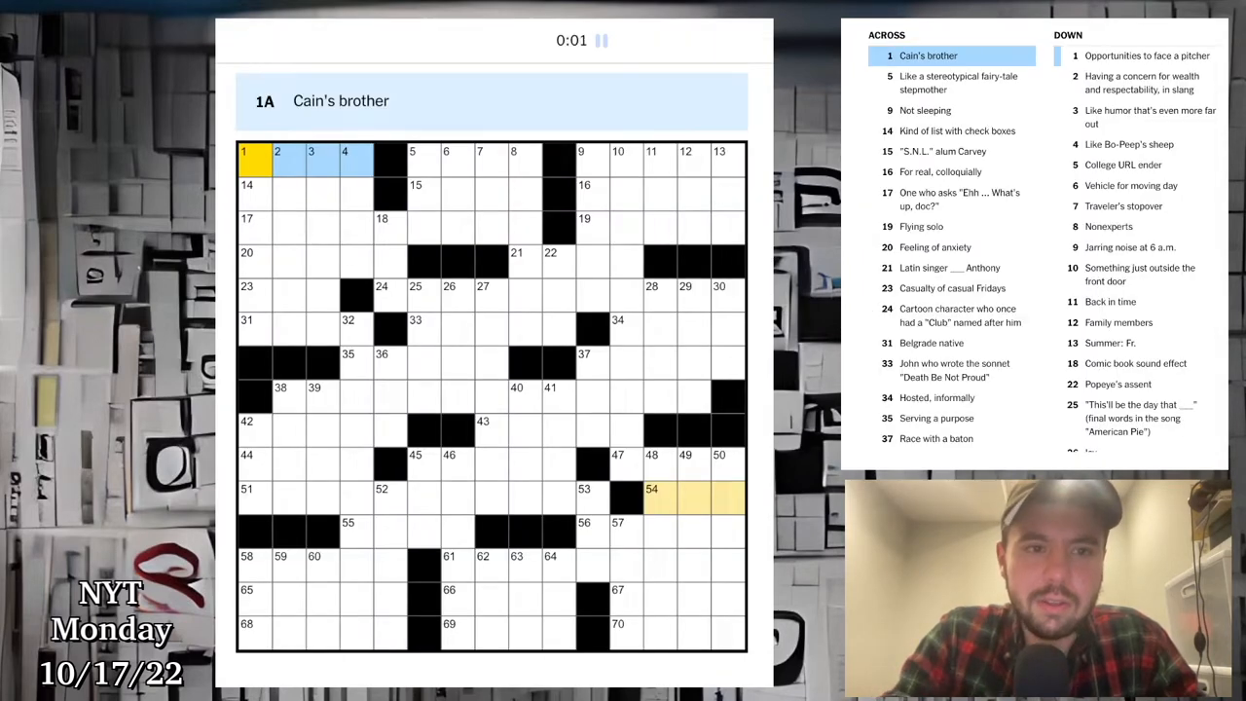
click(355, 165)
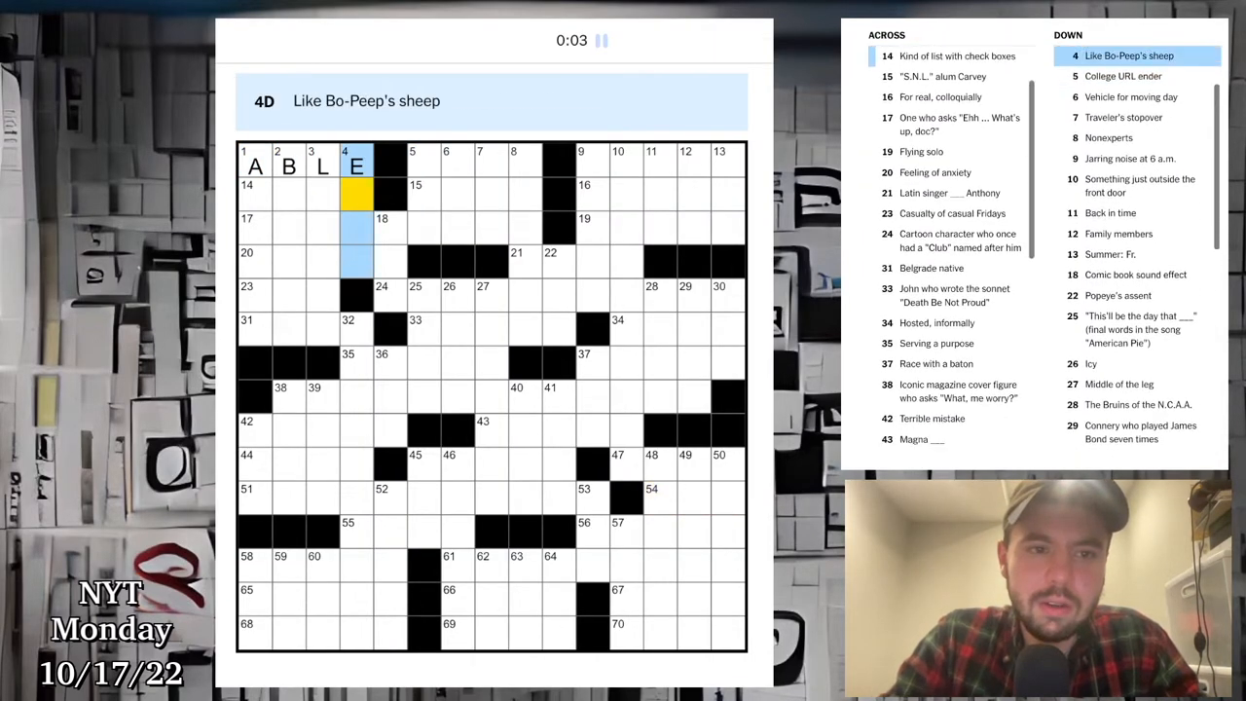
click(255, 163)
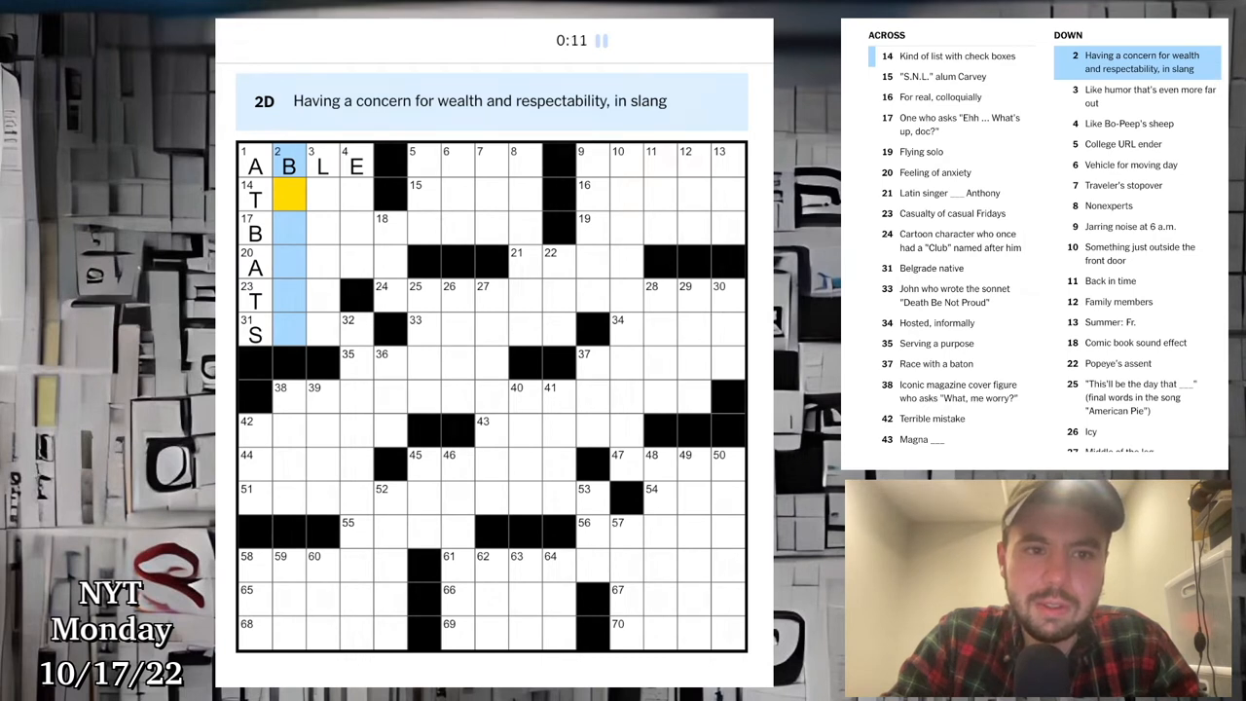
click(323, 165)
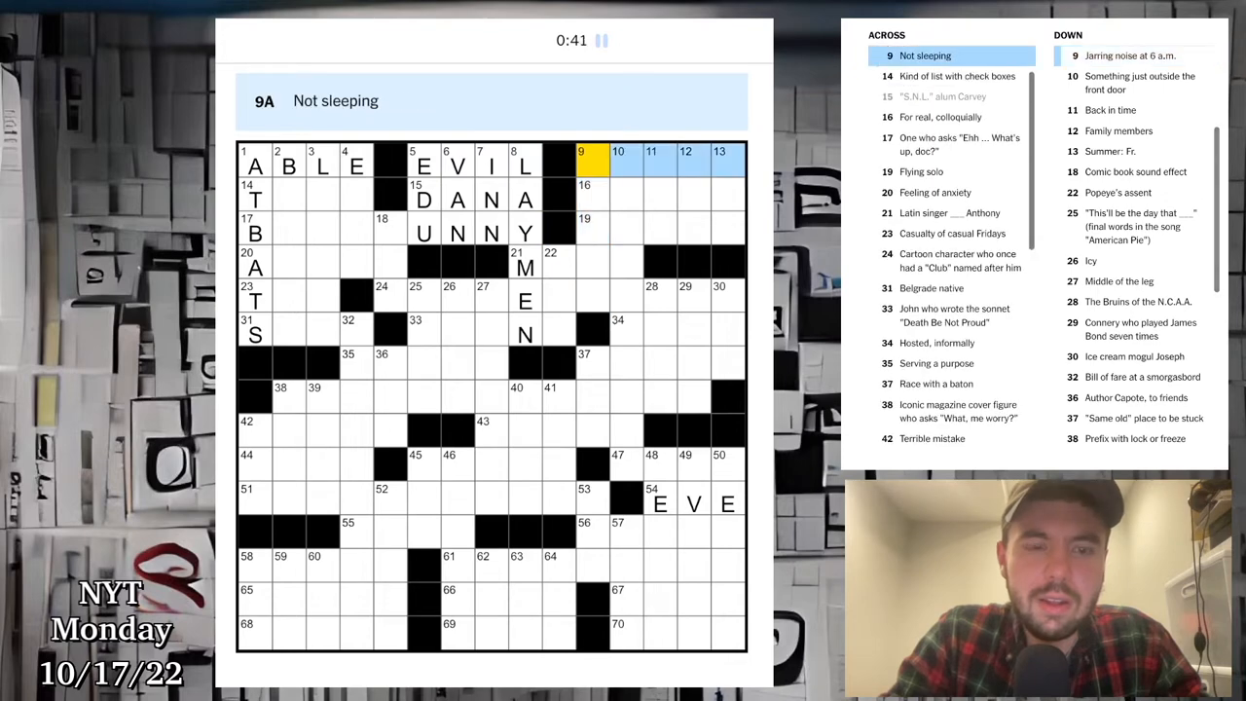
Step: Fill AWAKE at 9-Across, the downs beneath it, and LEGIT and DANA nearby
click(288, 164)
text(AWAKE)
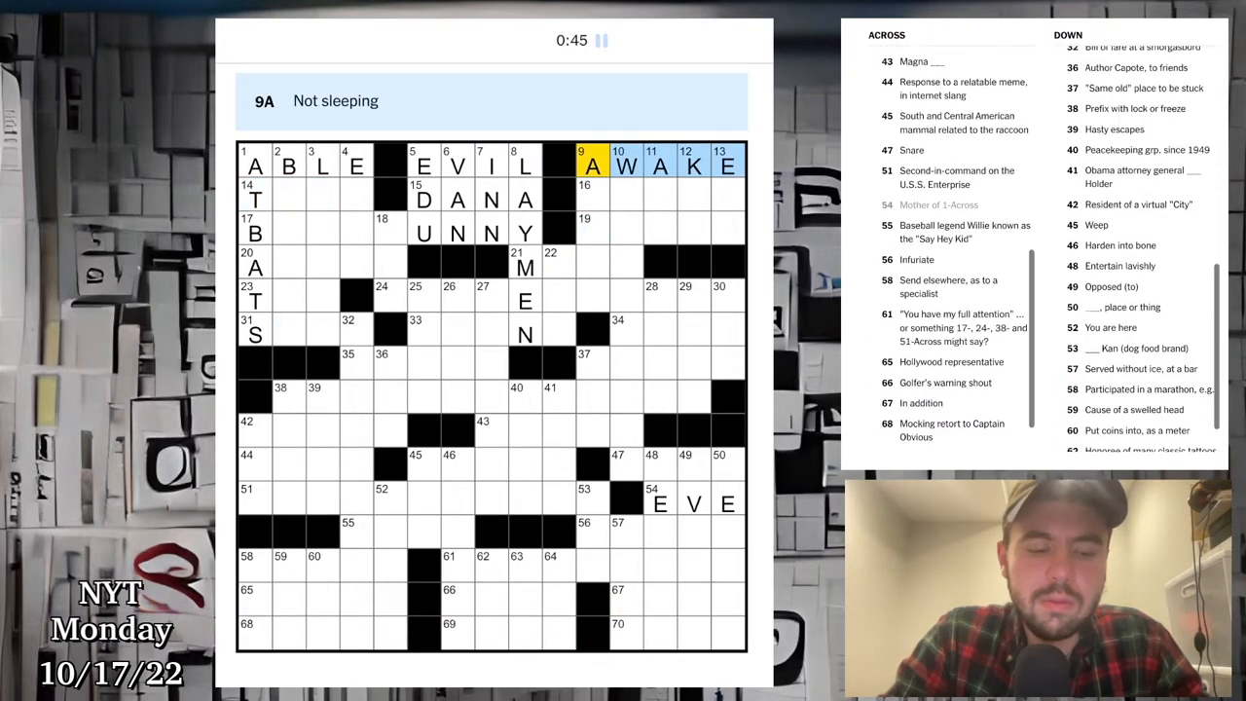
click(557, 565)
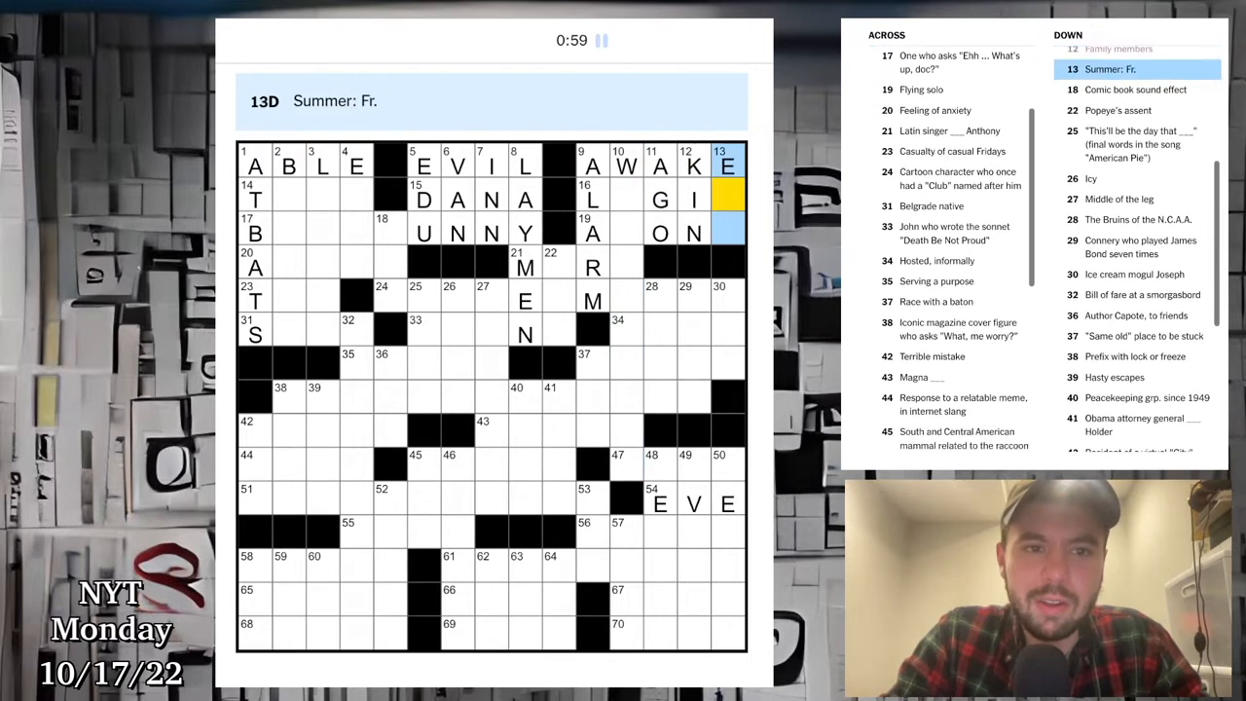
click(592, 198)
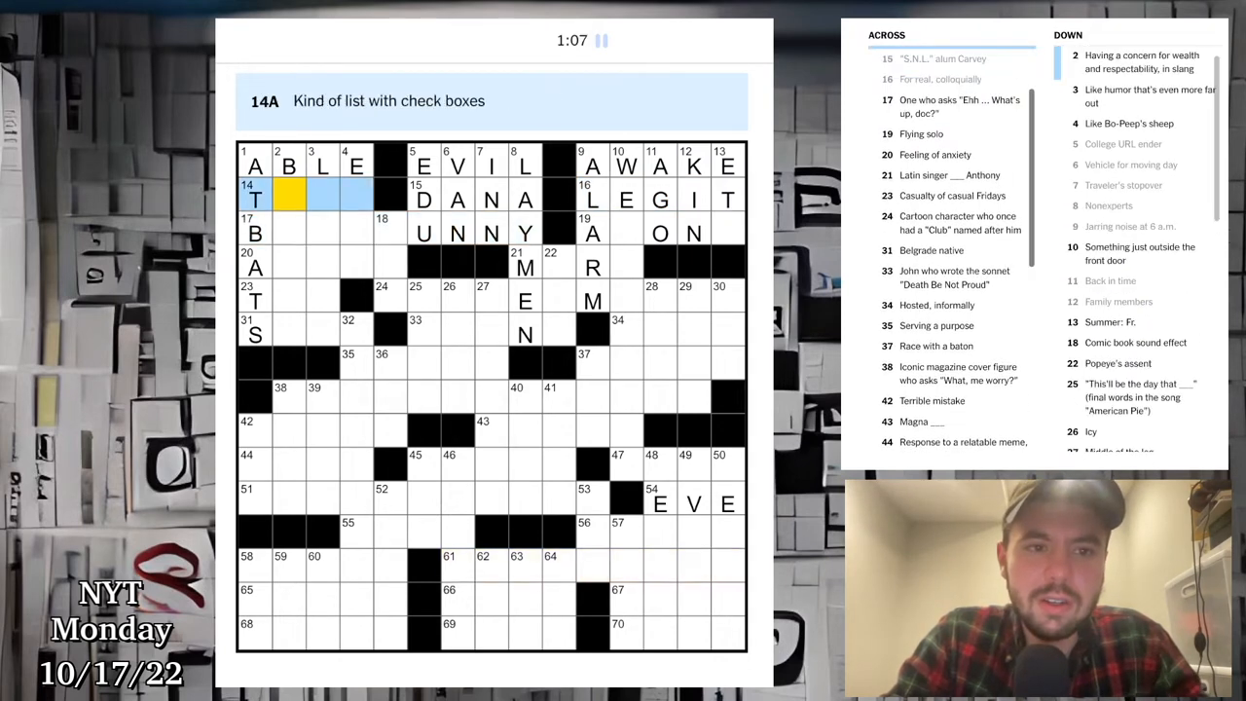
Step: Fill TODO, BUGSBUNNY, ALONE and TIE across the top third
click(958, 55)
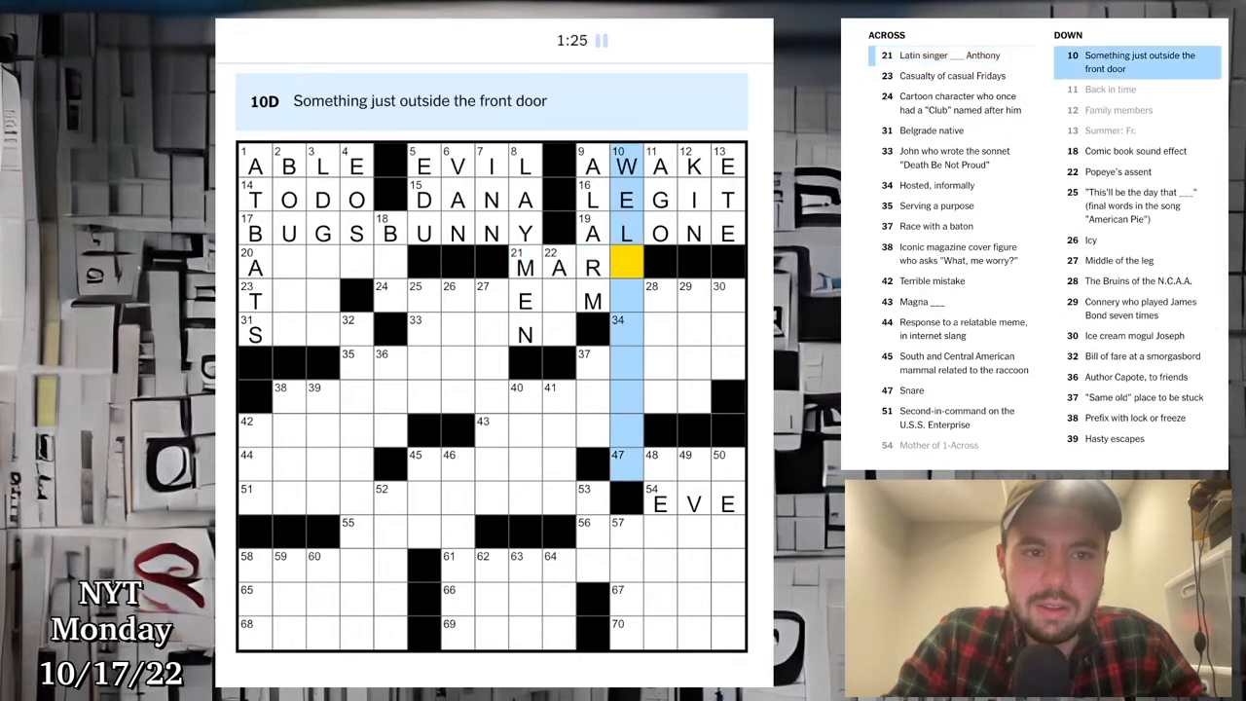
text(C)
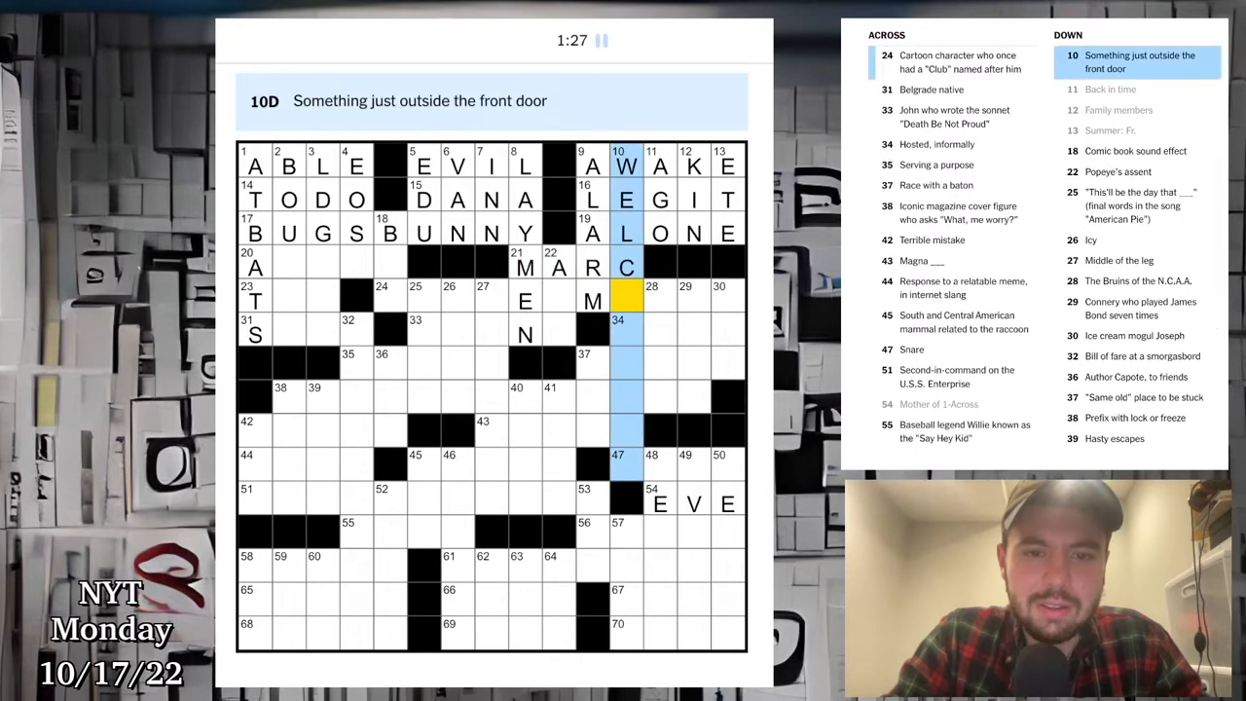
click(526, 269)
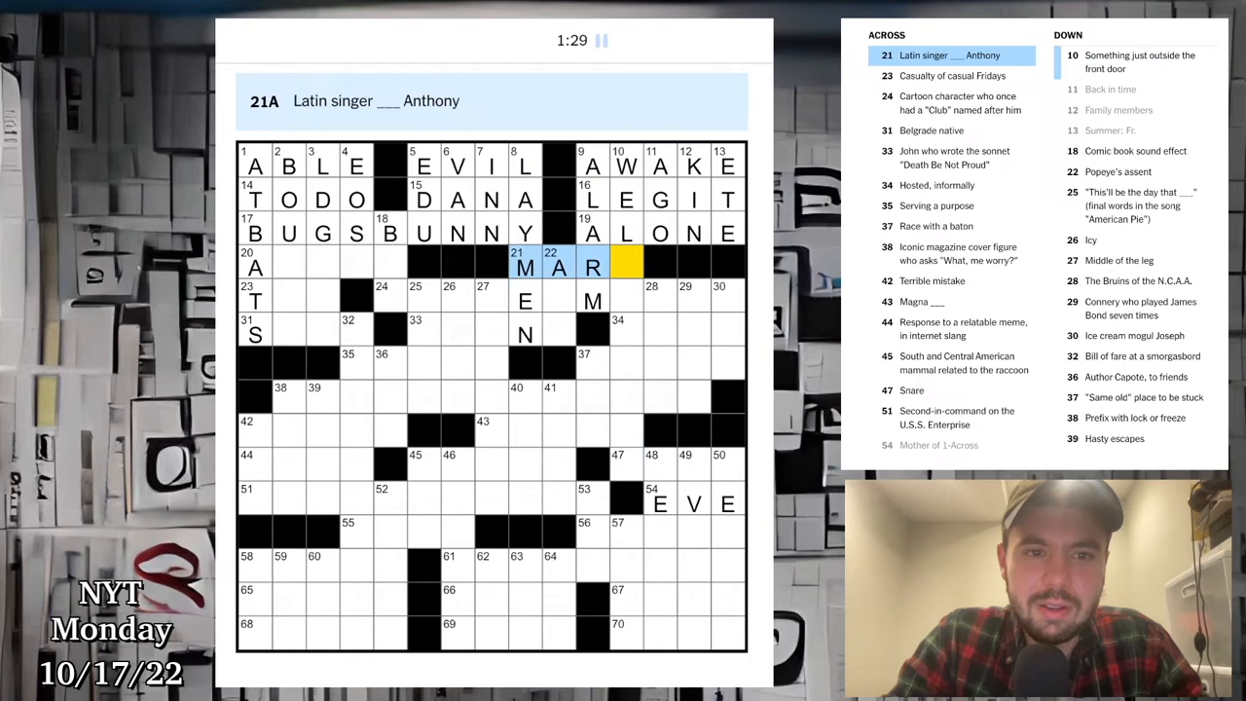
click(557, 267)
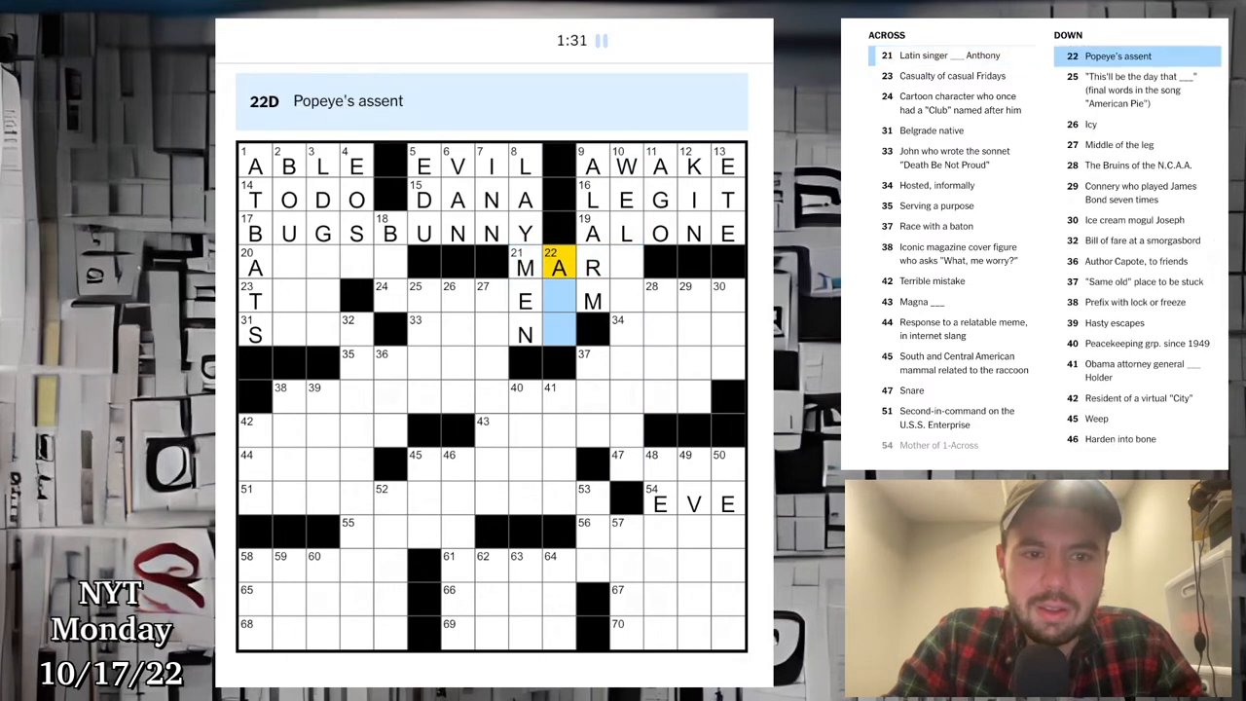
Step: Enter MICKEY to complete MICKEYMOUSE at 24-Across
click(255, 296)
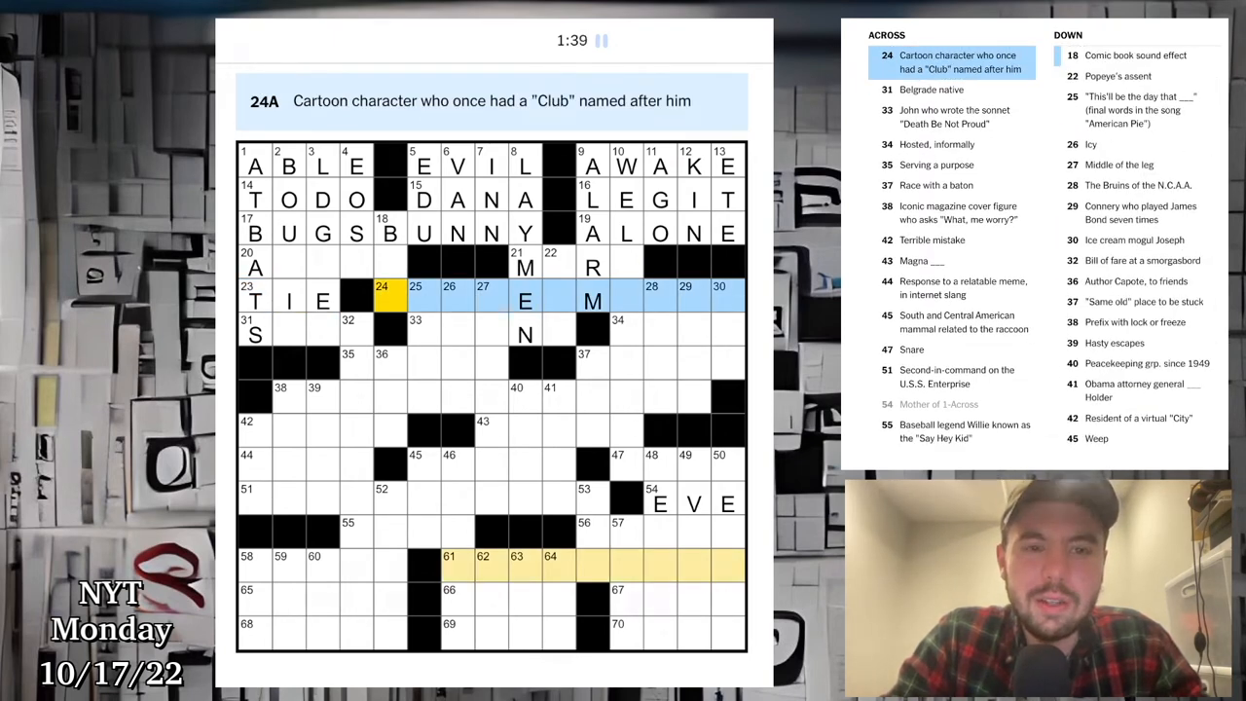
text(MICKEYMOUSE)
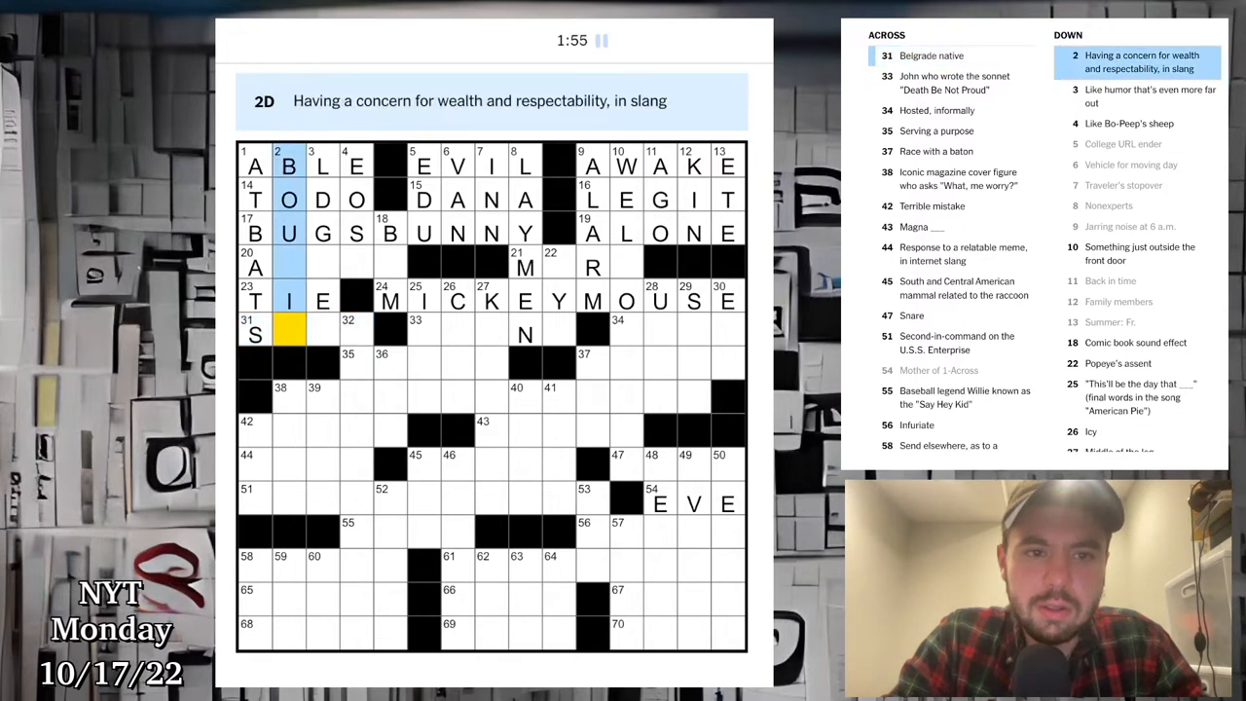
Step: Finish AGITA at 20-Across, correct 1-Across to ABEL, and add SERB and DONN
click(323, 166)
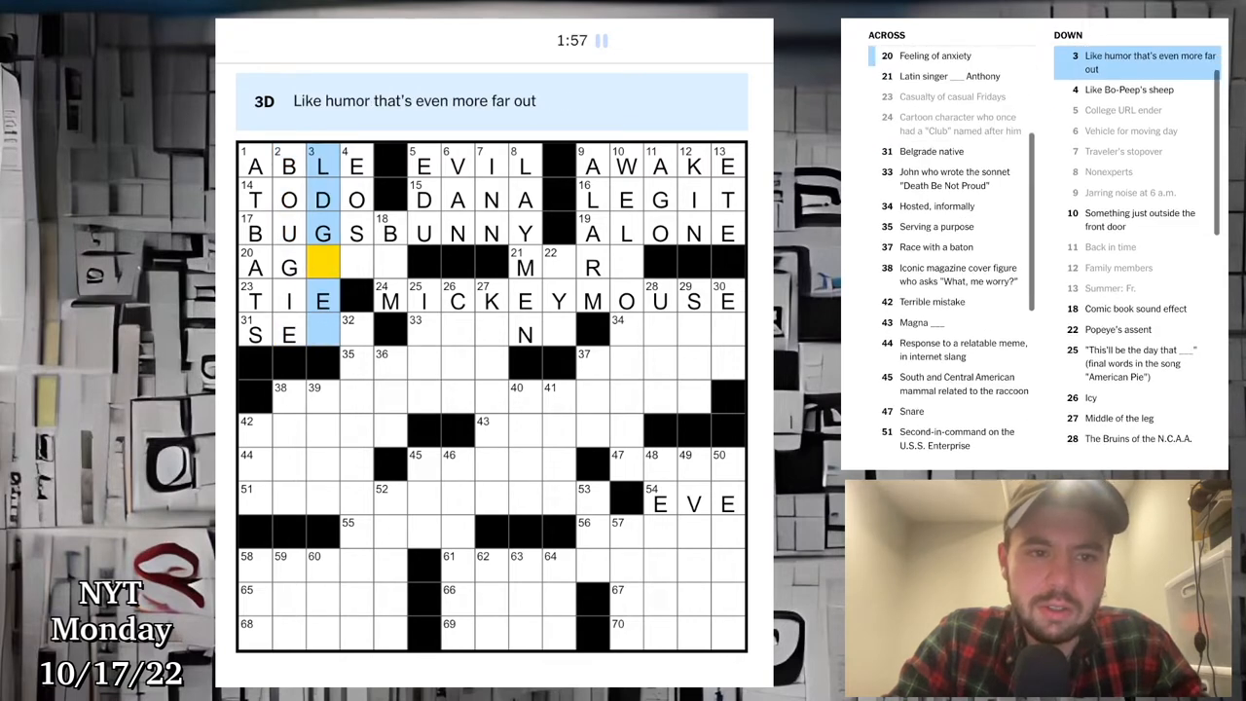
click(255, 265)
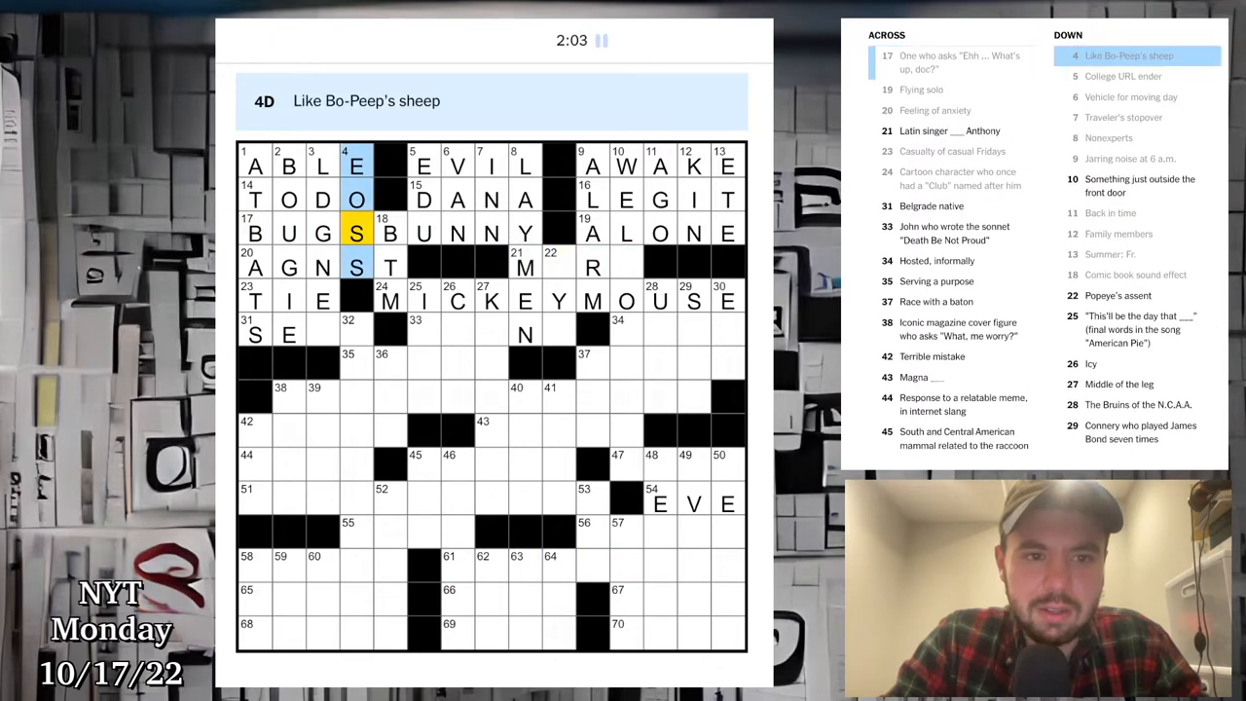
click(253, 267)
text(AGI)
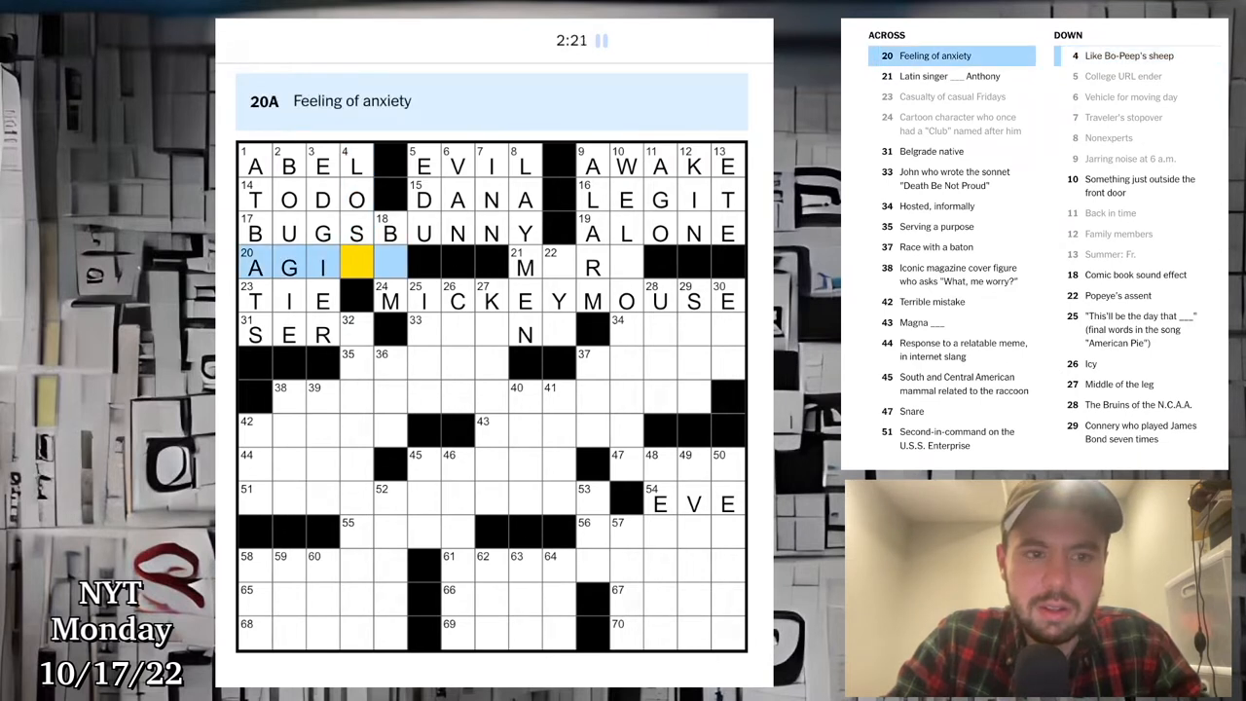
text(T)
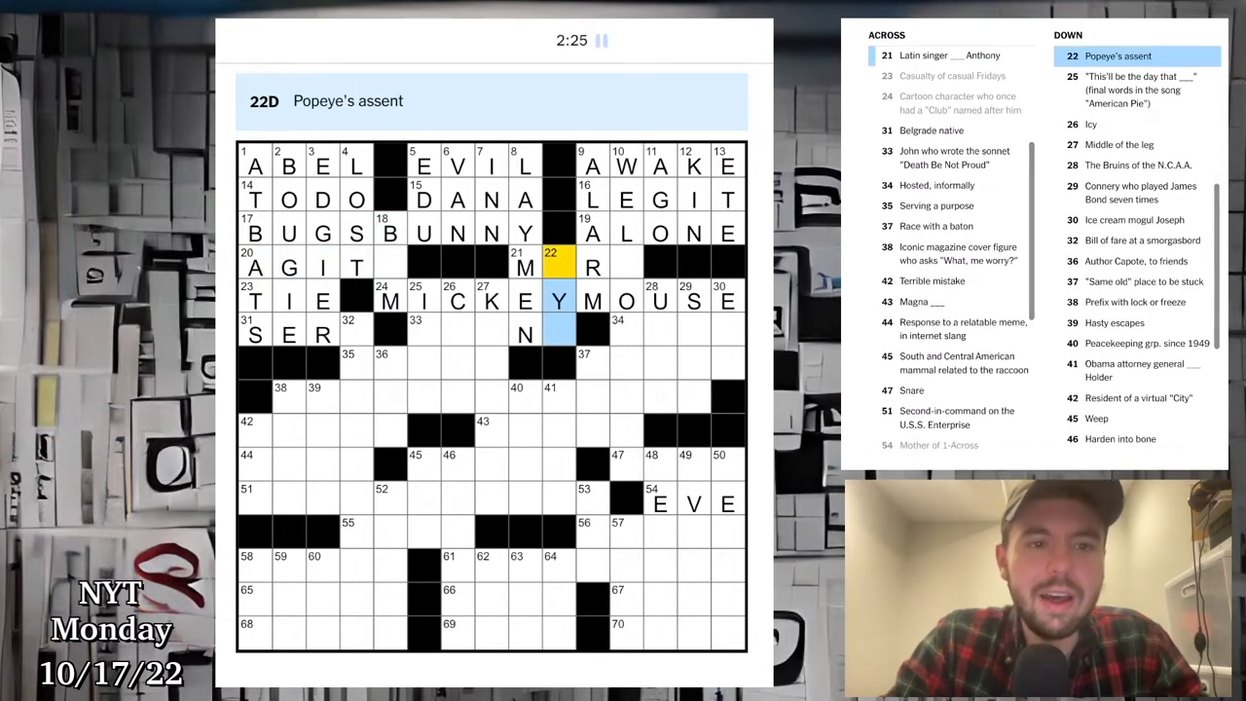
text(A)
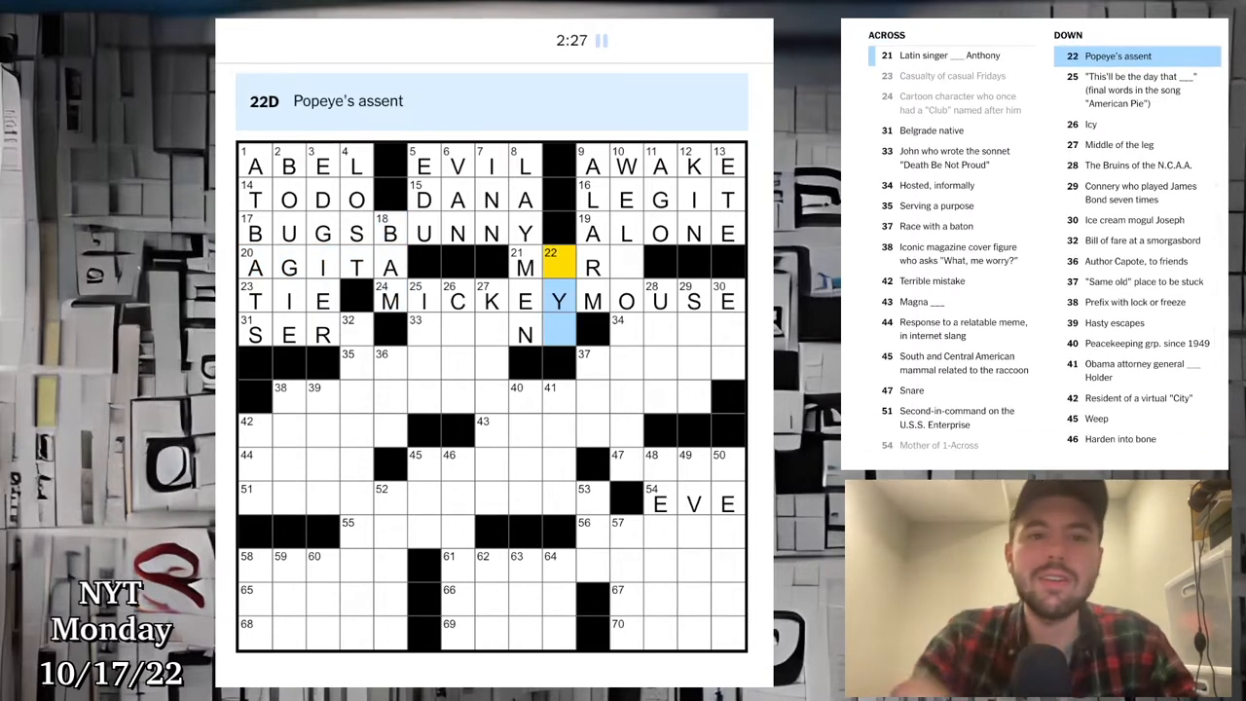
click(255, 335)
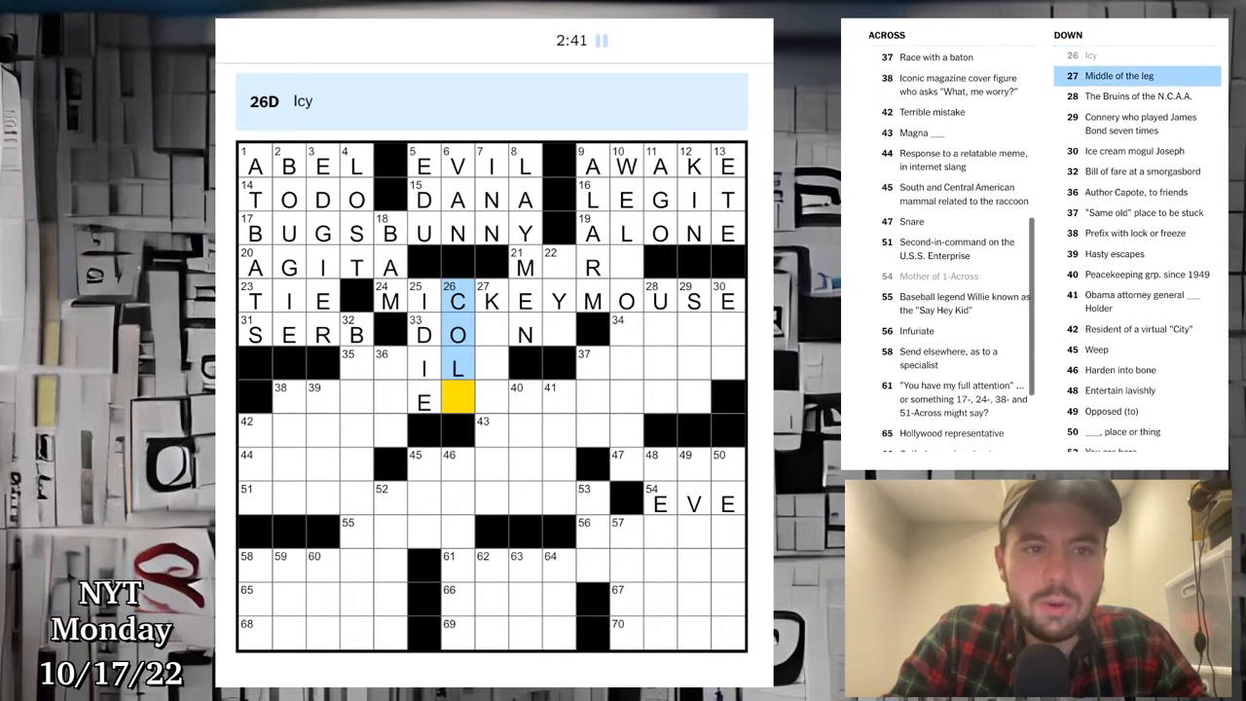
Step: Fill 28-Down and 29-Down, adding RELAY and CARTA in the middle rows
click(491, 300)
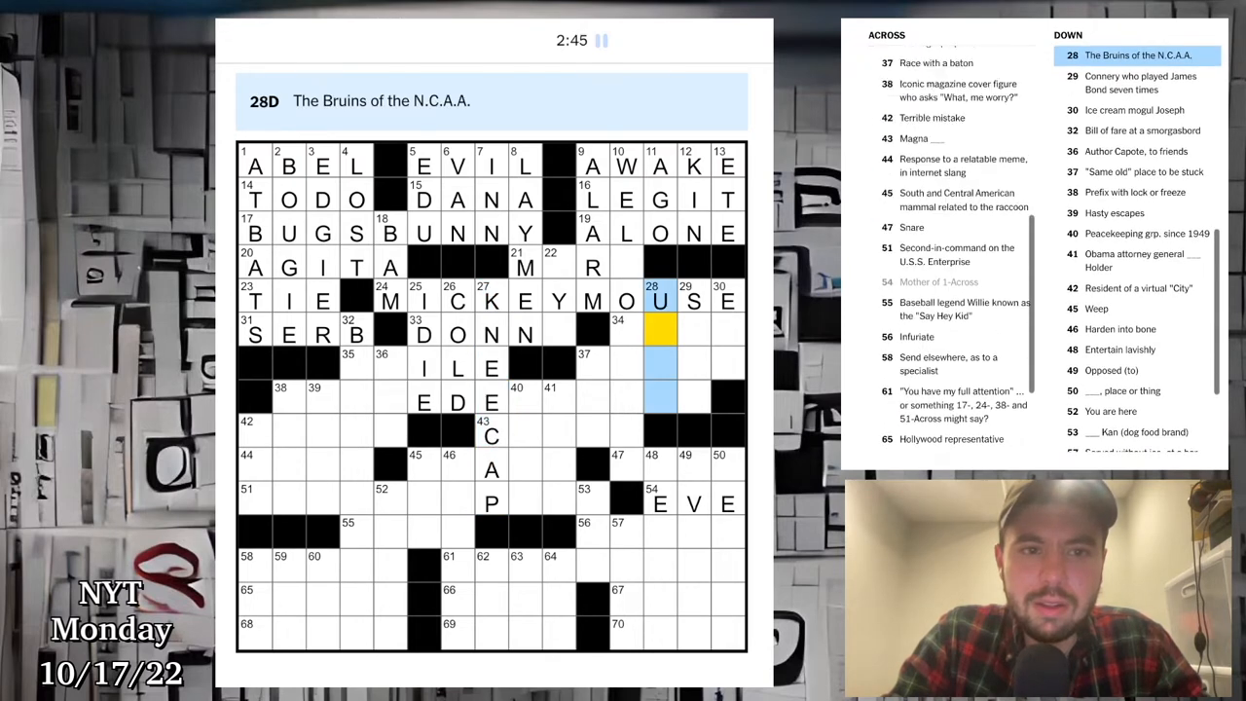
click(694, 300)
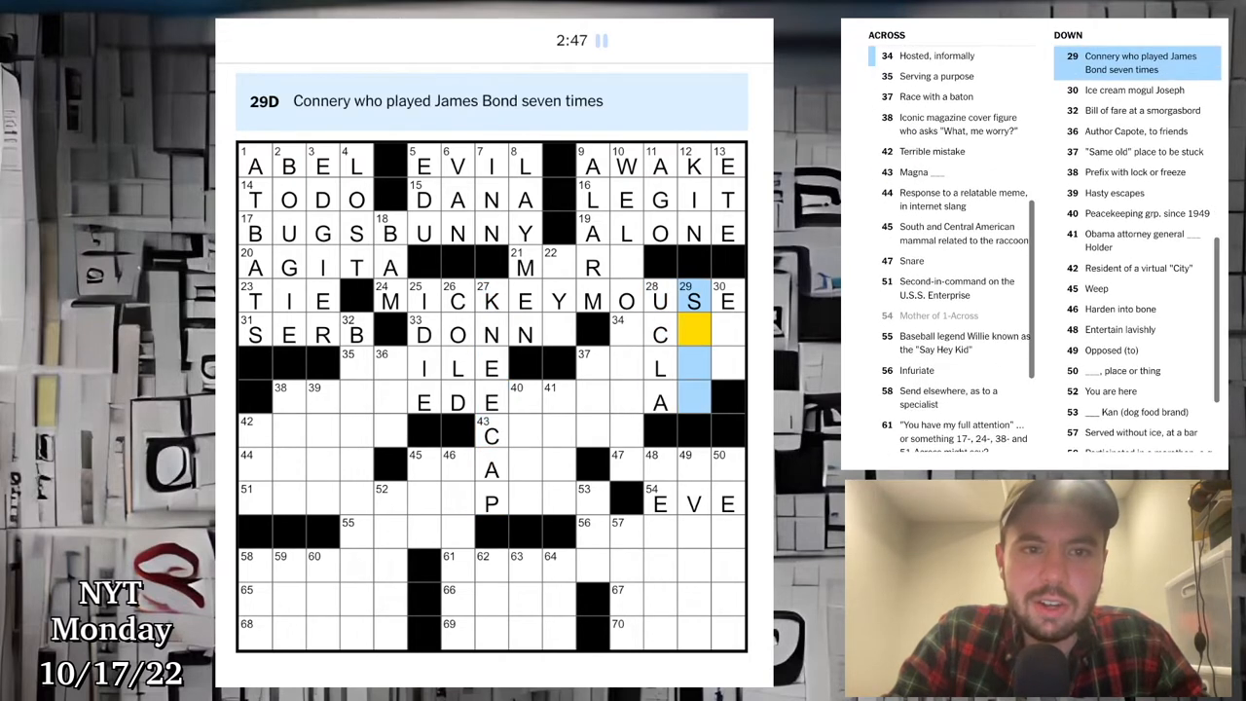
text(EAN)
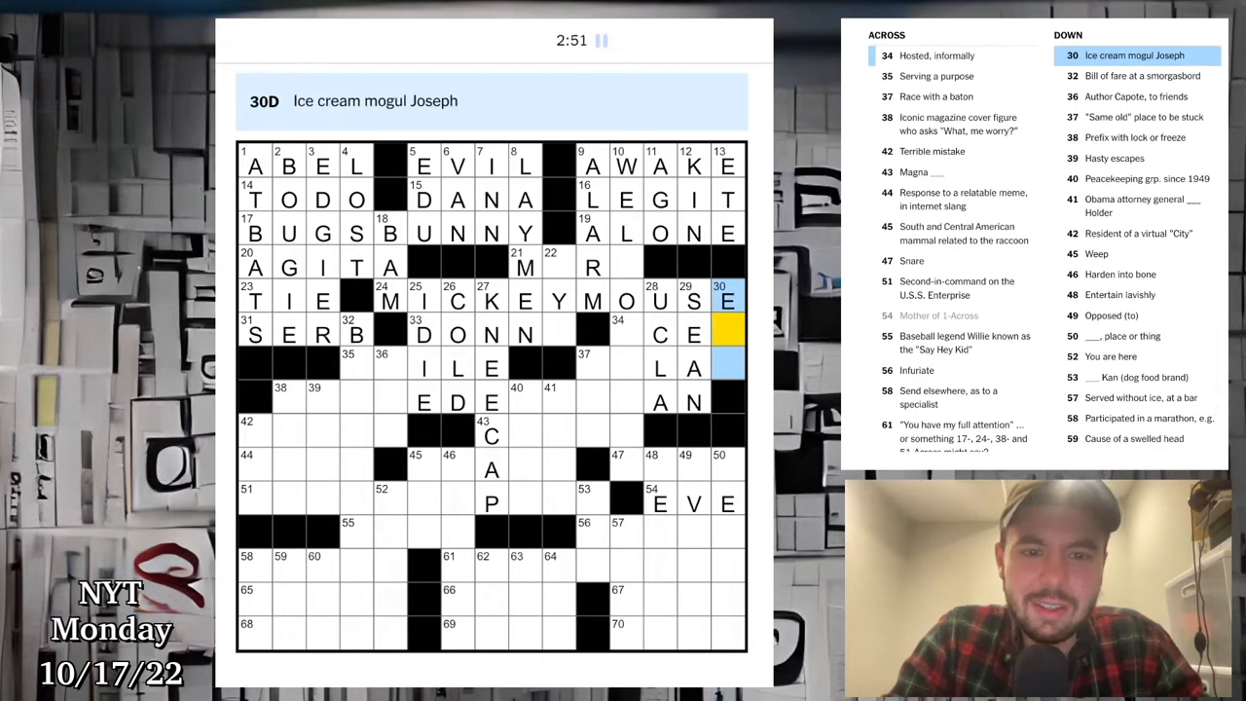
click(346, 366)
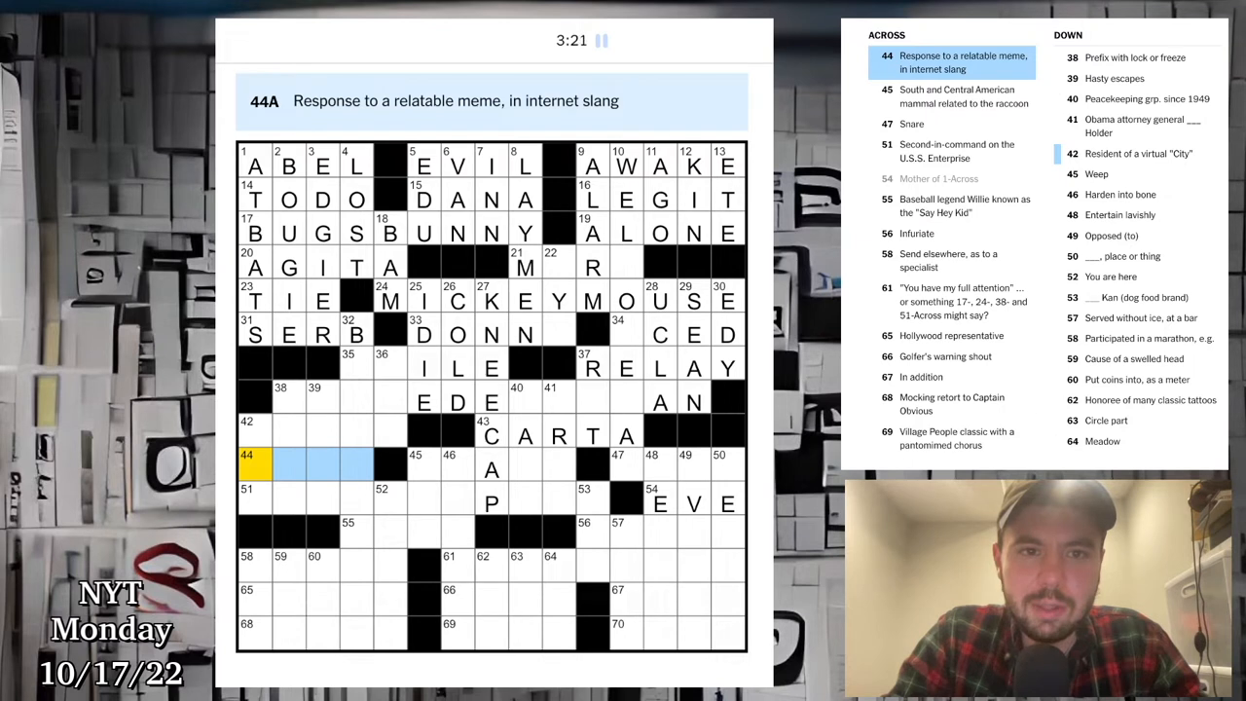
click(1137, 152)
text(SIM)
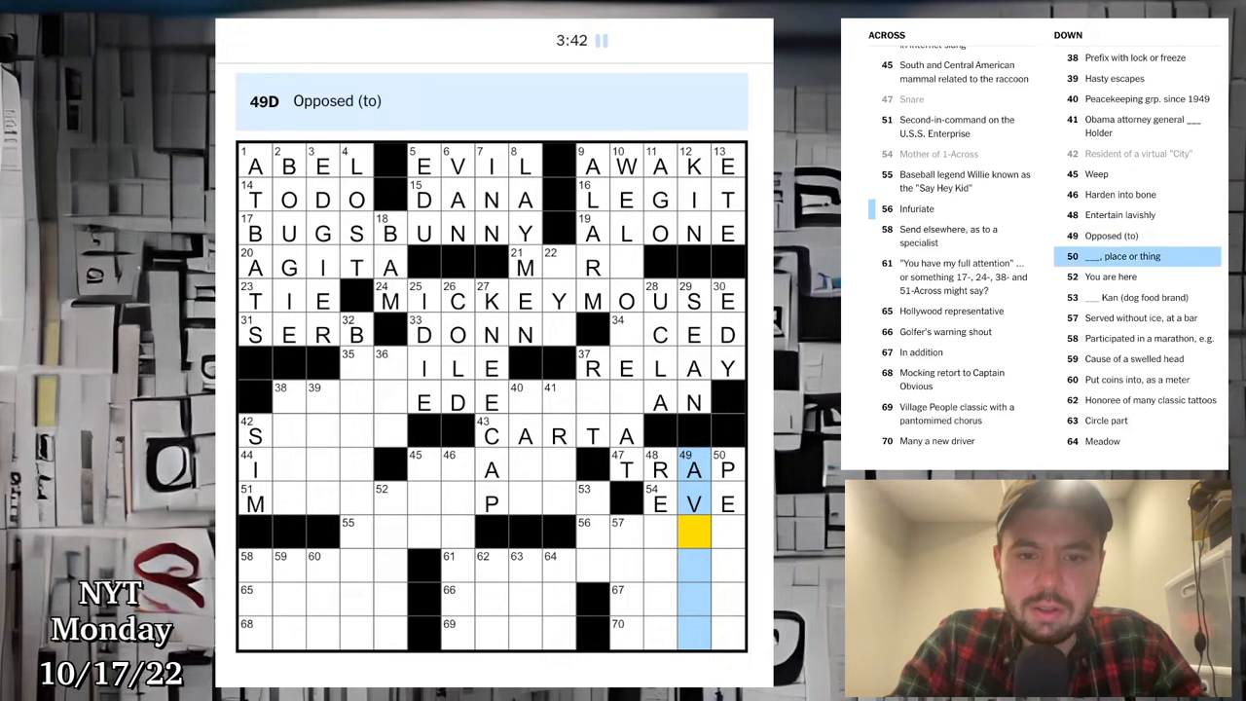
Step: Enter ERSE at 50-Down, REFER at 58-Across, and begin 65-Across with AG
click(728, 468)
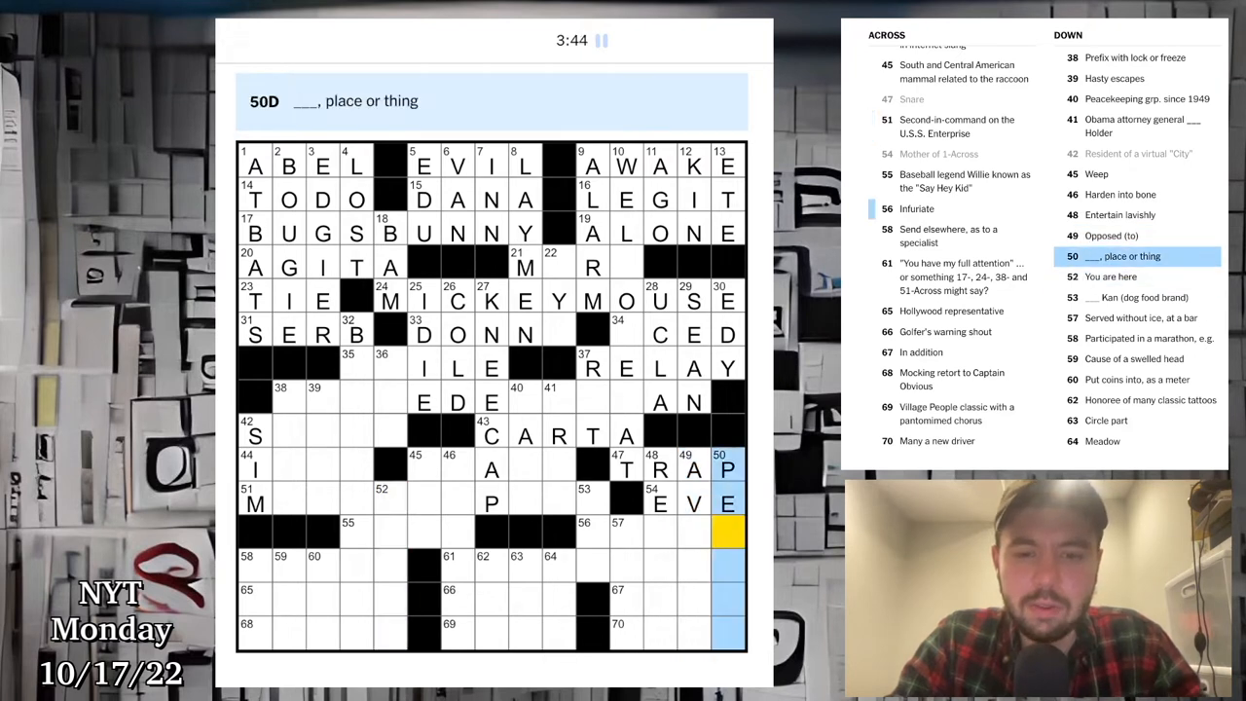
text(ERSE)
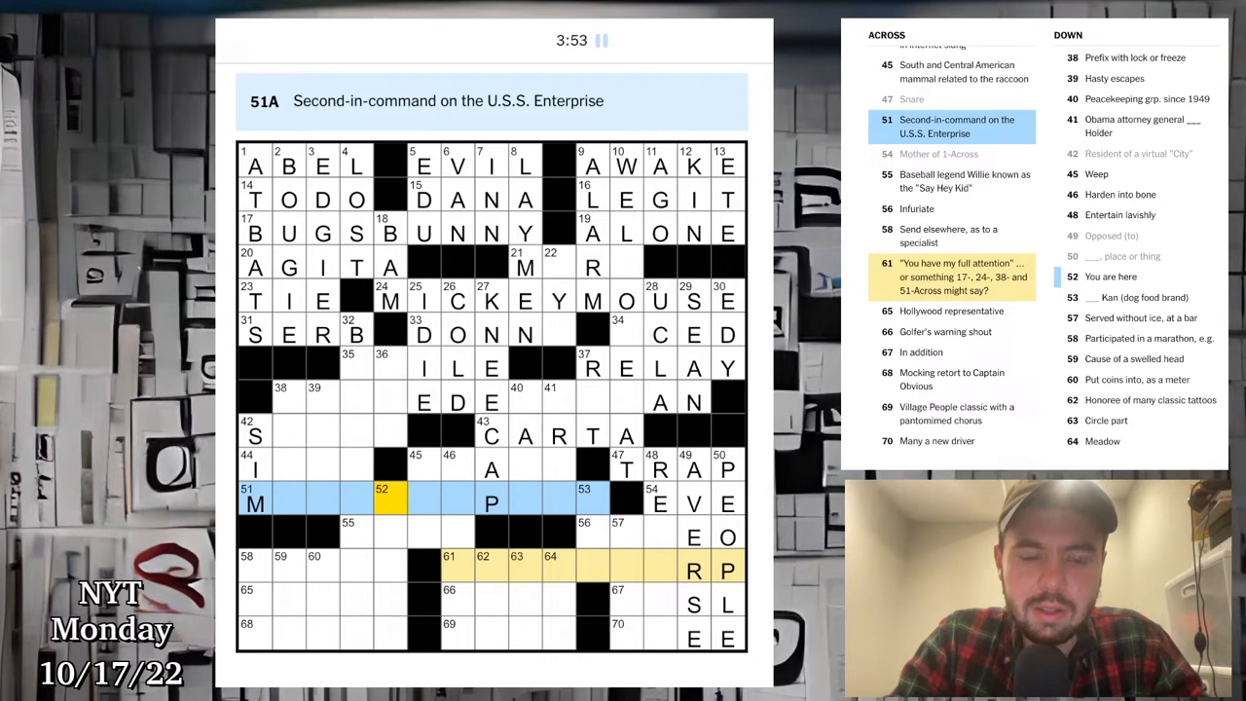
click(288, 503)
text(MAYS)
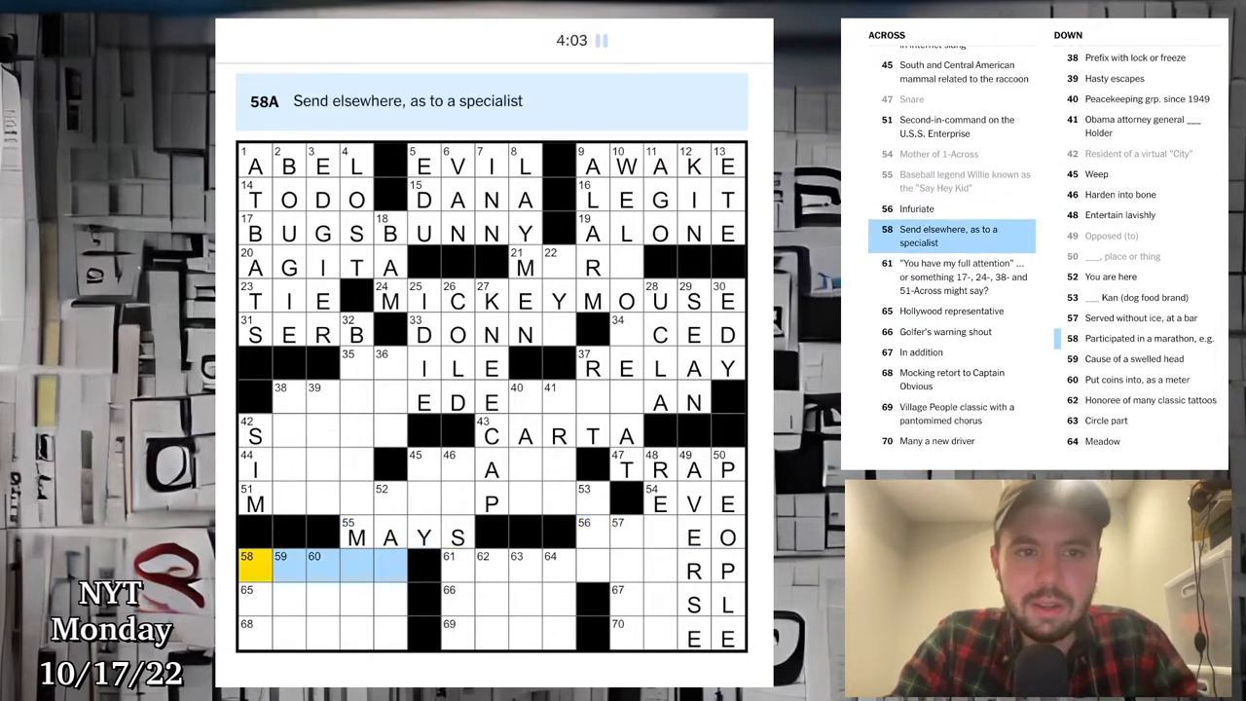
text(REFER)
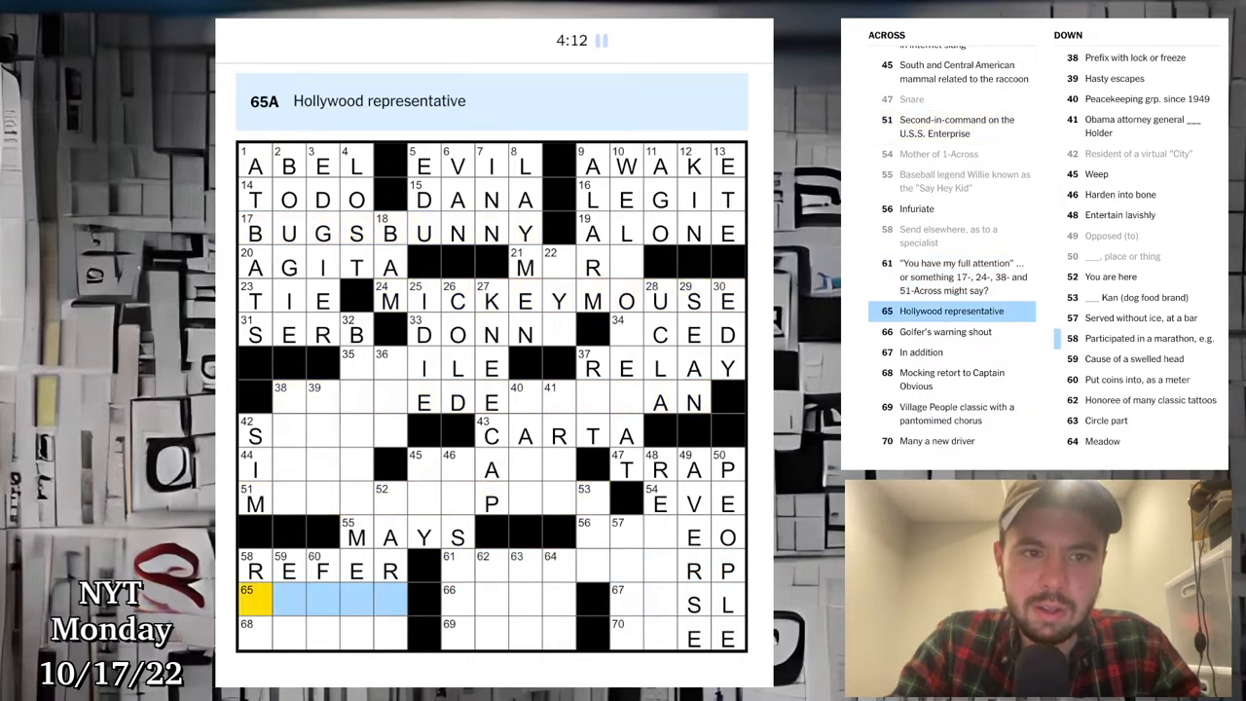
text(AGENT)
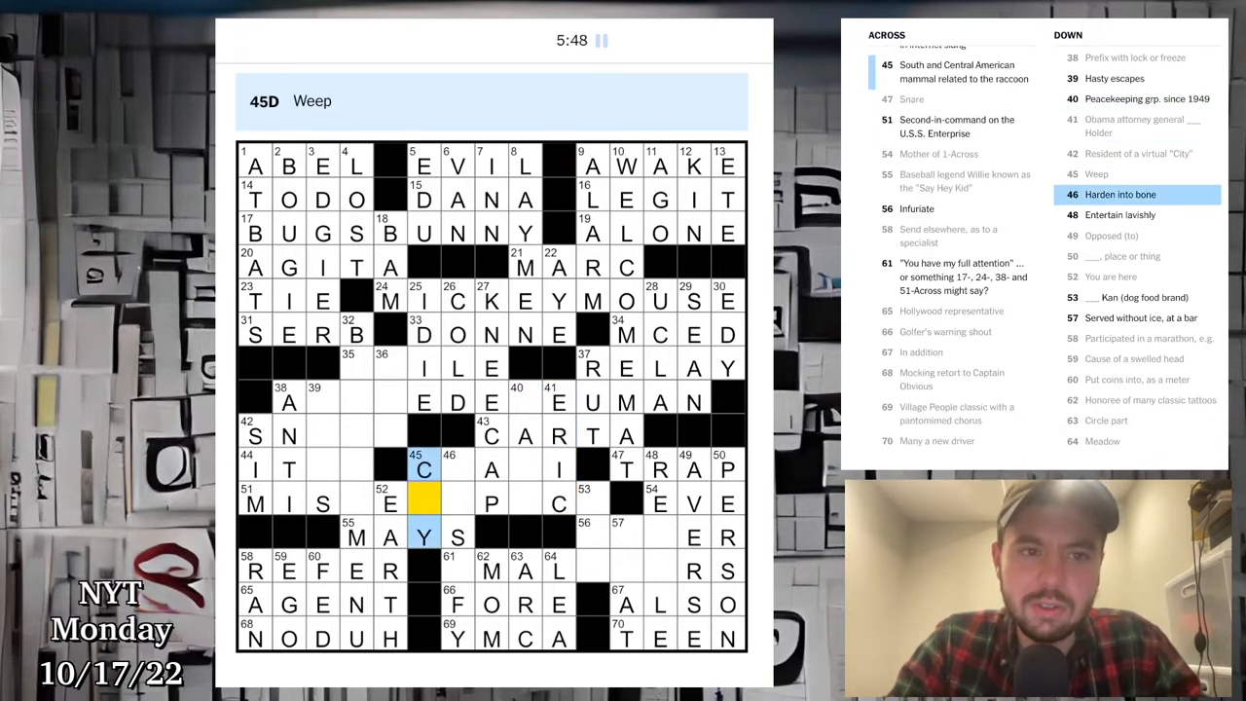
Step: Fill 46-Down, 48-Down and 44-Across, then complete MISTERSPOCK, COATI and ANGER
click(458, 467)
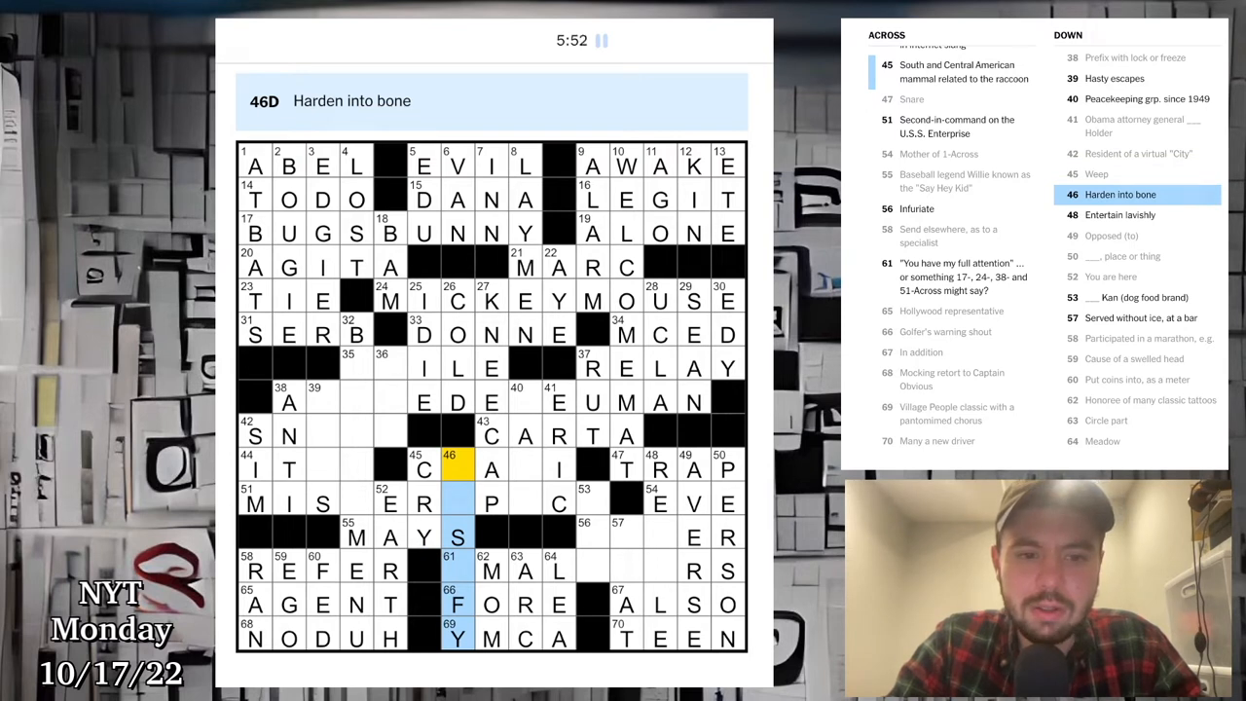
click(658, 469)
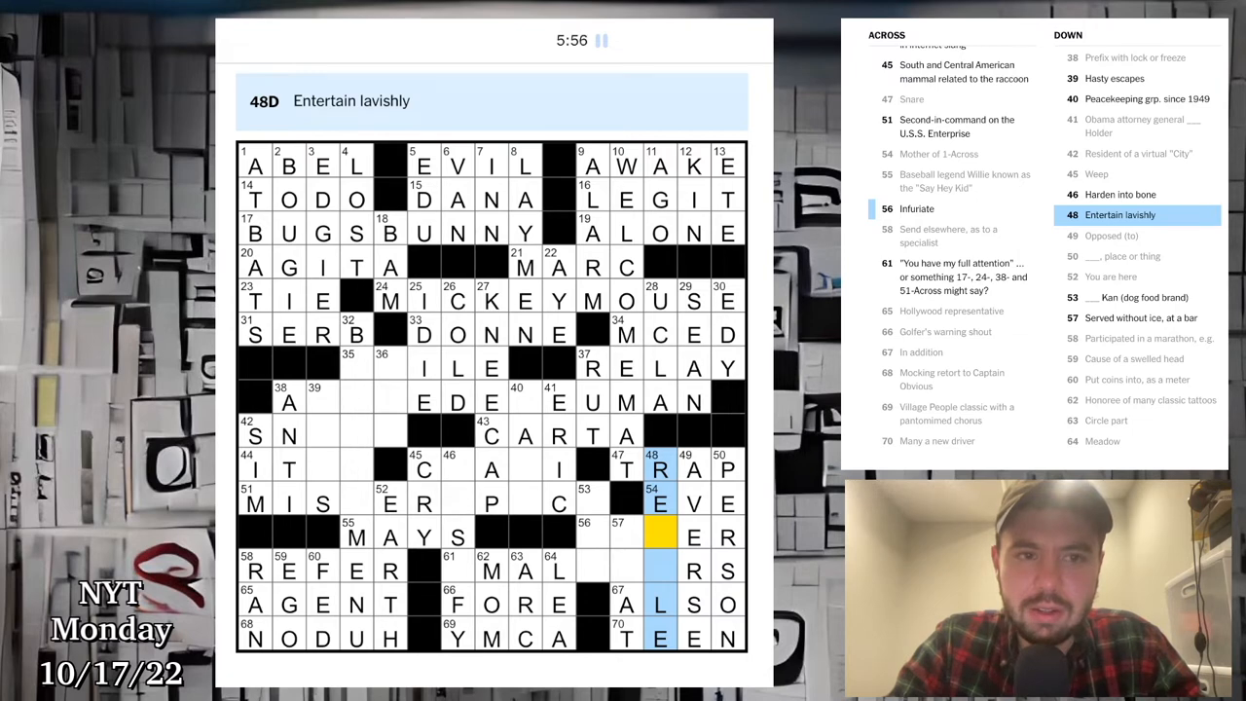
click(1142, 318)
text(NE)
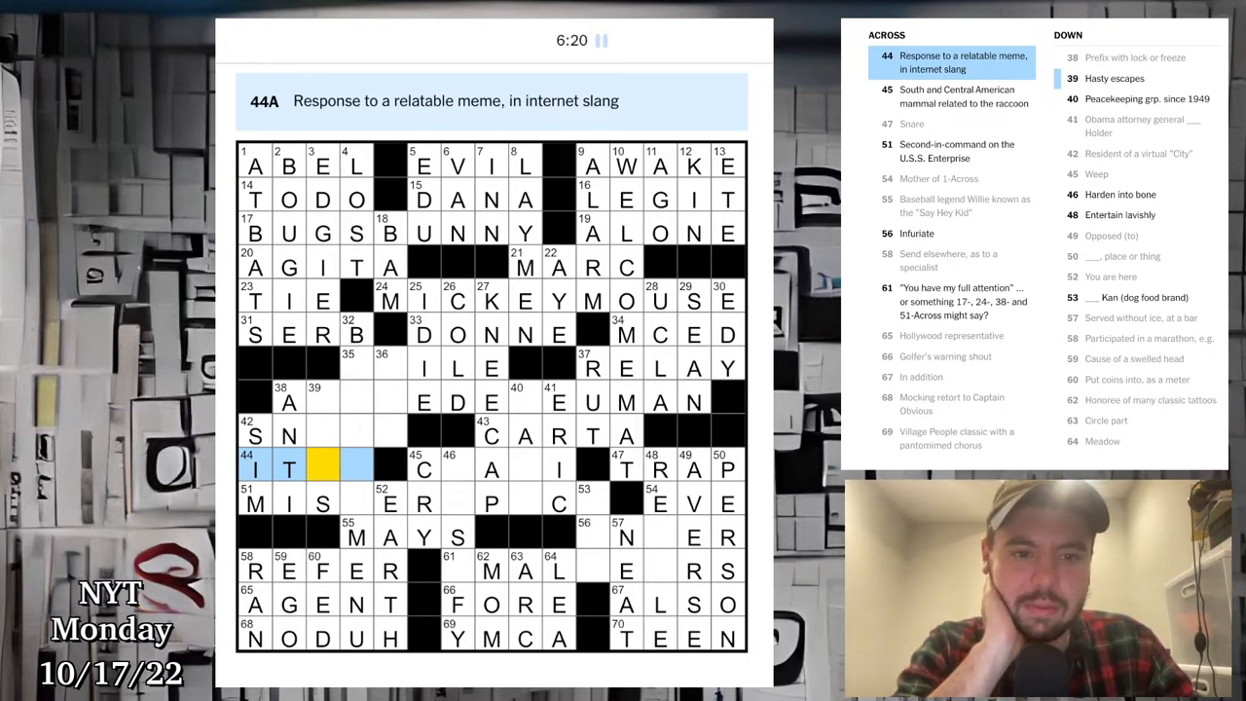
click(425, 467)
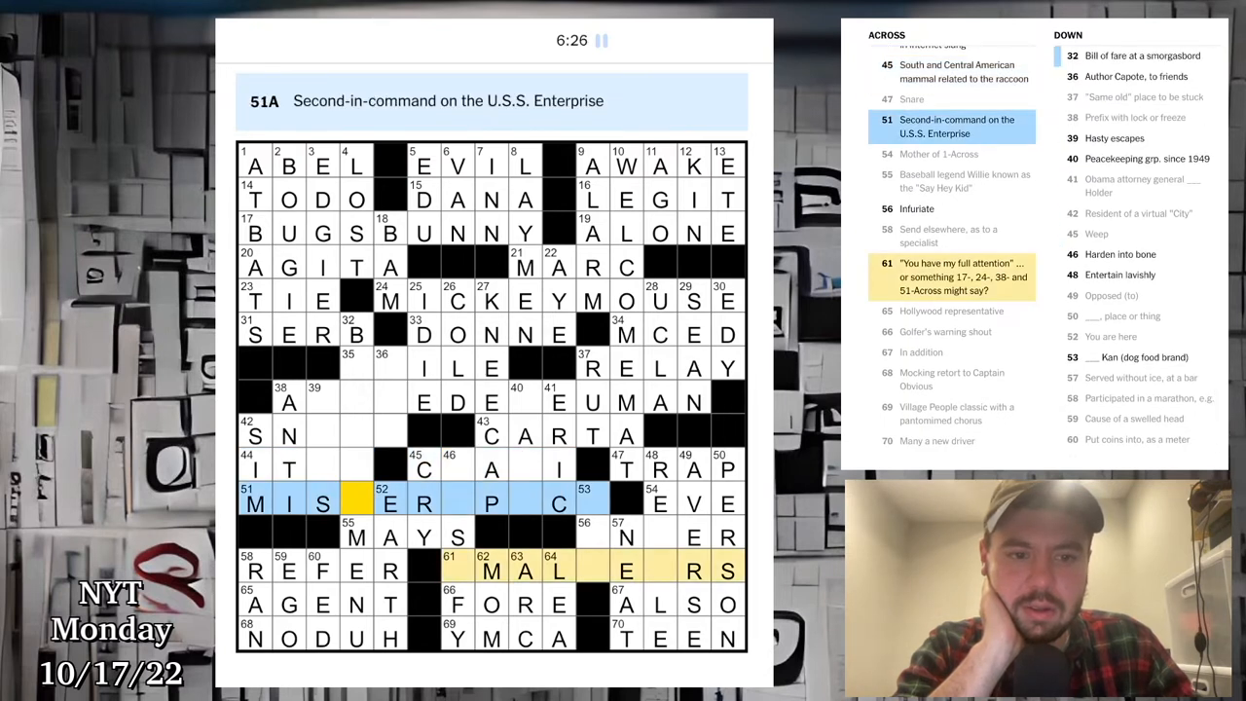
text(TERSPOCK)
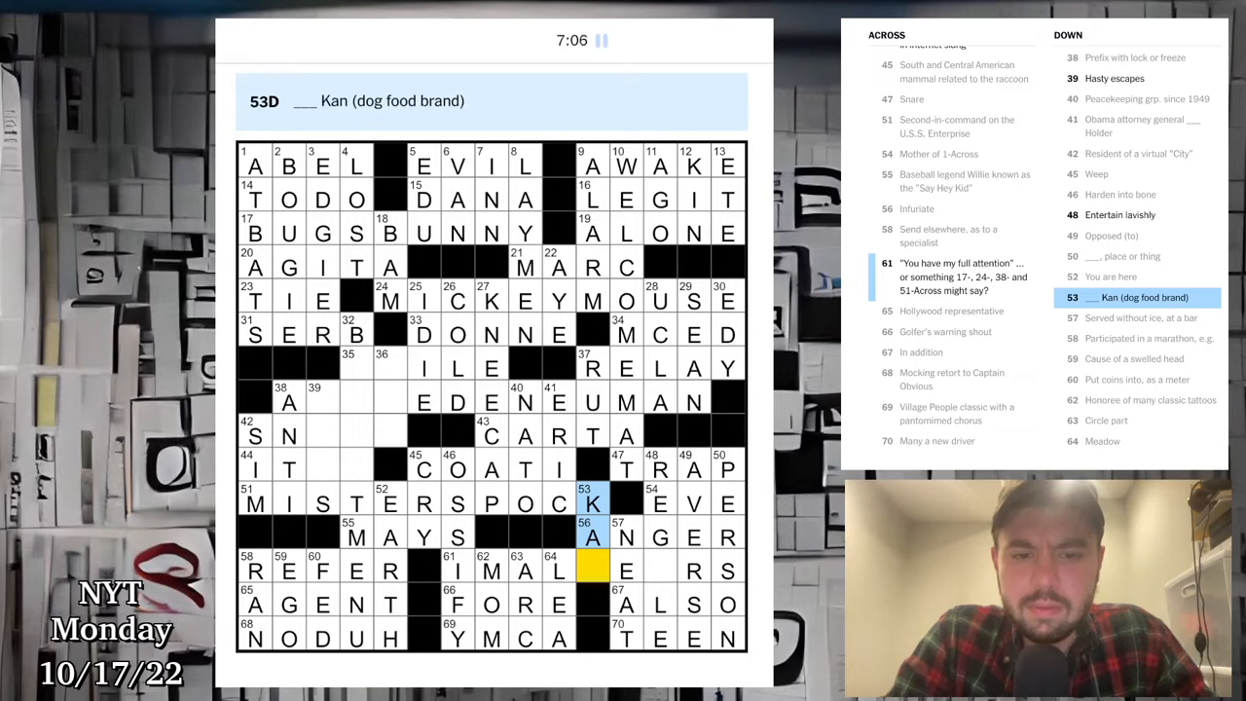
Step: Enter EARS to complete IMALLEARS at 61-Across
click(348, 369)
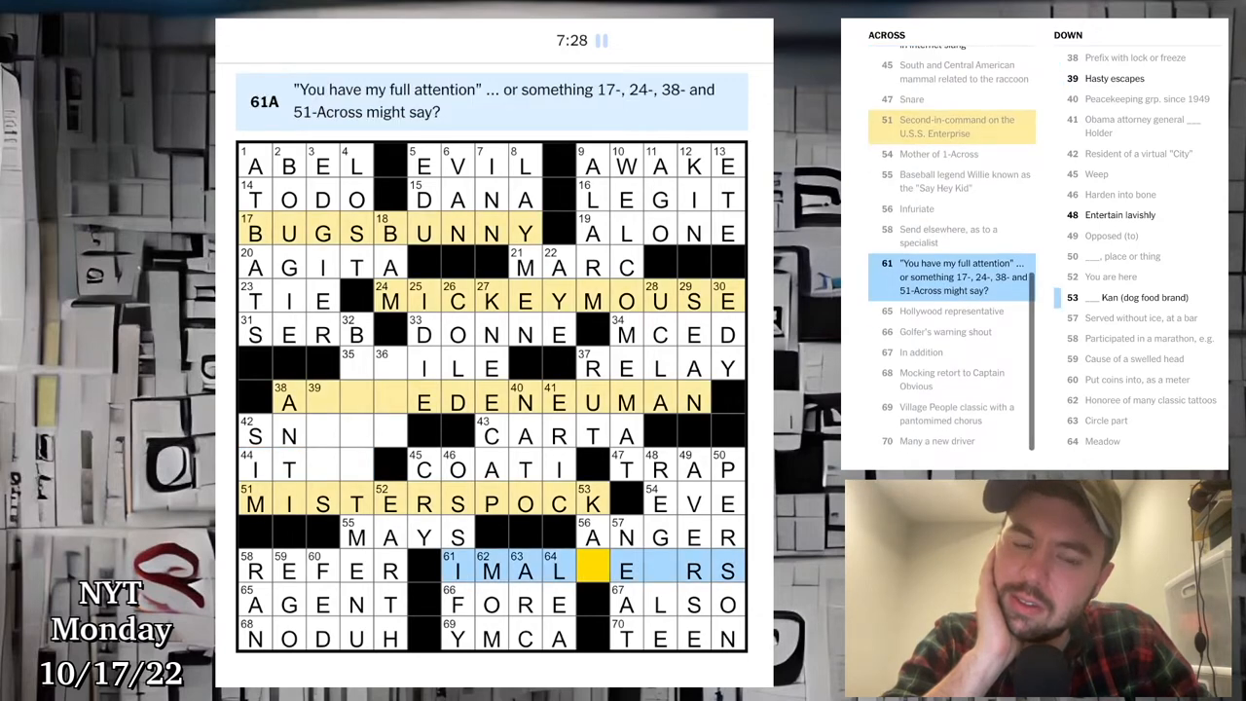
click(354, 334)
text(A)
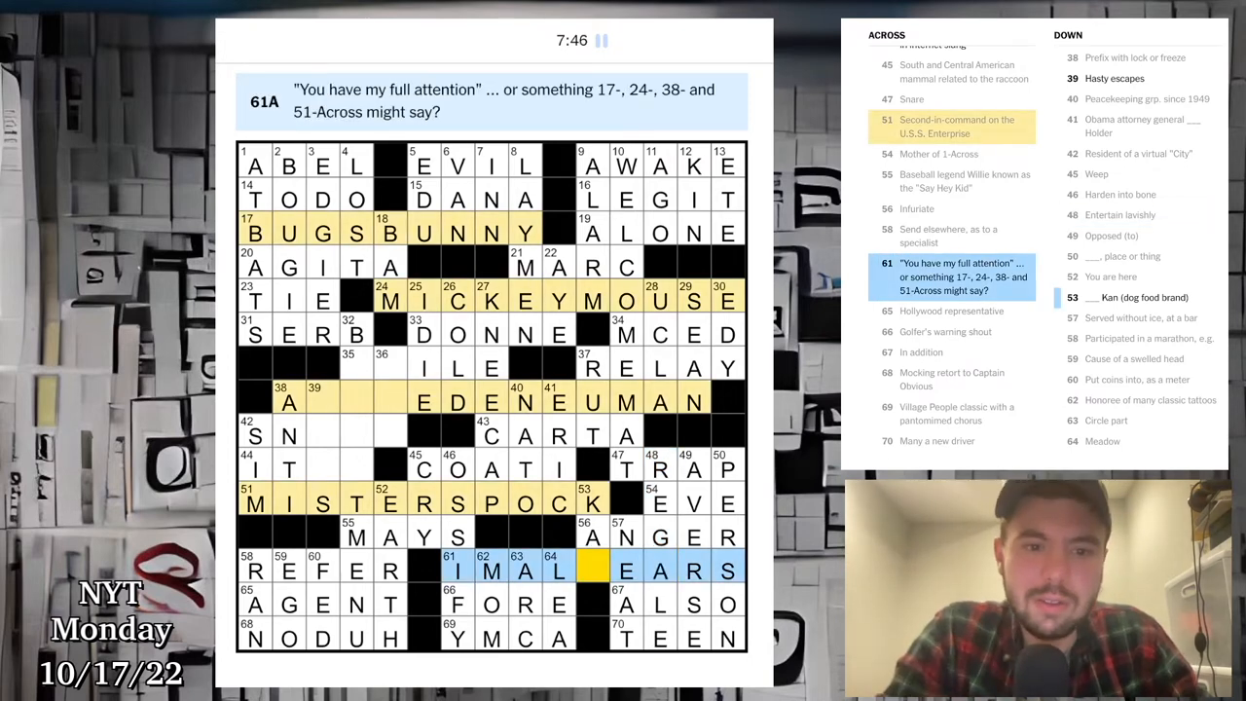
click(348, 366)
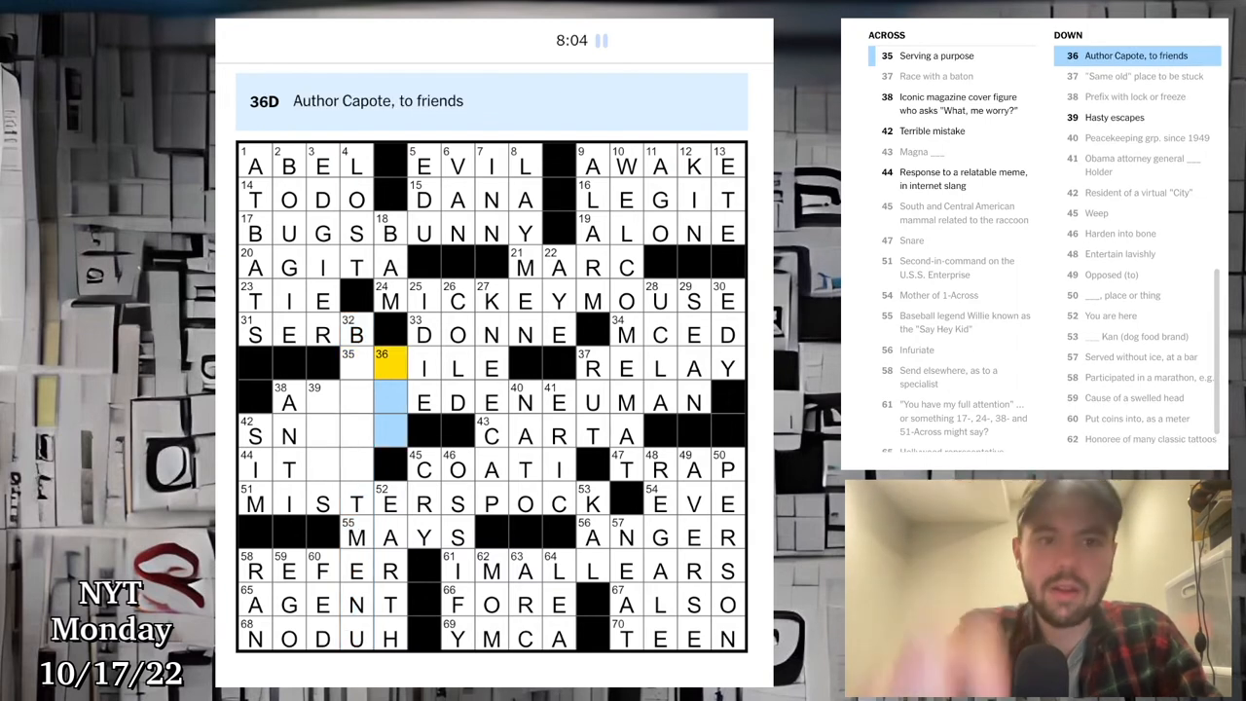
Step: Try H, S, D, G and H as the first letter of 35-Across, Serving a purpose
click(937, 54)
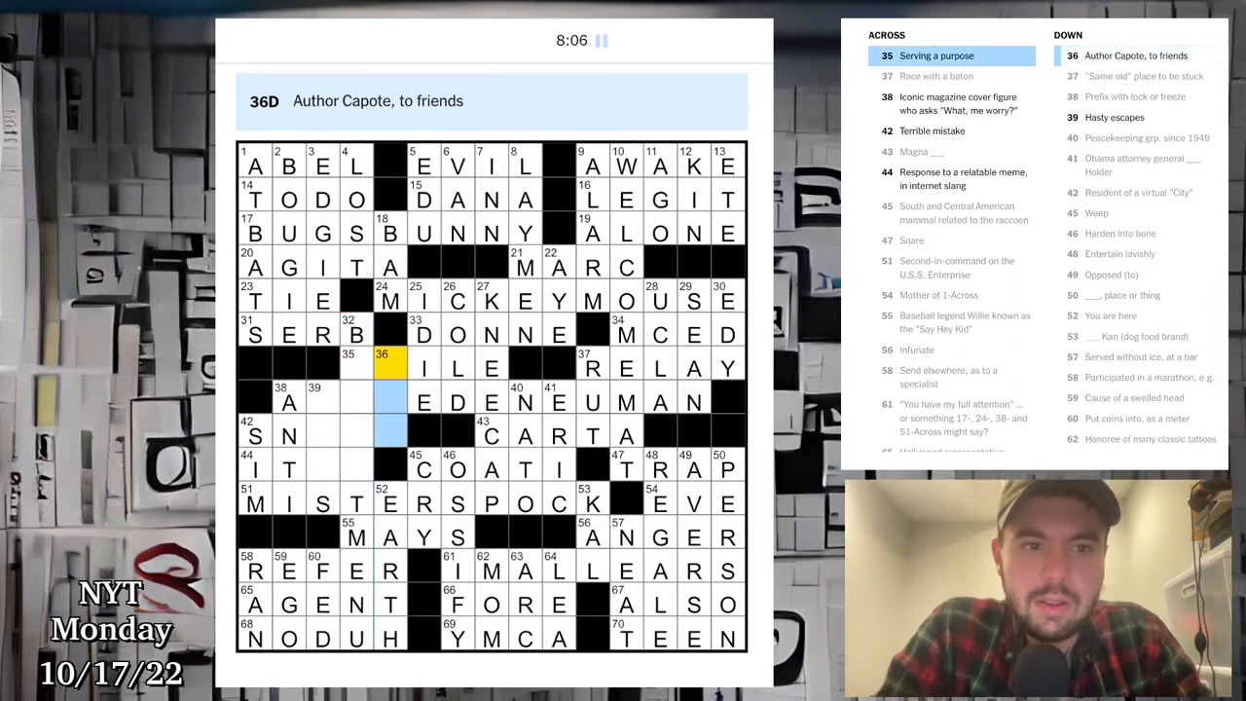
click(355, 366)
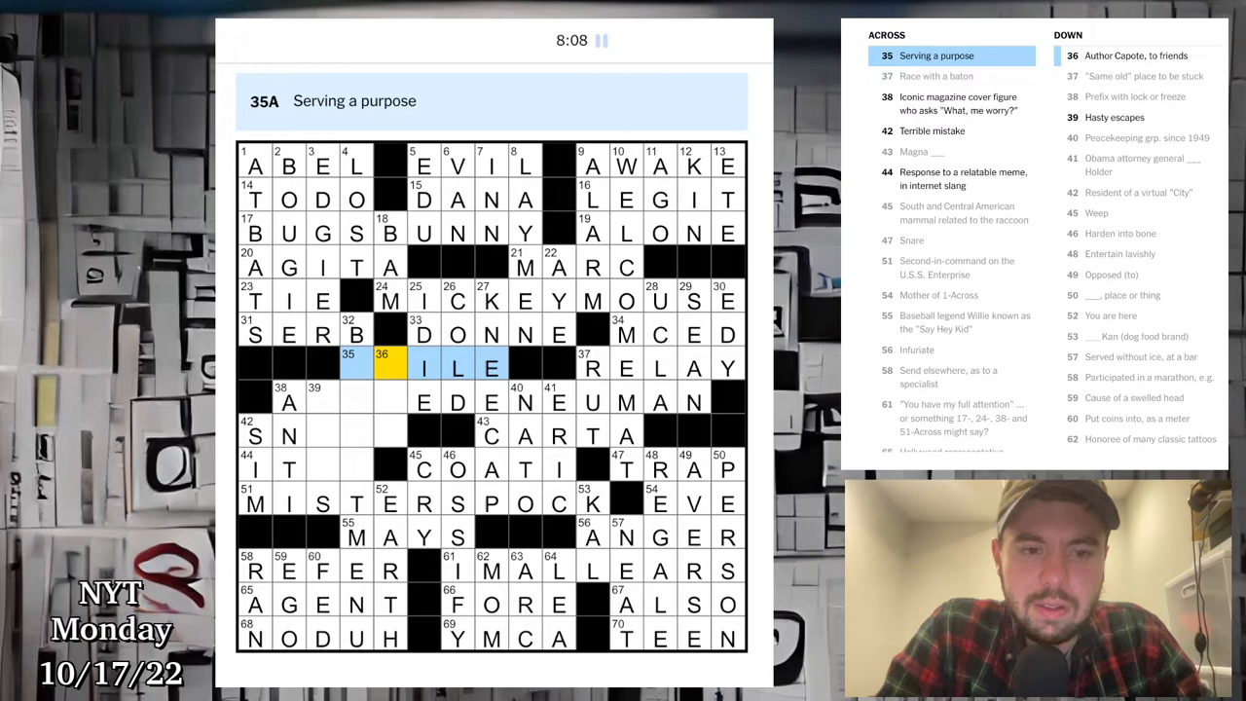
text(H)
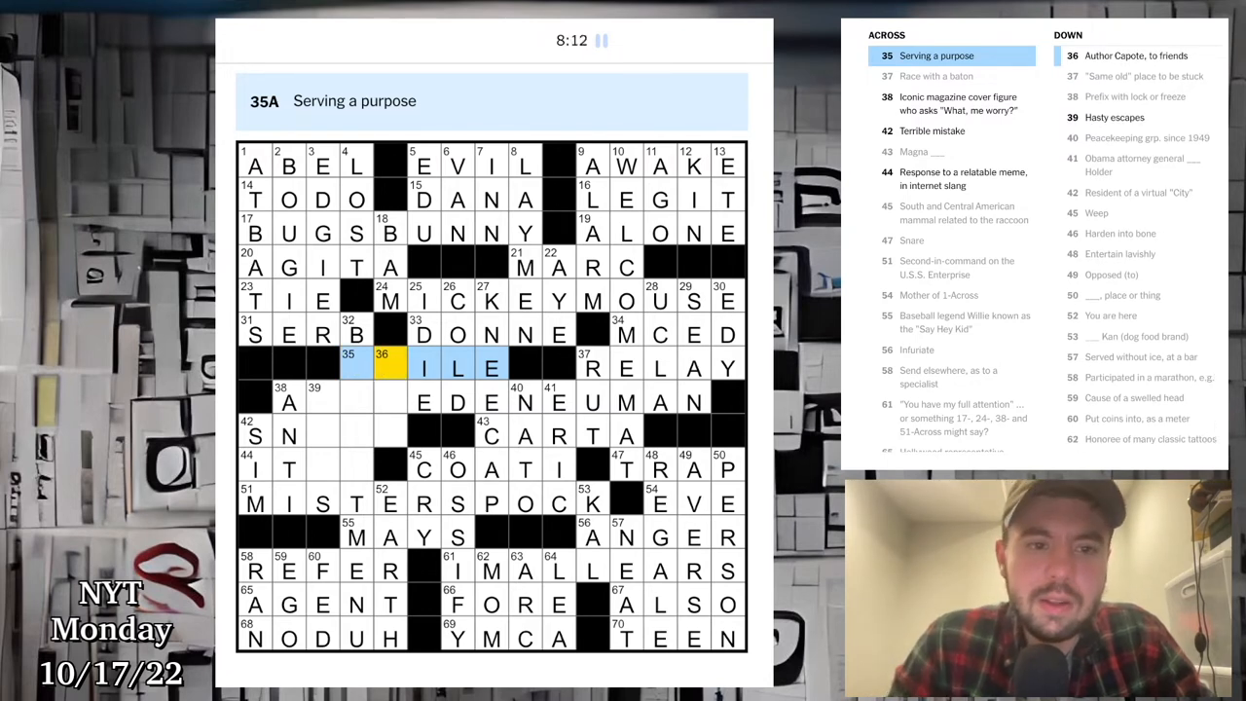
text(S)
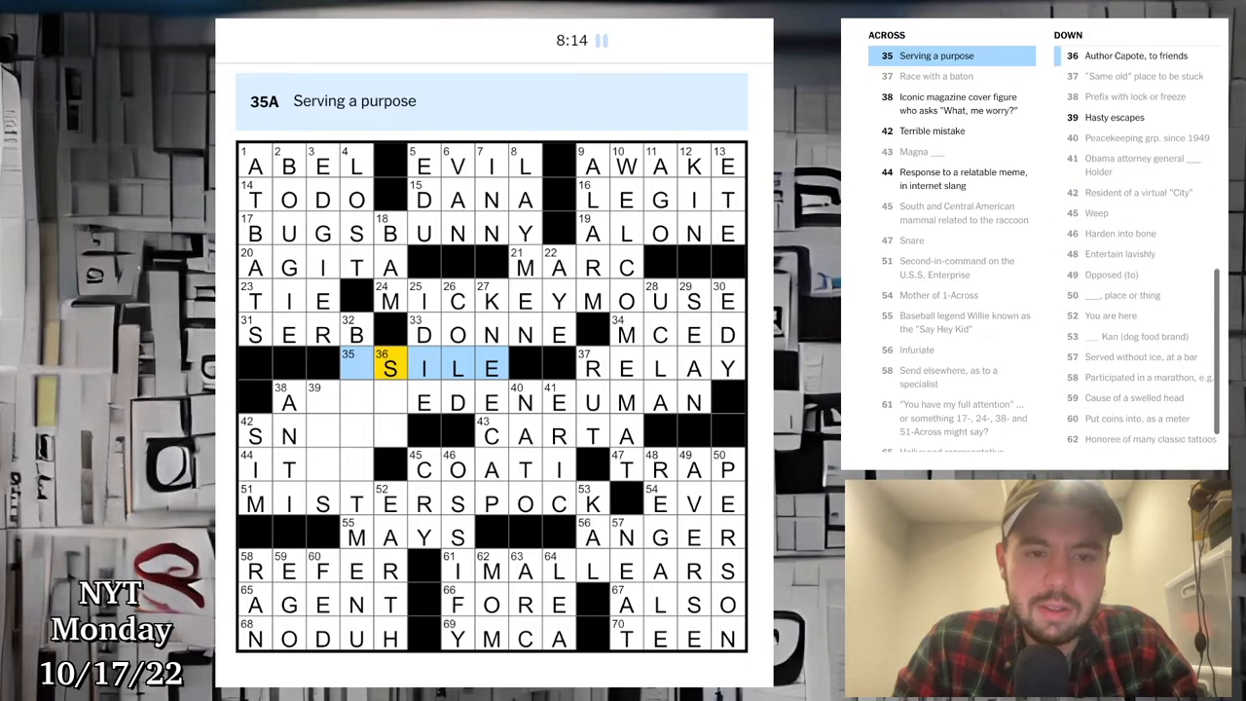
text(D)
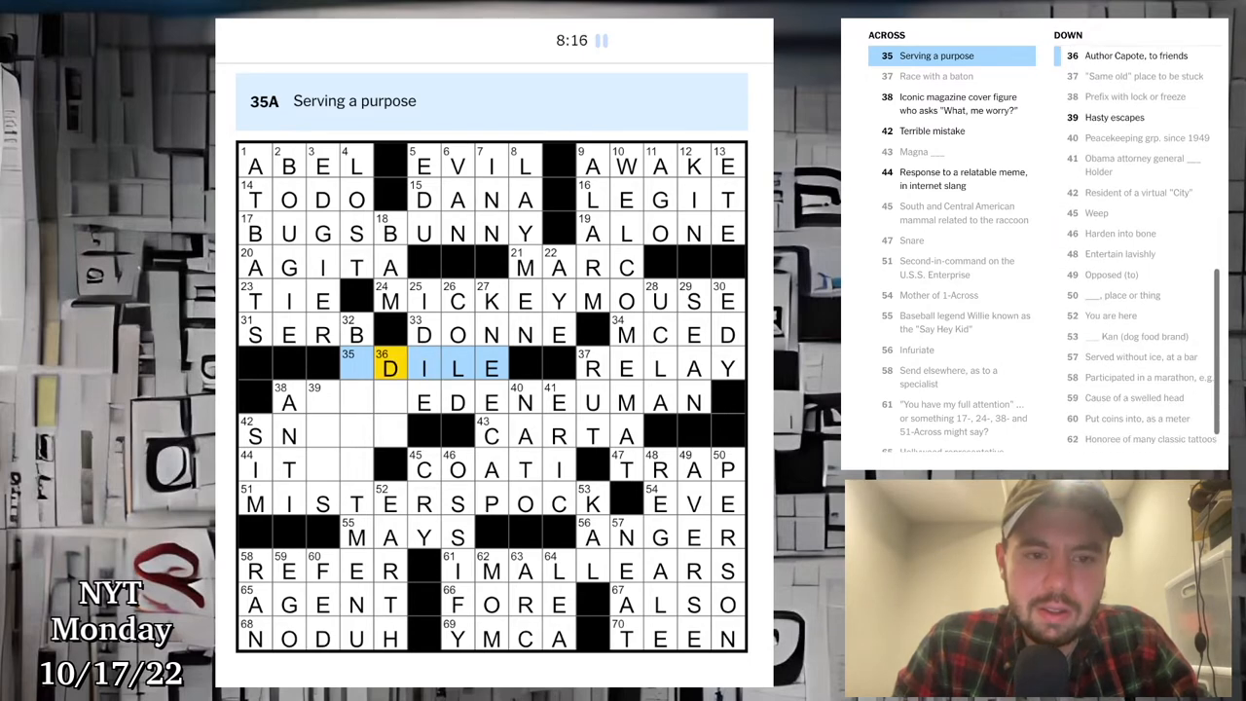
text(G)
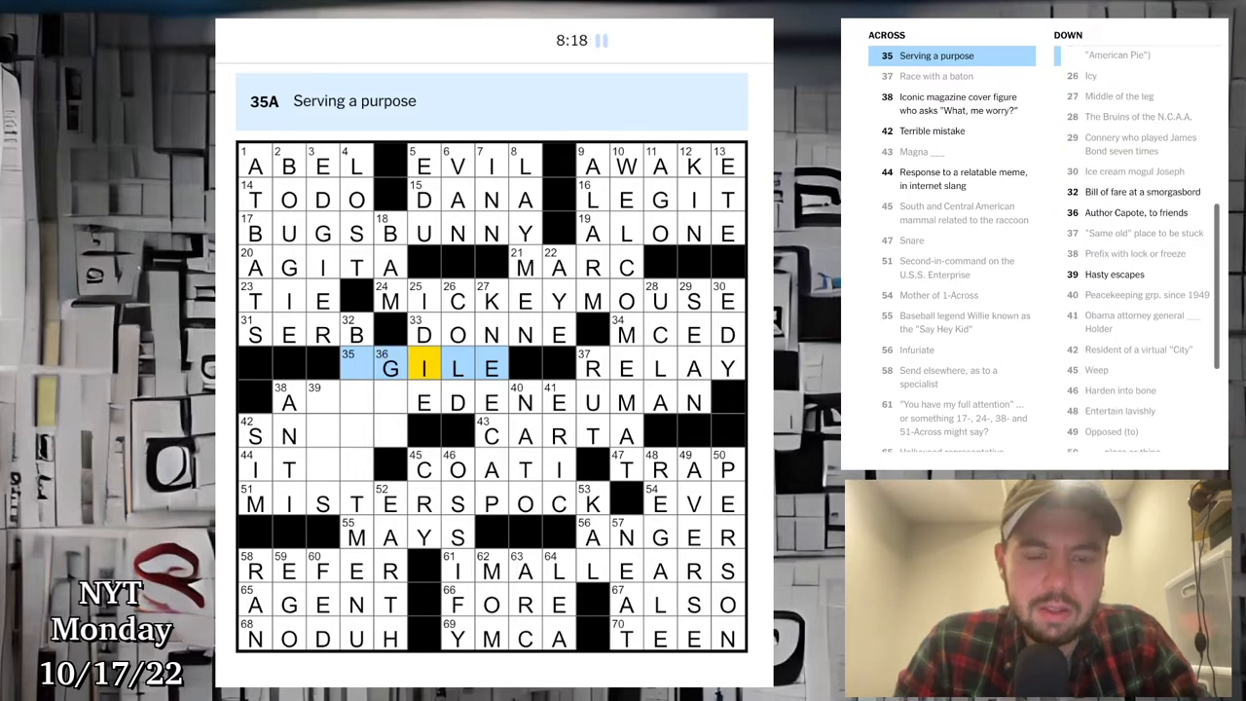
text(H)
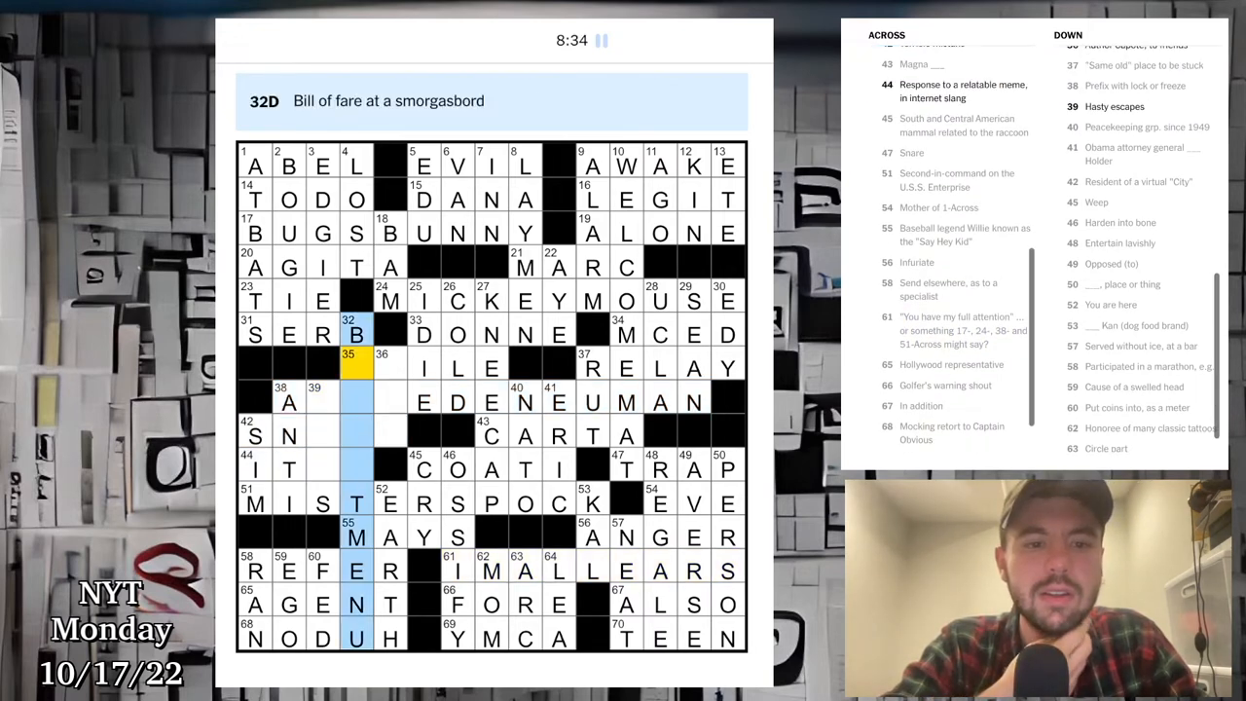
scroll(up, 3)
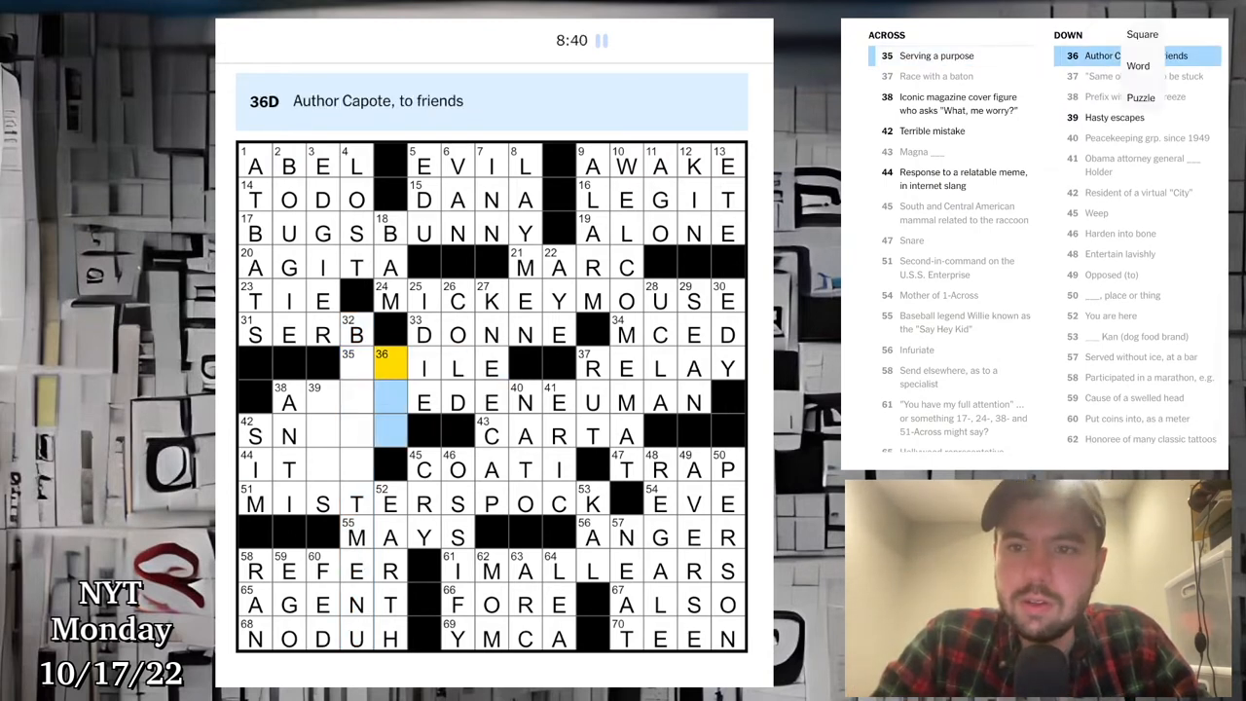
Step: Reveal 36-Down as TRU, making 35-Across read UTILE
click(1142, 98)
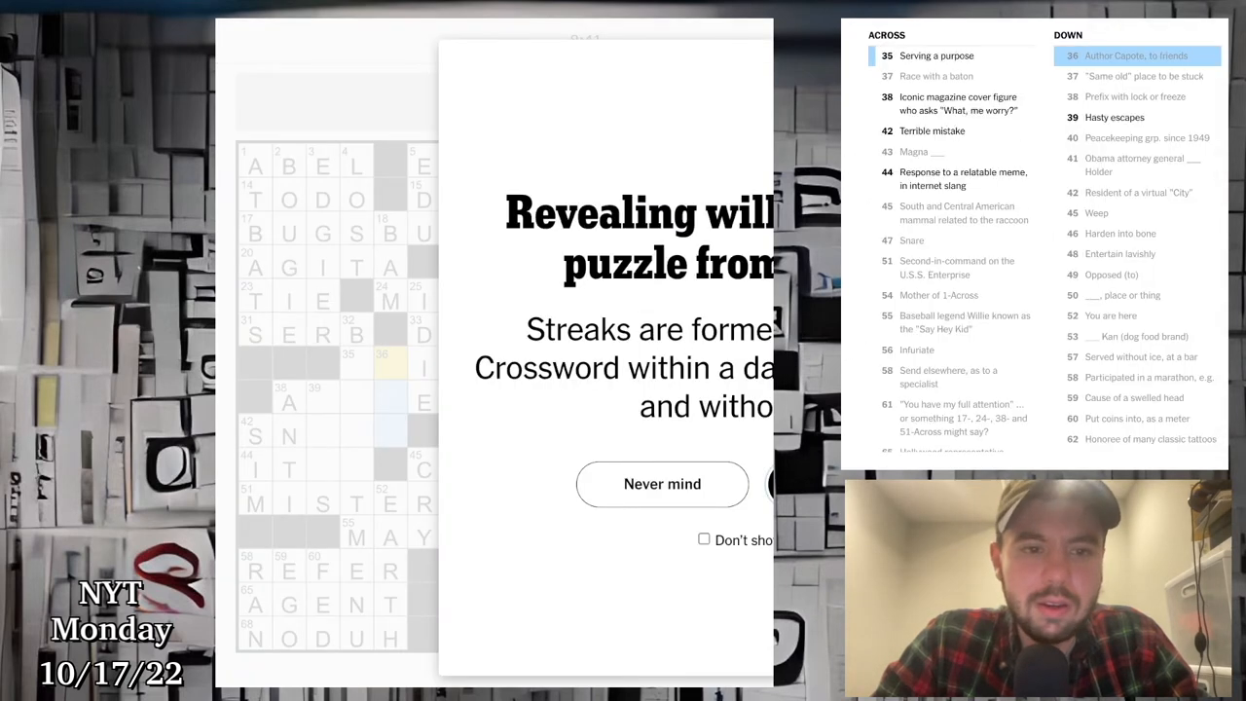
click(662, 483)
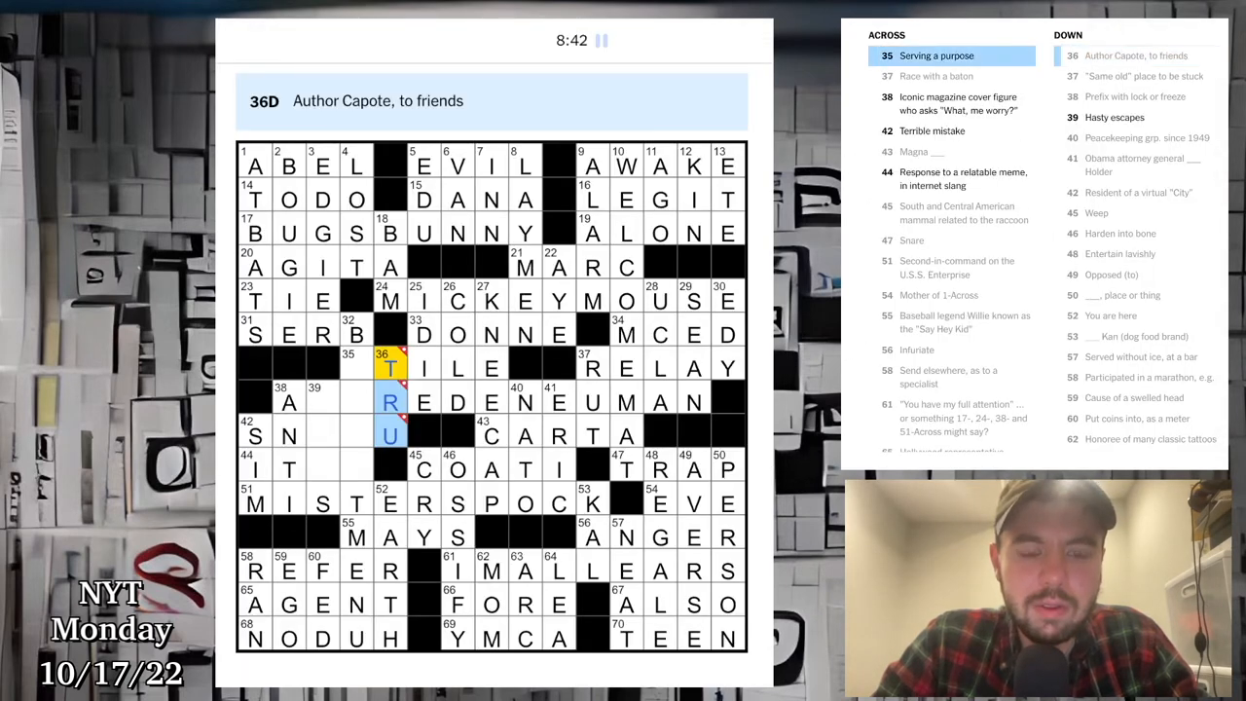
click(355, 367)
text(U)
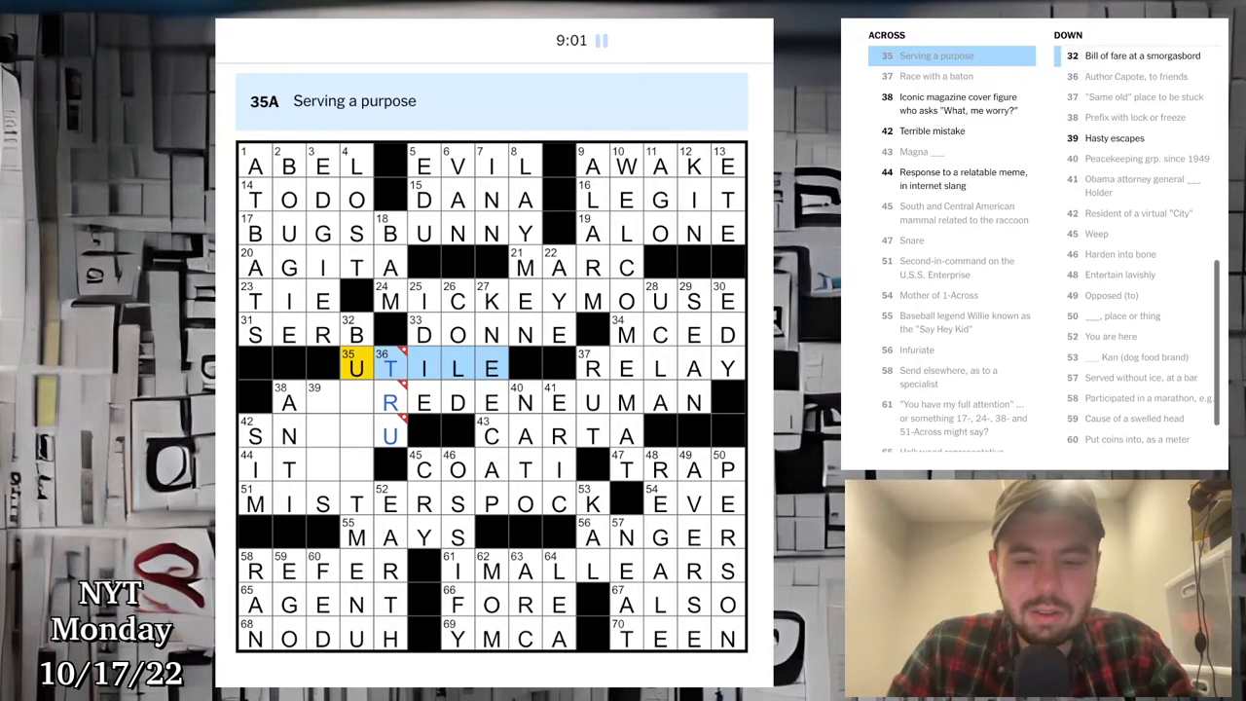
Step: Fill the remaining 44 Across squares so IT ME completes the grid and the puzzle solves in 9:47
text(T)
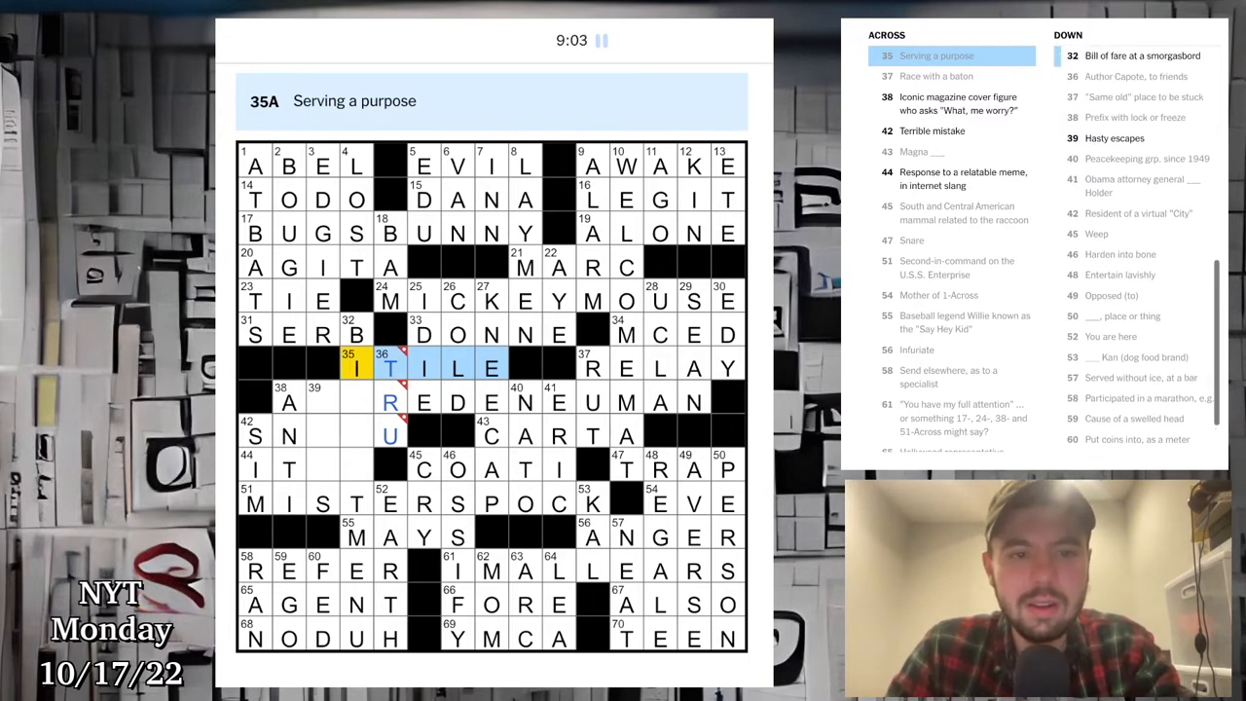
text(O)
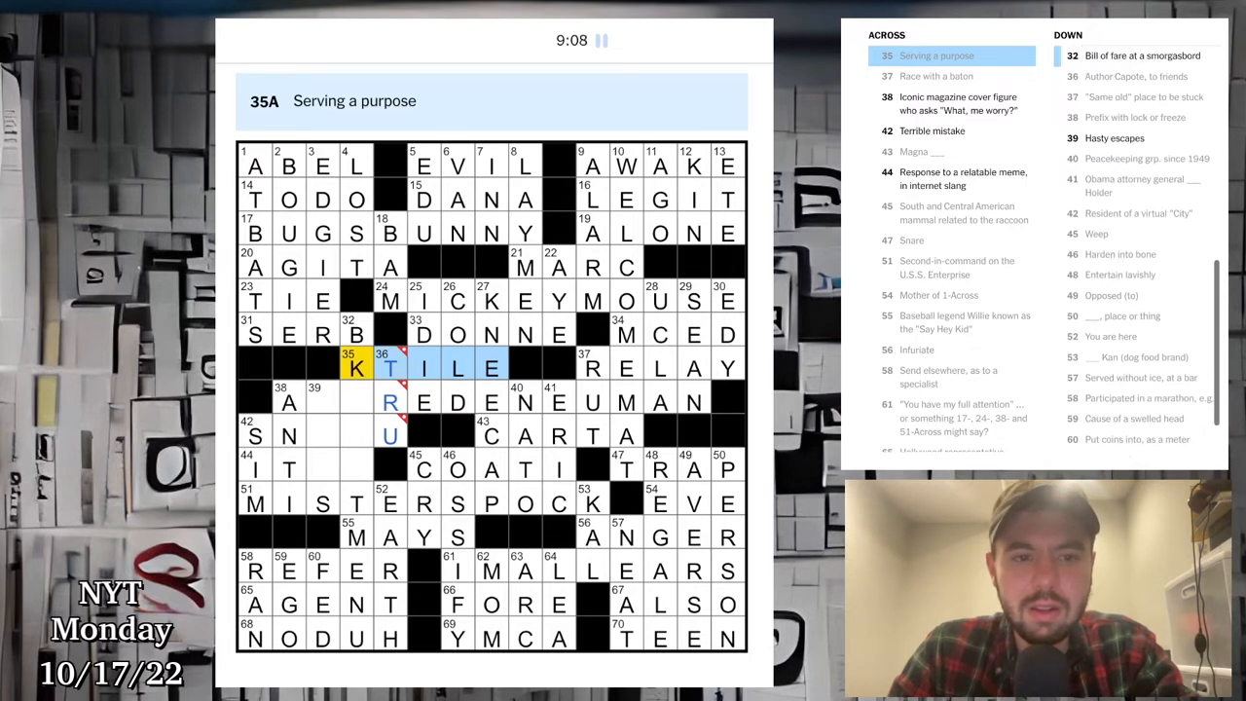
text(F)
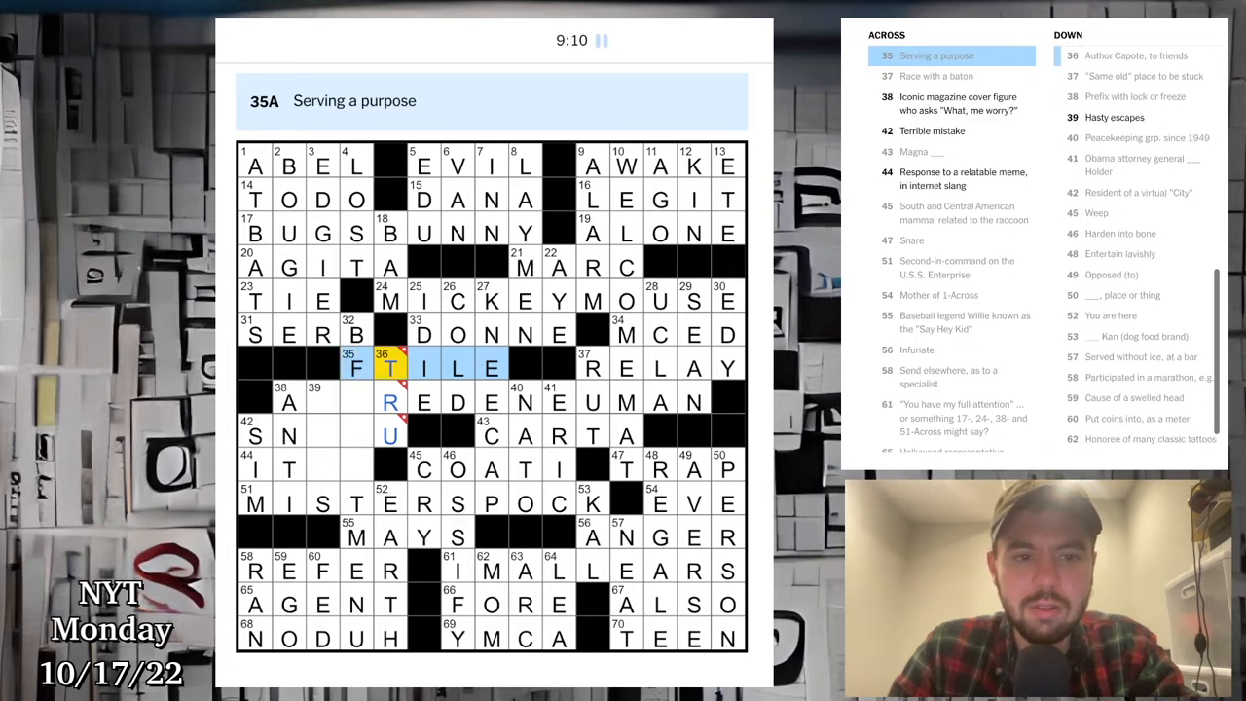
text(A)
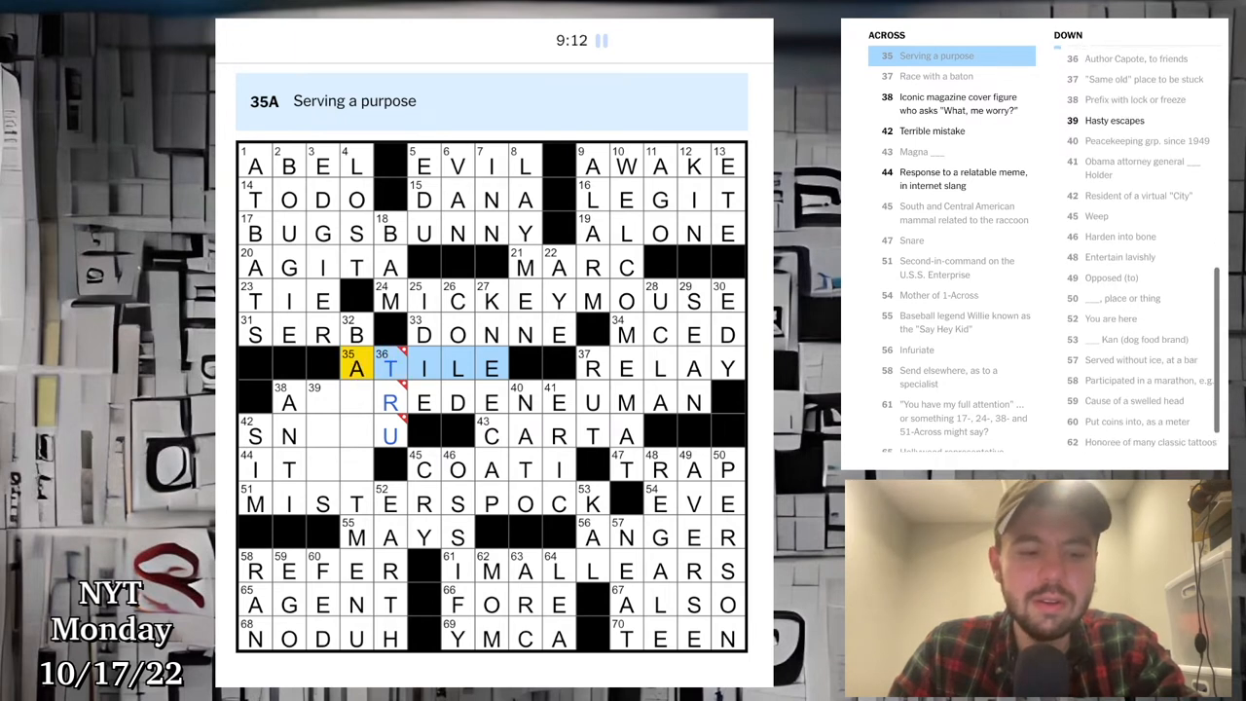
text(X)
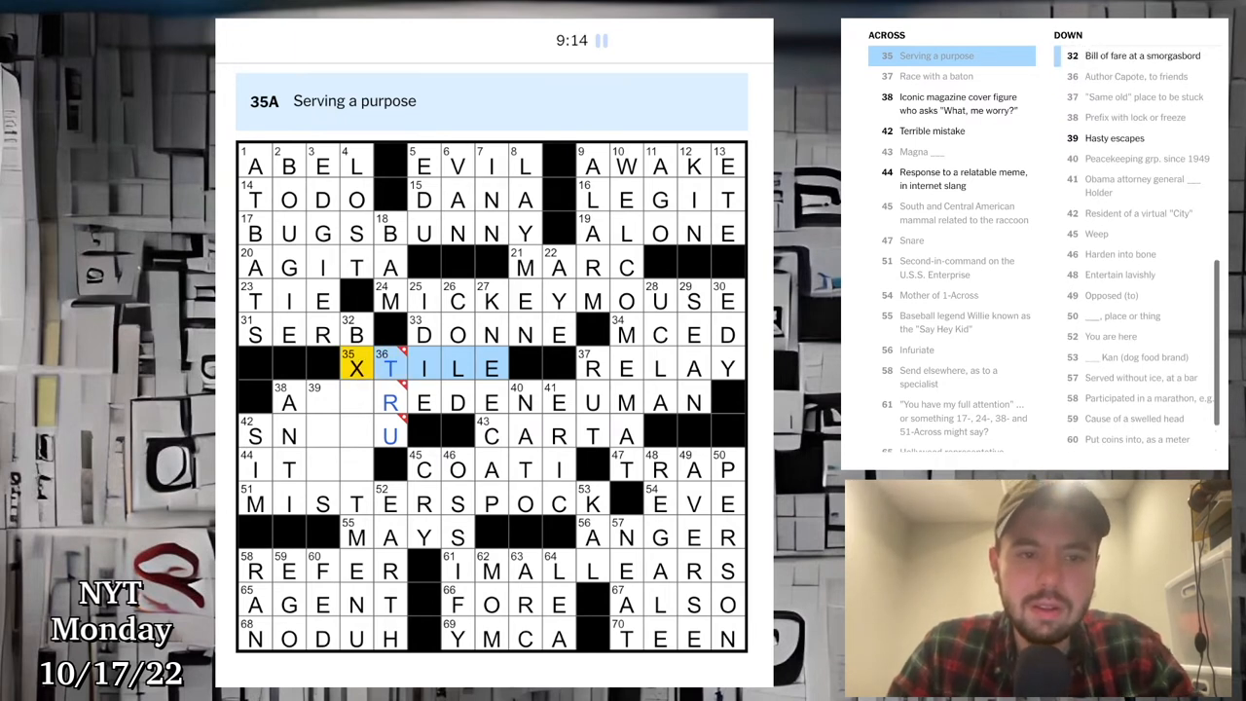
text(B)
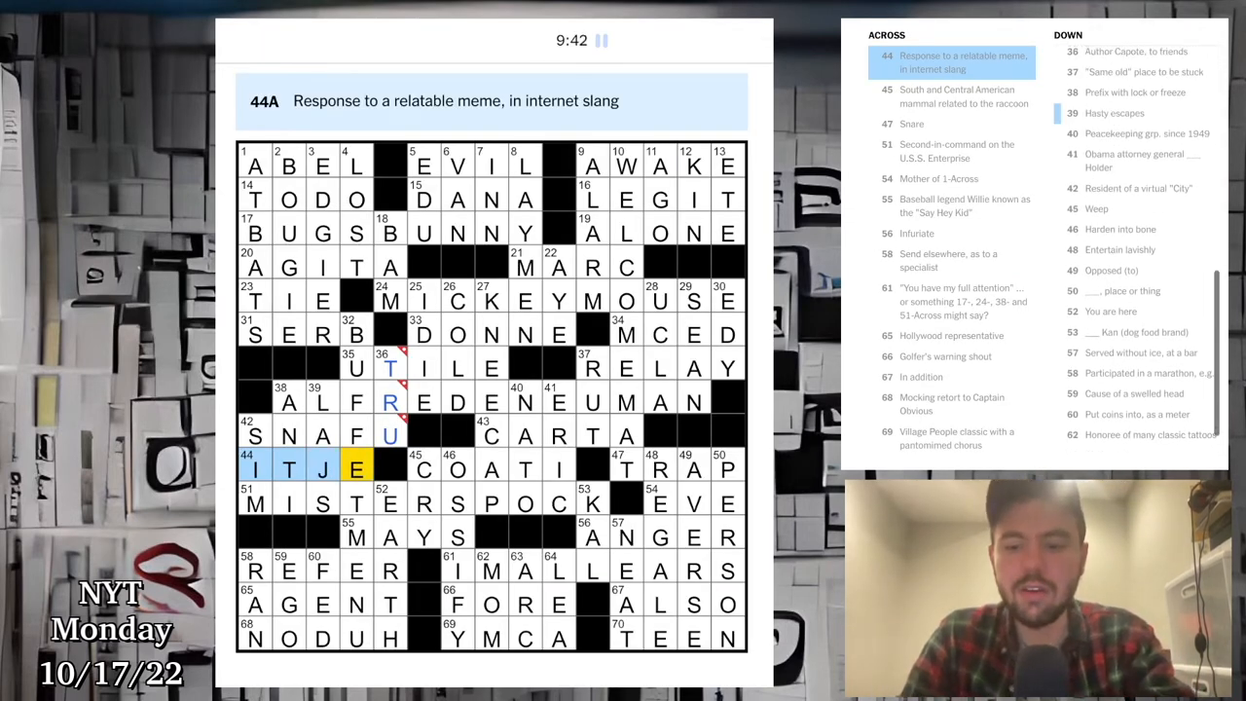
text(R)
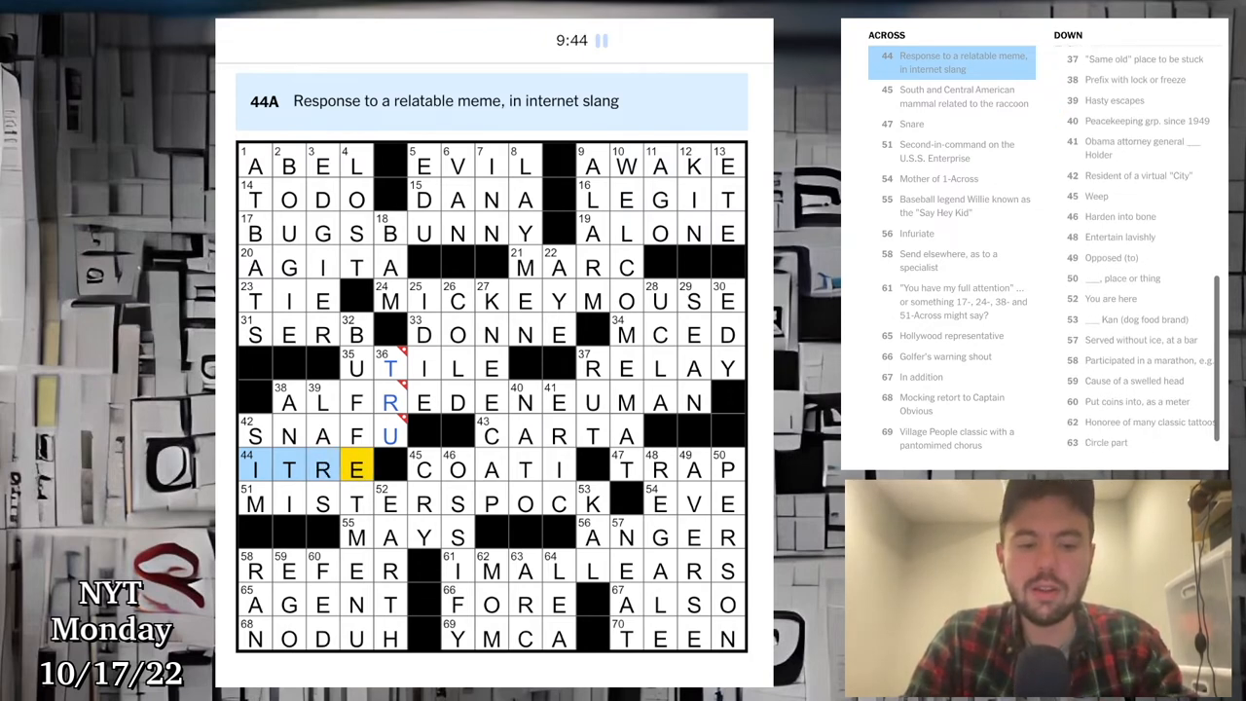
text(X)
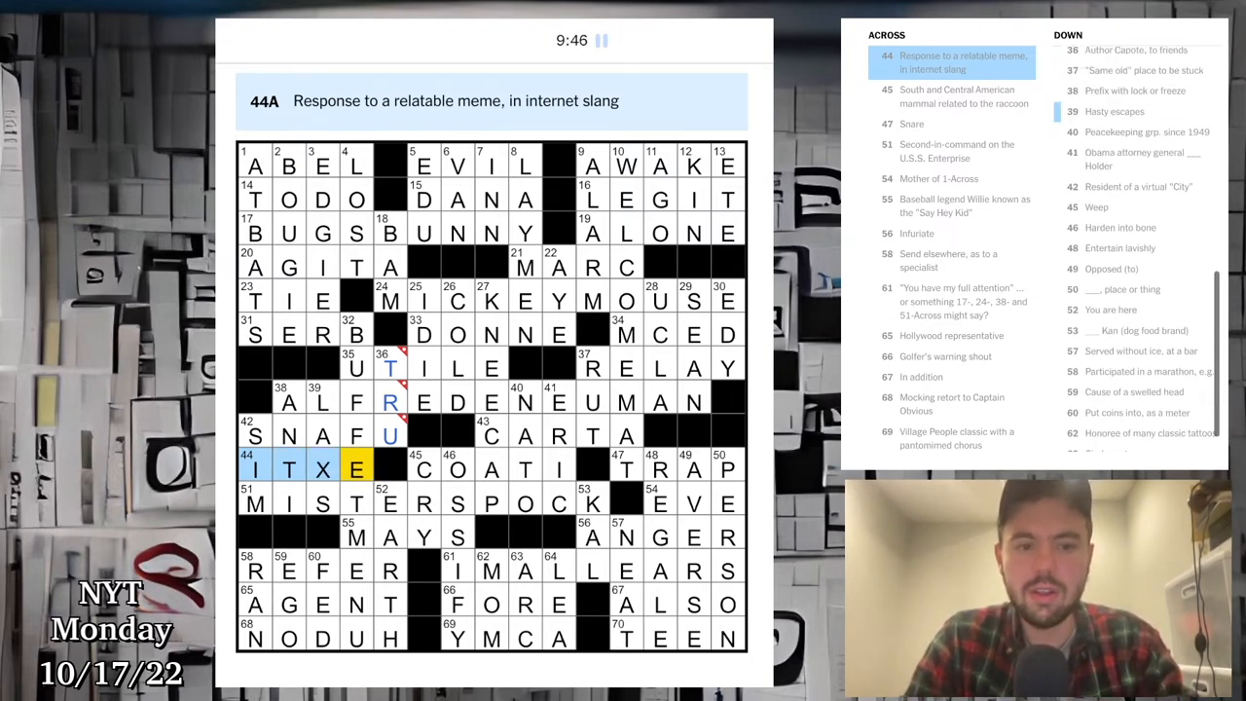
text(E)
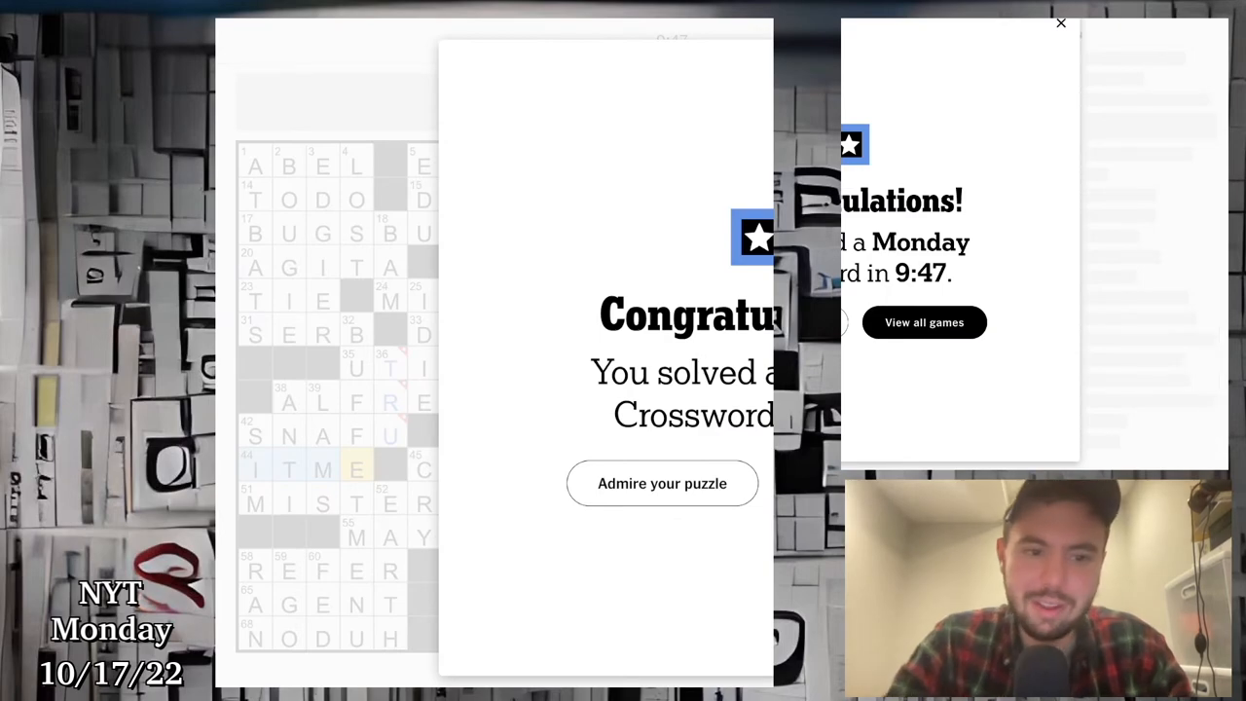
Step: Dismiss the congratulations pop-up over the solved grid and start a blank Chrome tab
click(1062, 24)
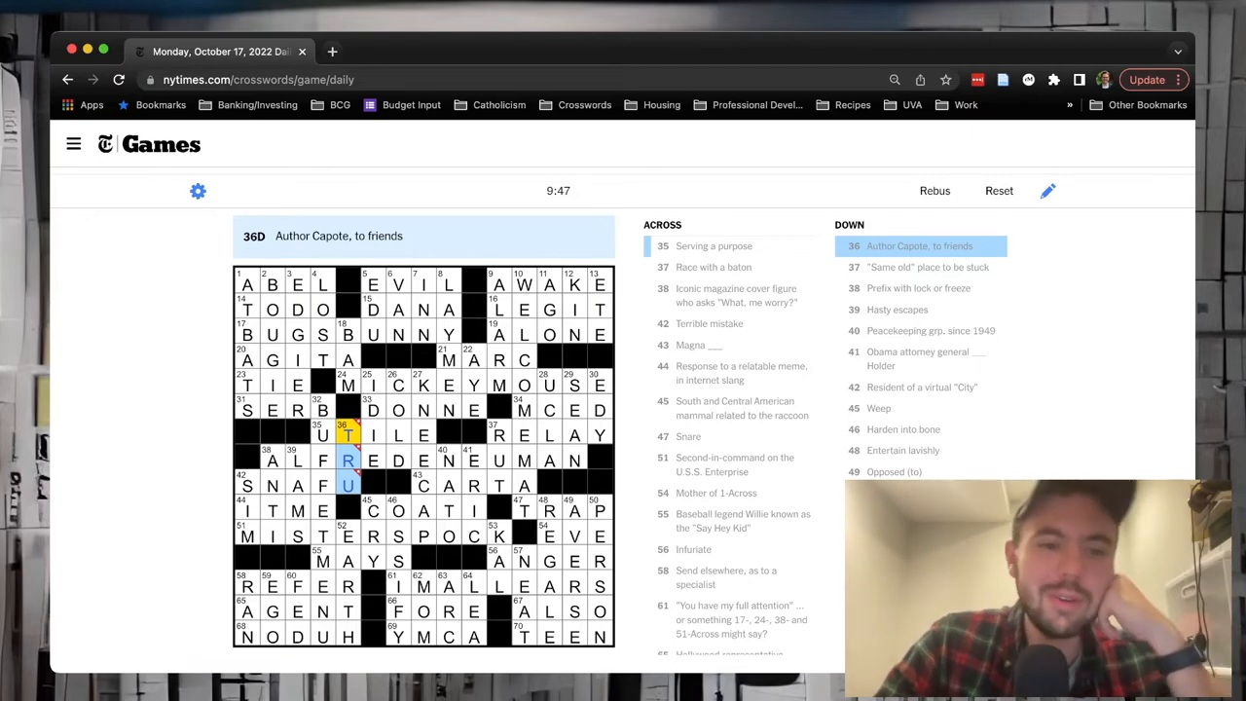
click(247, 285)
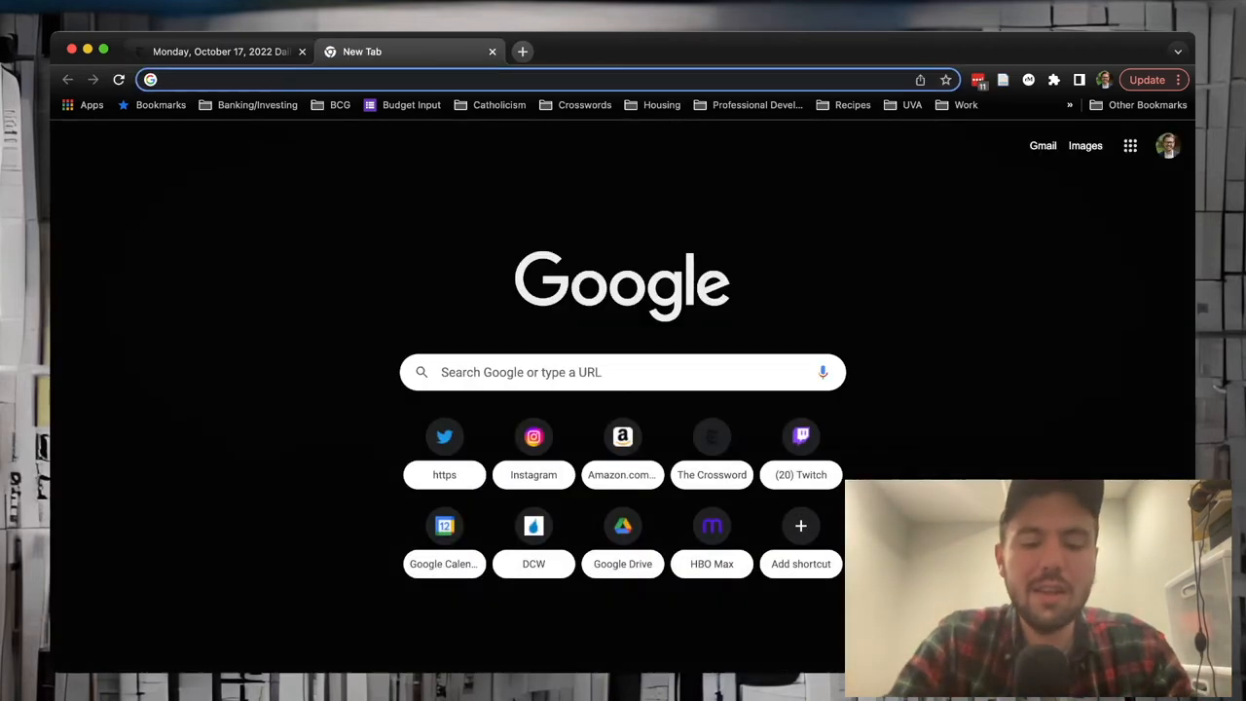
Step: Enter "seth bible" in the address bar, then abandon it and return to the solved crossword
text(seth bible)
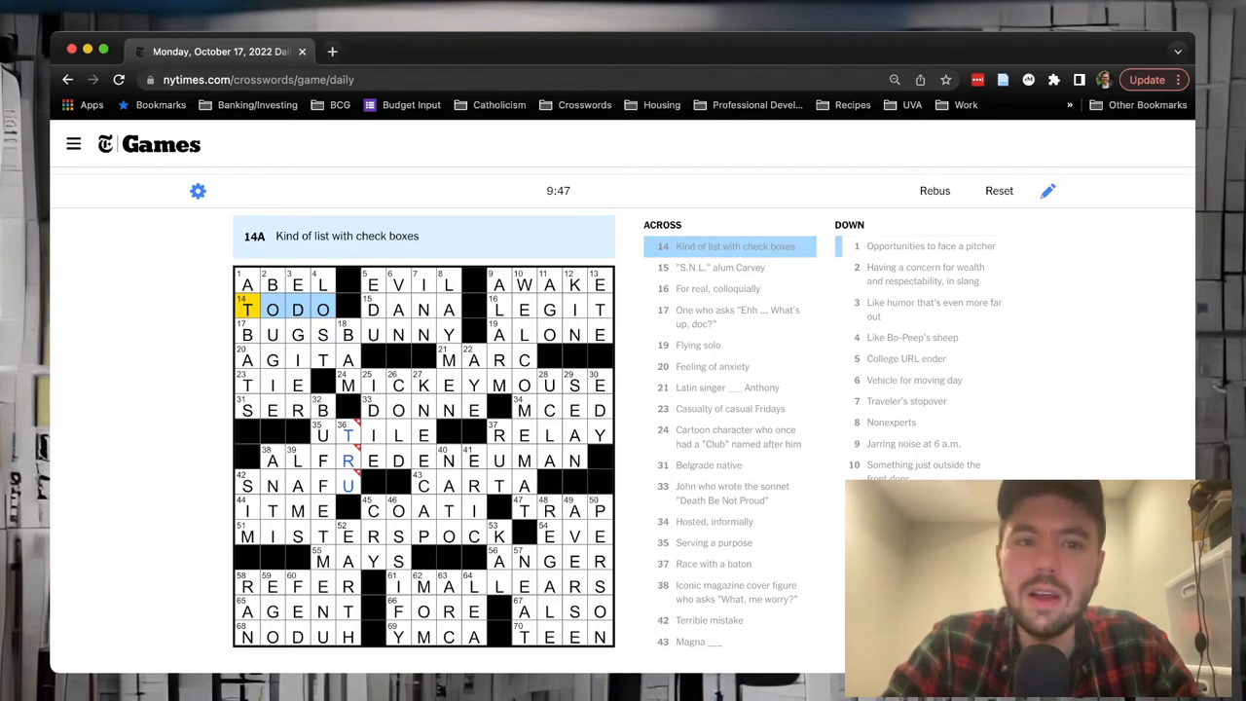
Step: Review 17 Across BUGS BUNNY and 19 Across ALONE, then move to the blank tab for the Alfred Neuman query
click(398, 309)
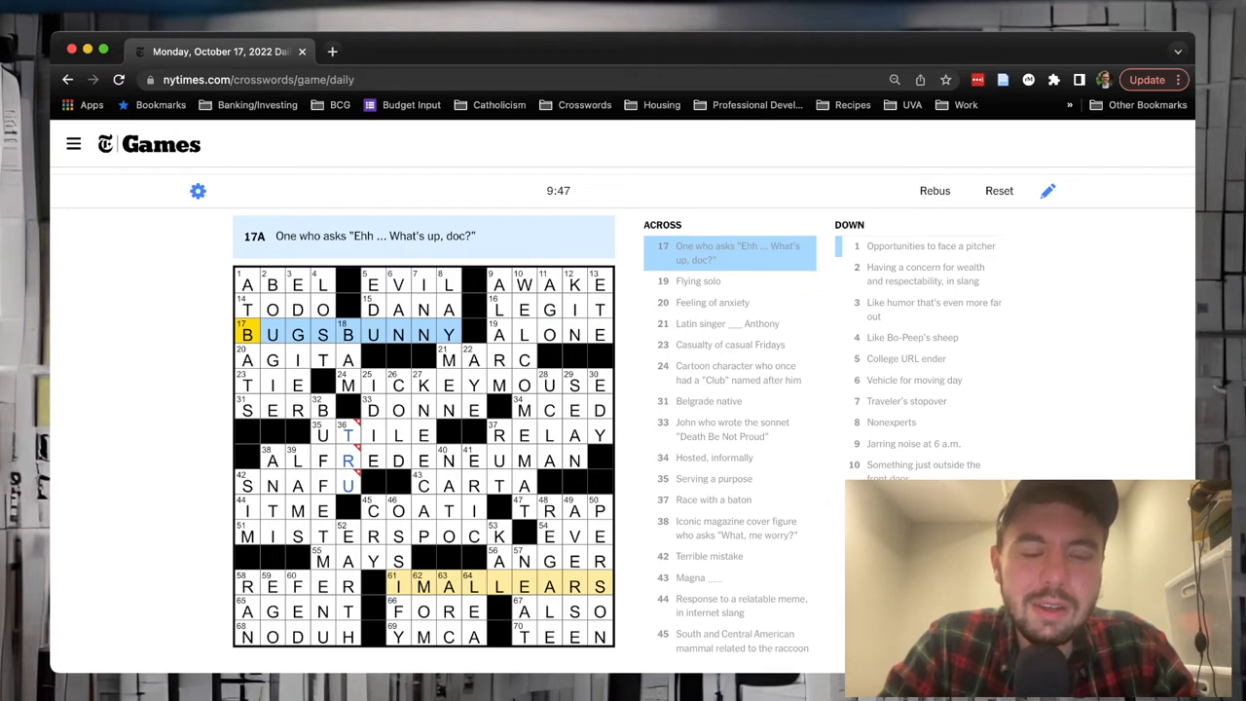
click(498, 335)
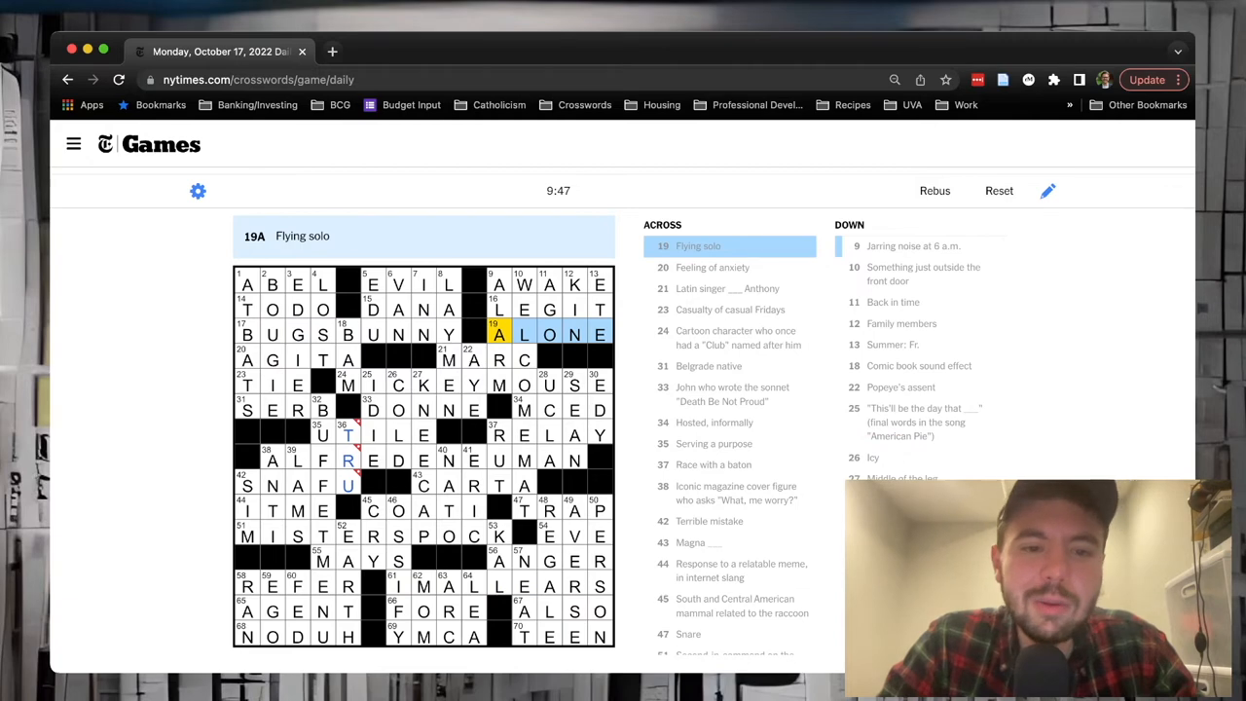
click(397, 584)
text(alfred neuman what me worry)
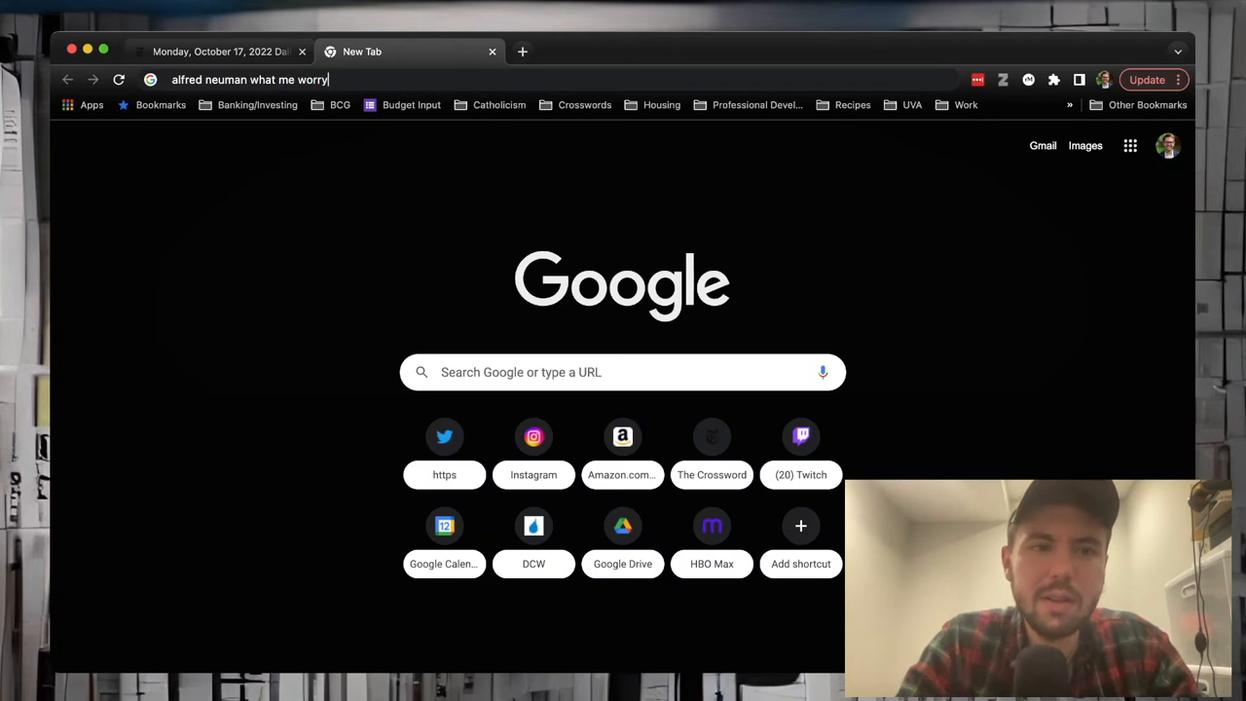
Step: Run the "alfred neuman what me worry" search and return to the crossword at 38 Across, ALFRED E NEUMAN
key(Return)
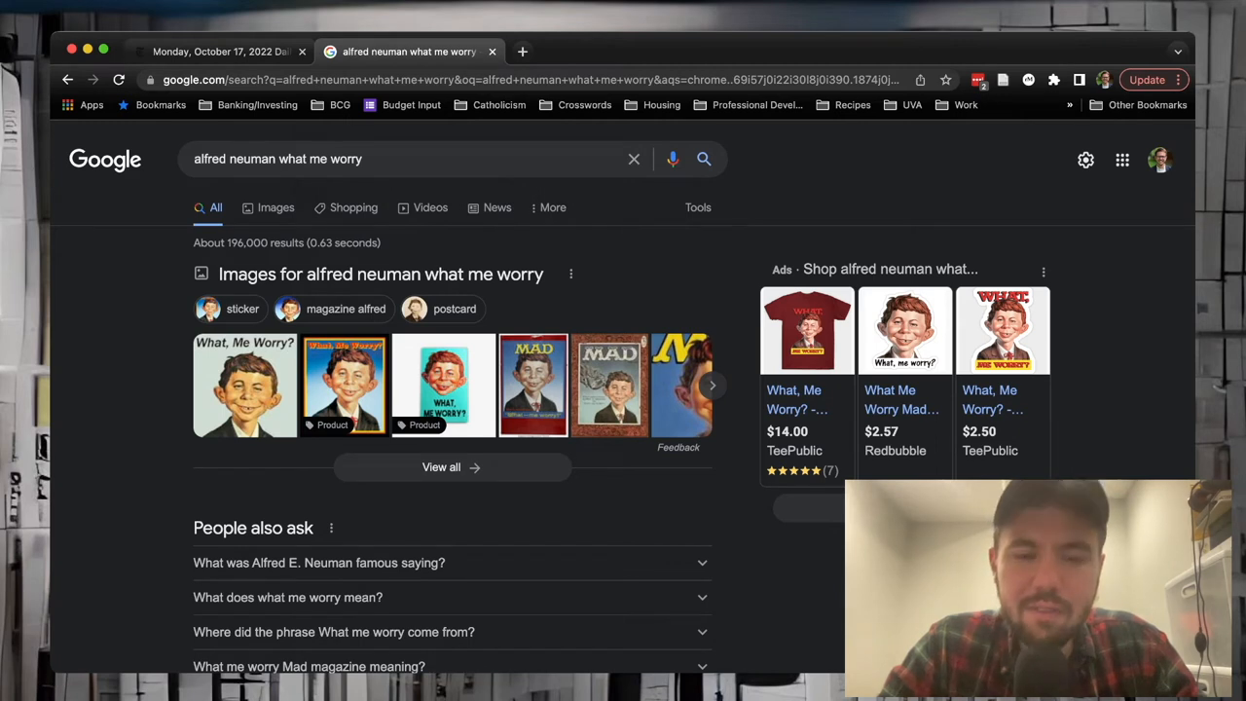
click(533, 386)
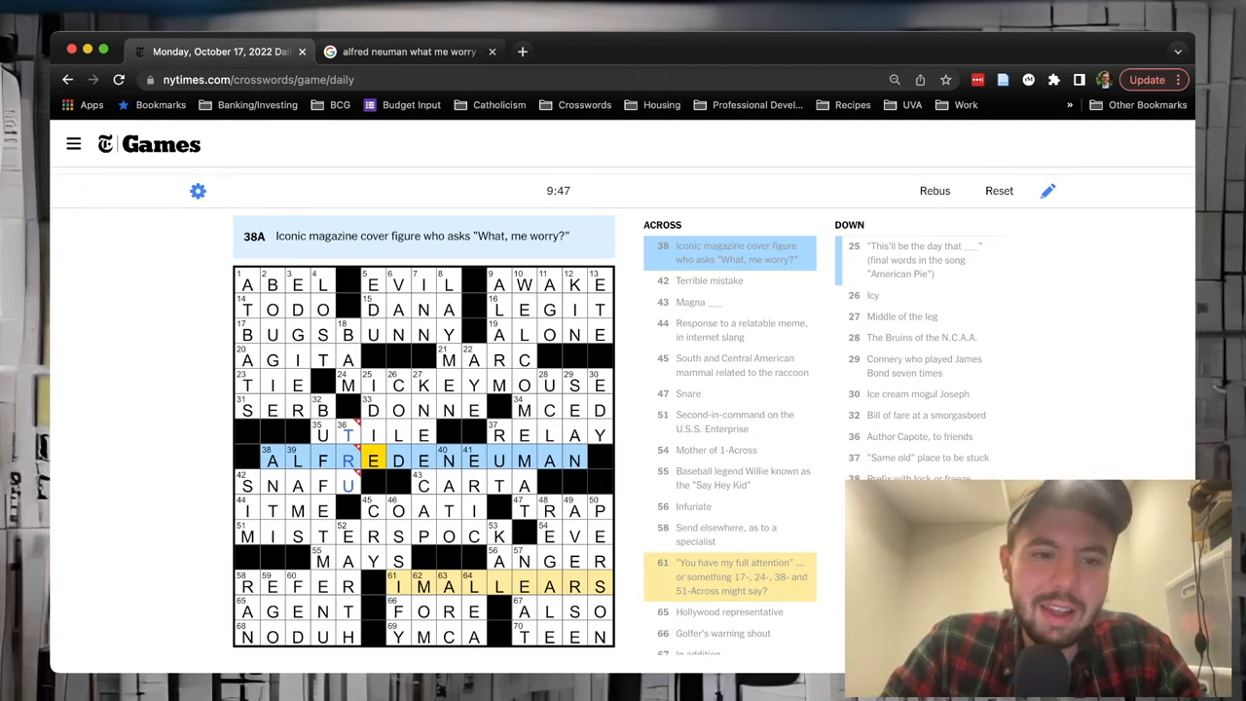
Step: Review 36 Down, 9 Across AWAKE and 21 Across MARC, then start a new tab for a "marc anthony" search
click(346, 434)
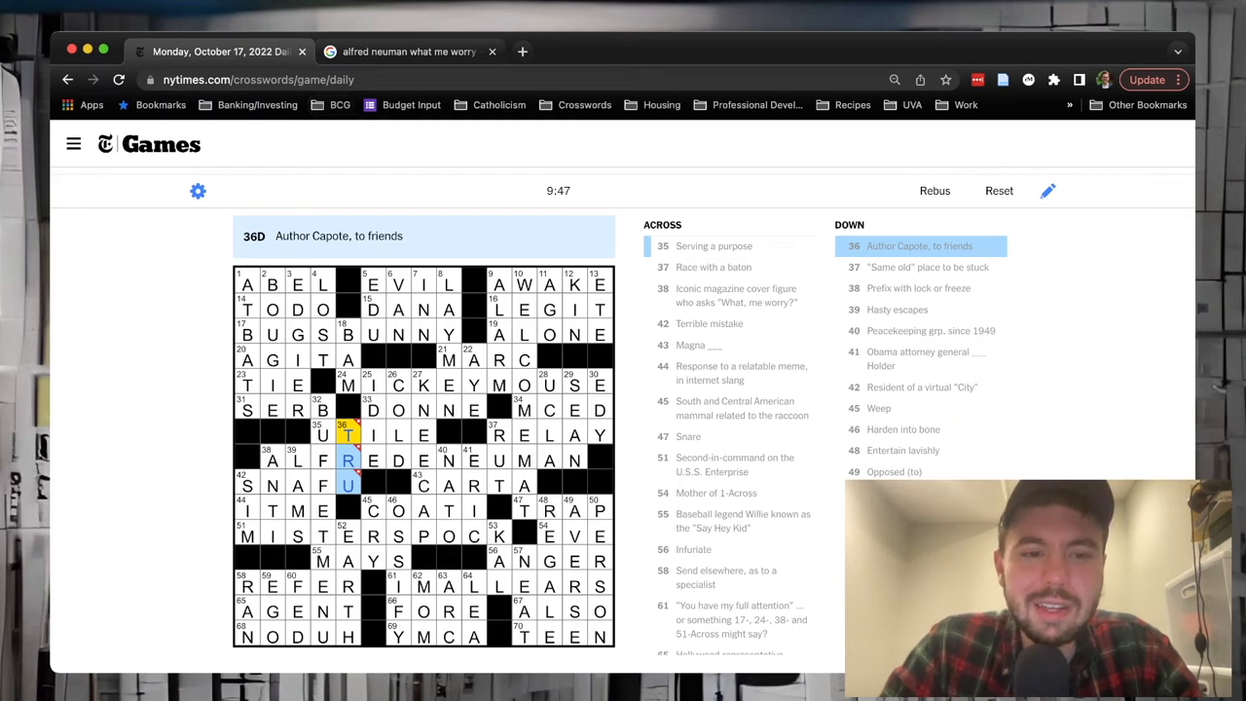
click(497, 284)
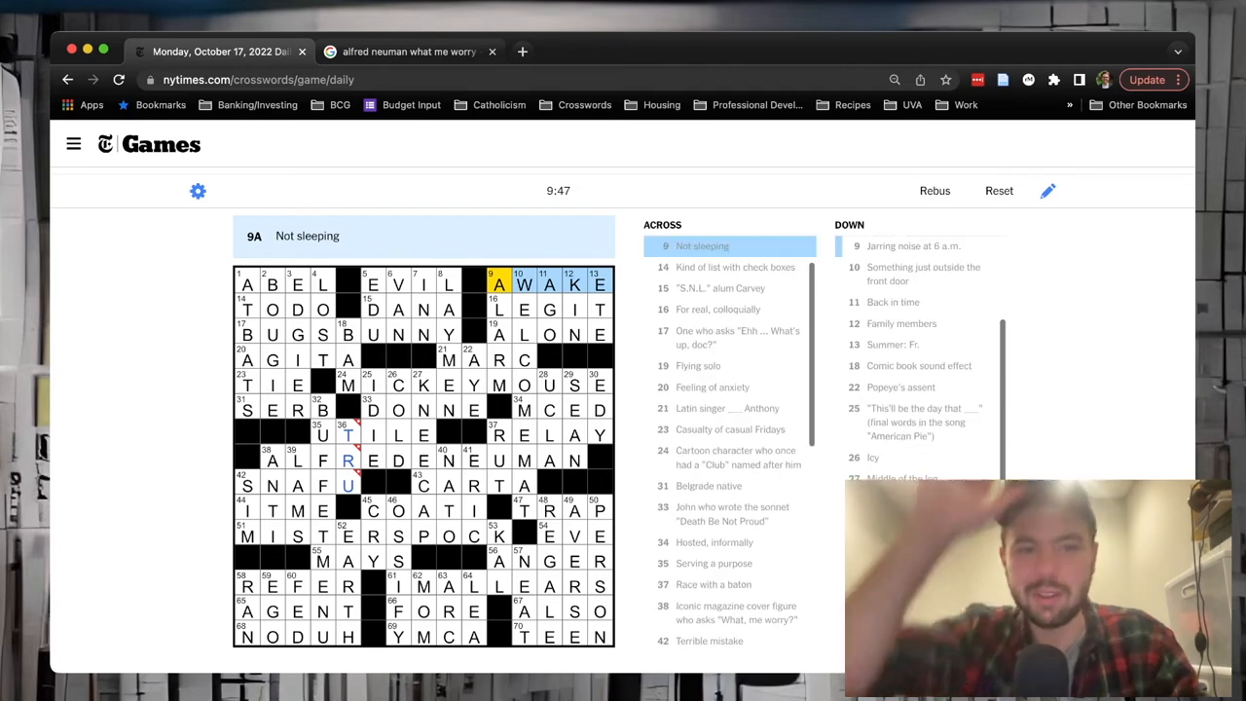
click(249, 308)
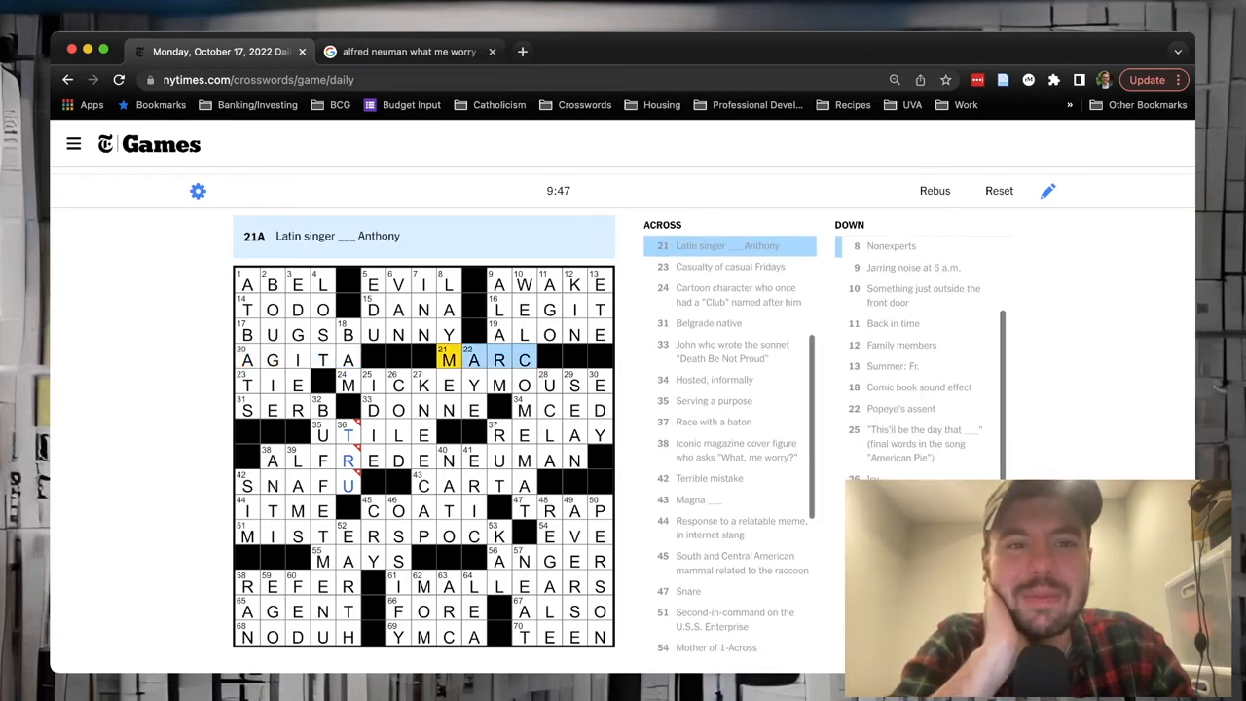
click(246, 385)
text(marc anthony)
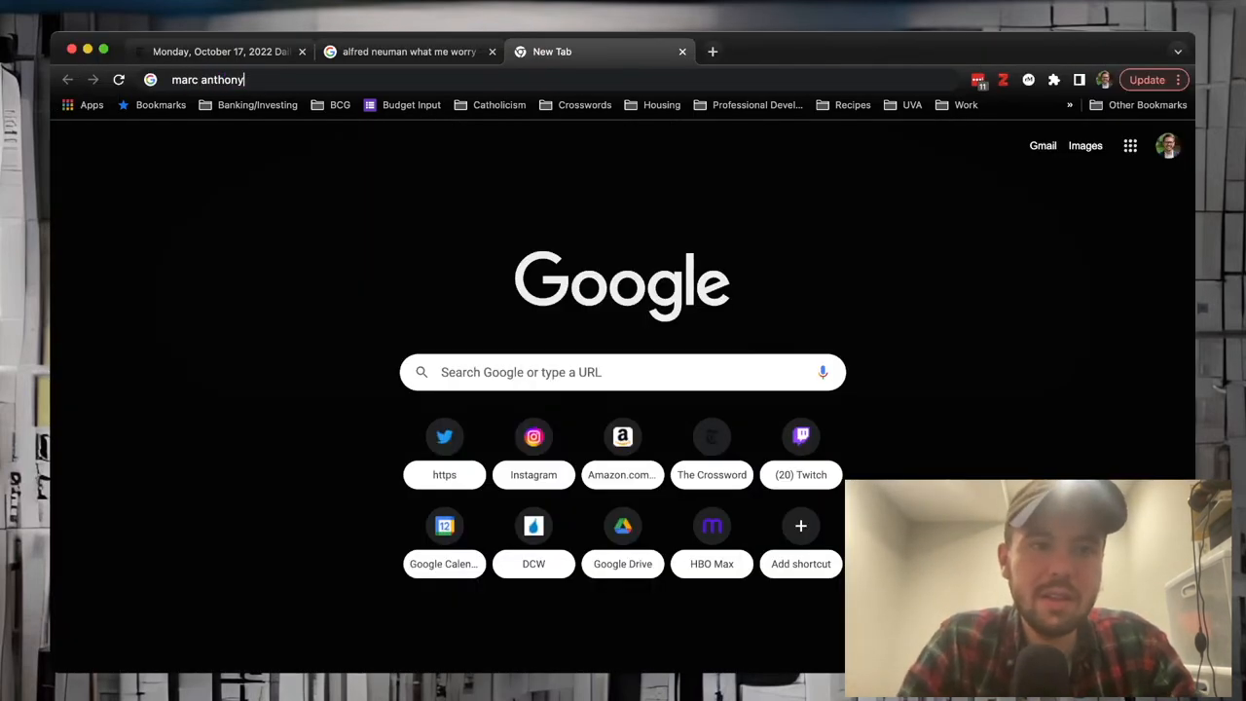
Step: Search Google for "marc anthony", view his Wikipedia page, and return to the crossword at 23 Across, TIE
key(Return)
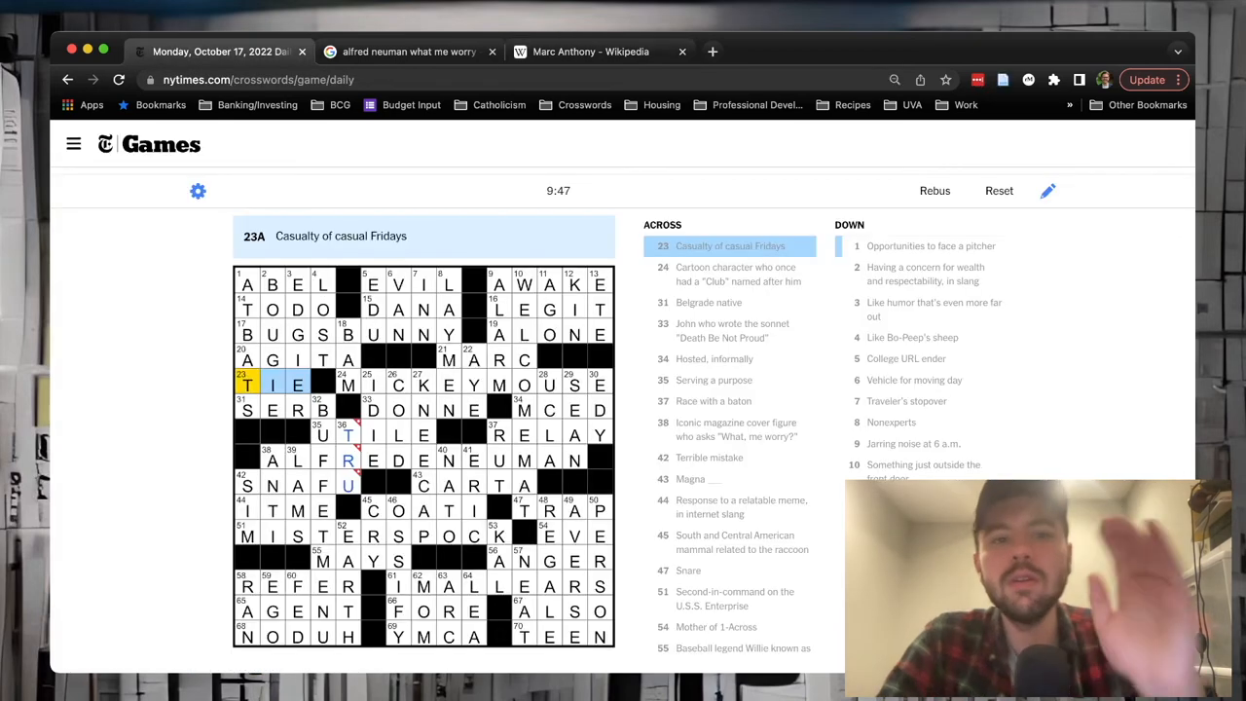
Step: Review 31 Across SERB, then search "john donne" in a new tab
click(246, 409)
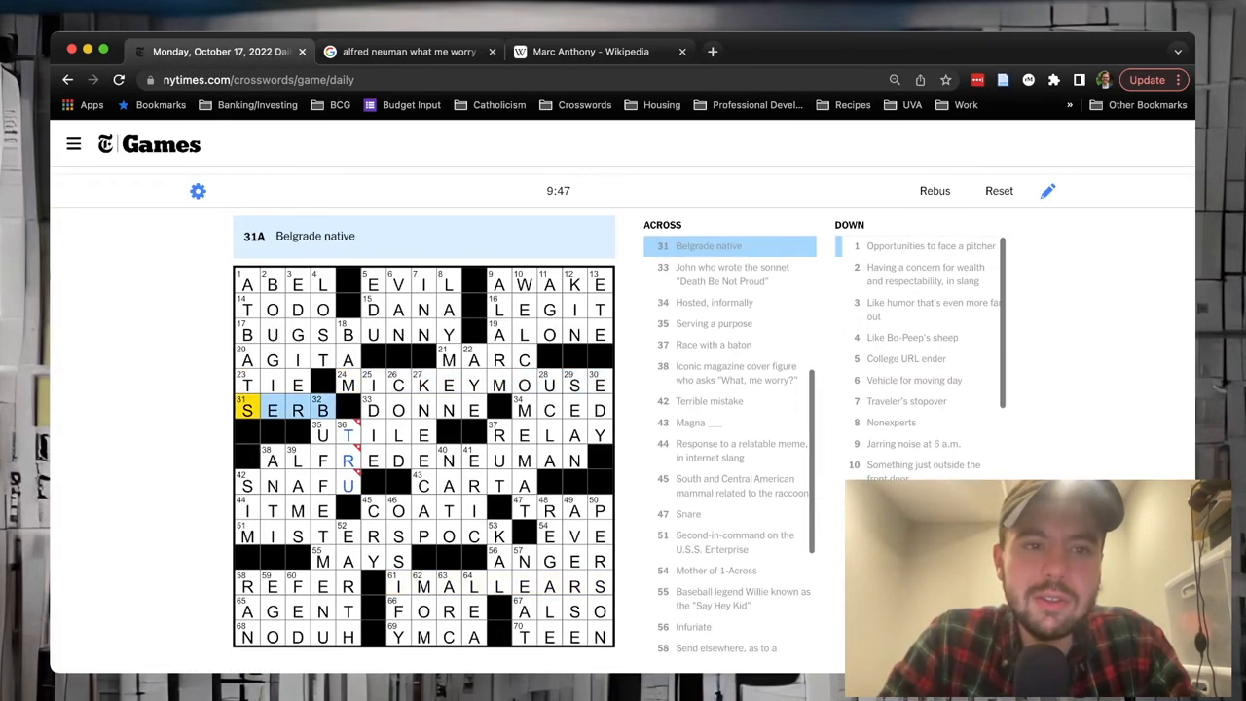
click(374, 409)
text(john donn)
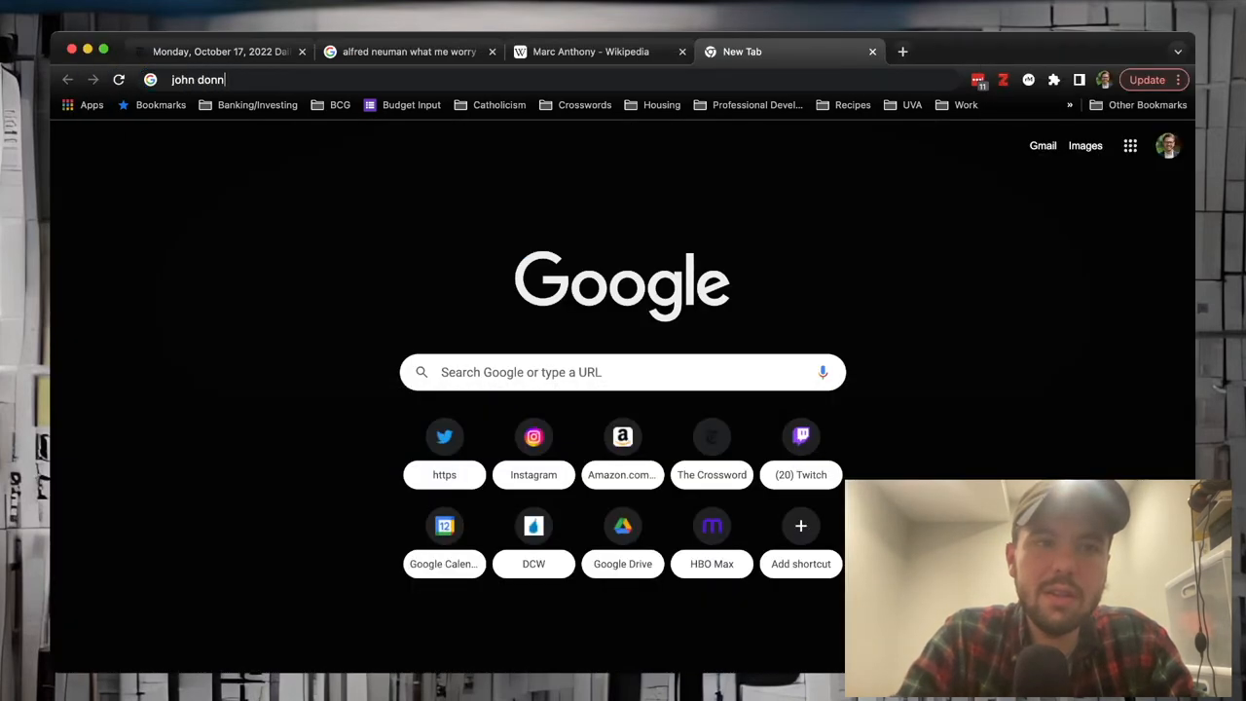
key(Return)
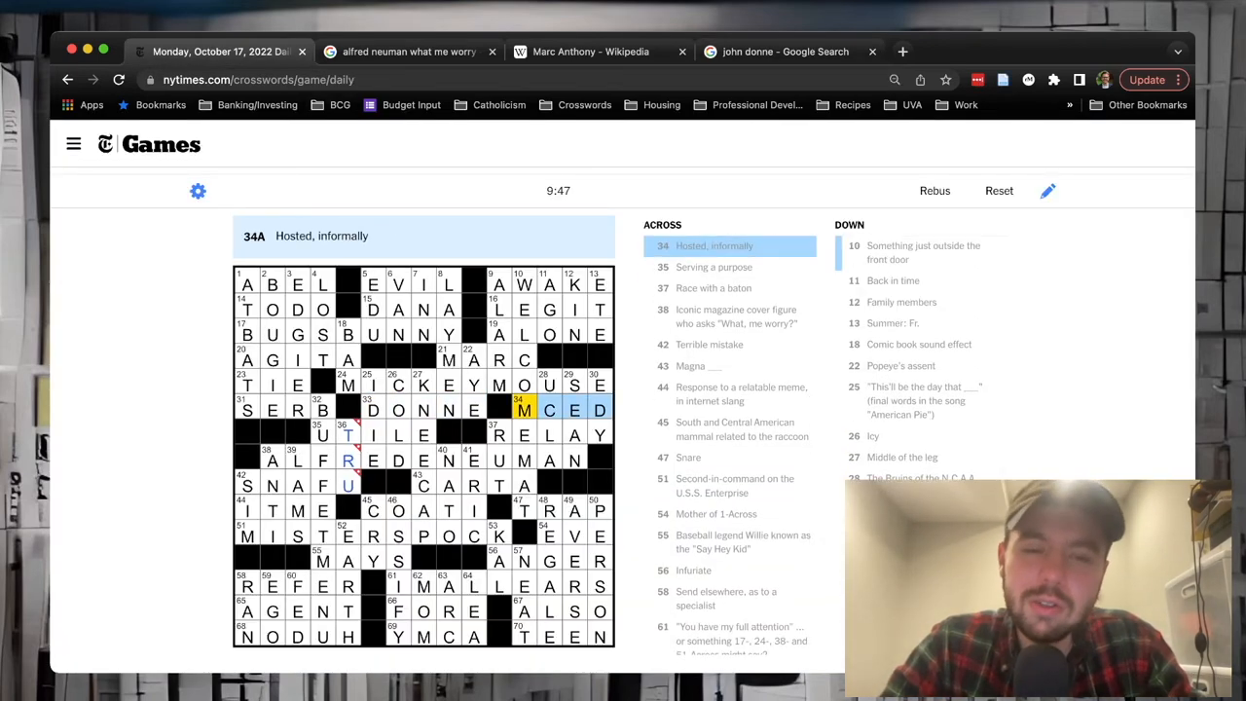
Step: Review 34 and 35 Across (UTILE) in the grid, then start another blank tab
click(323, 436)
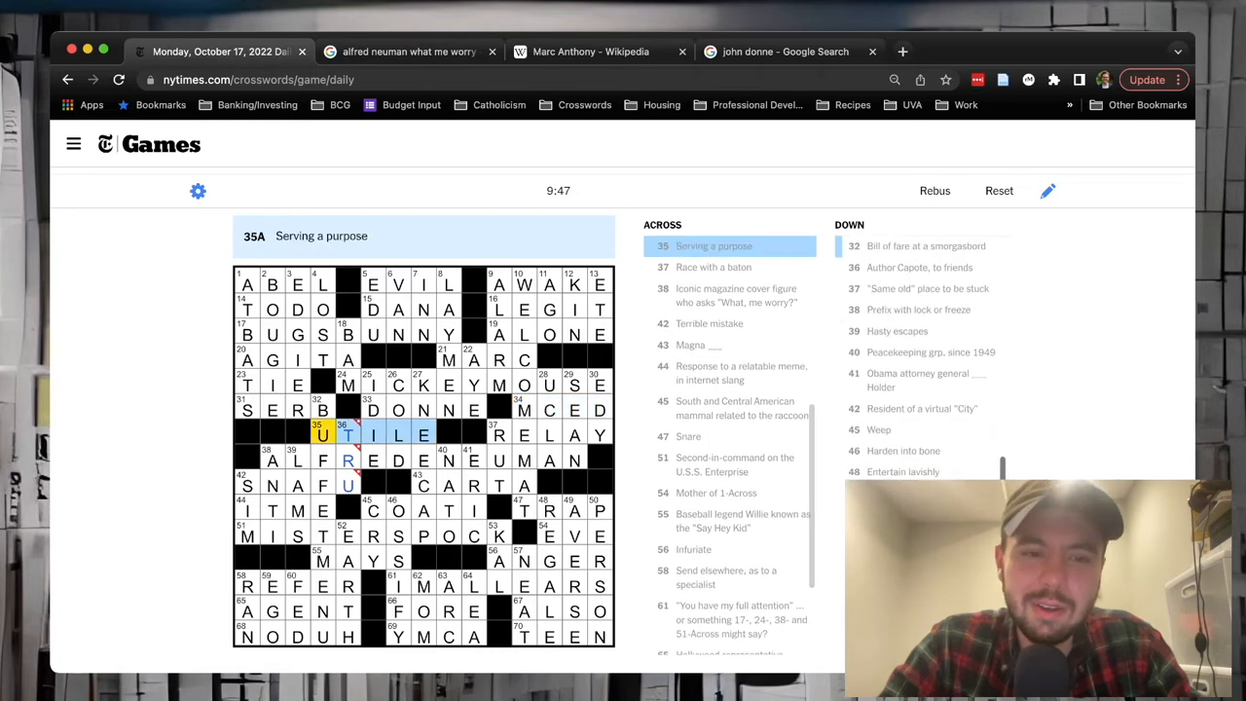
click(1092, 51)
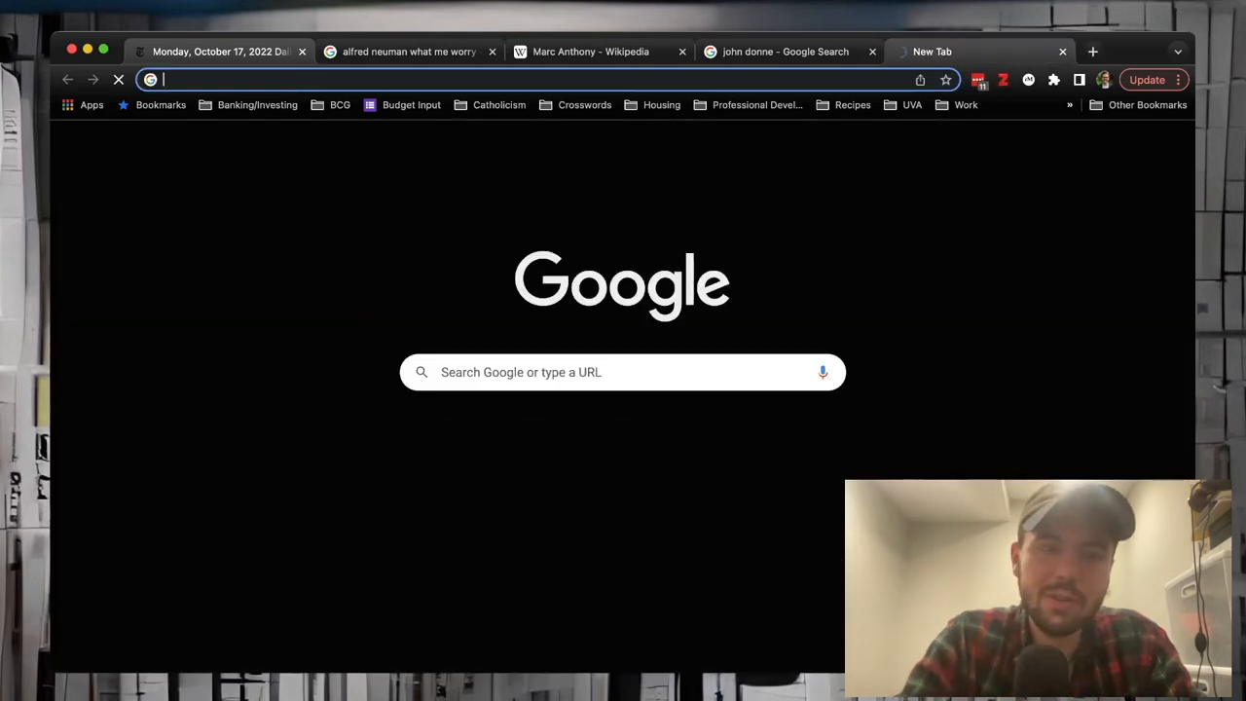
Step: Search Google for "utile" and read through its dictionary definition
text(utile)
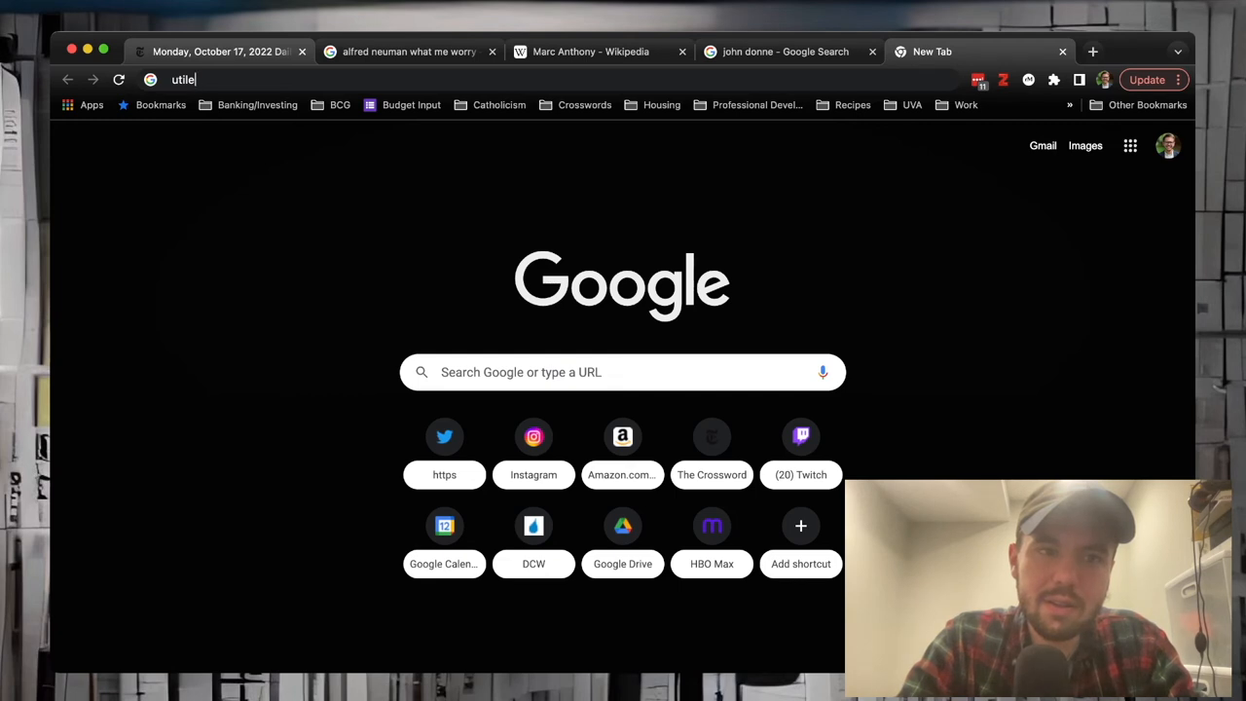
key(Return)
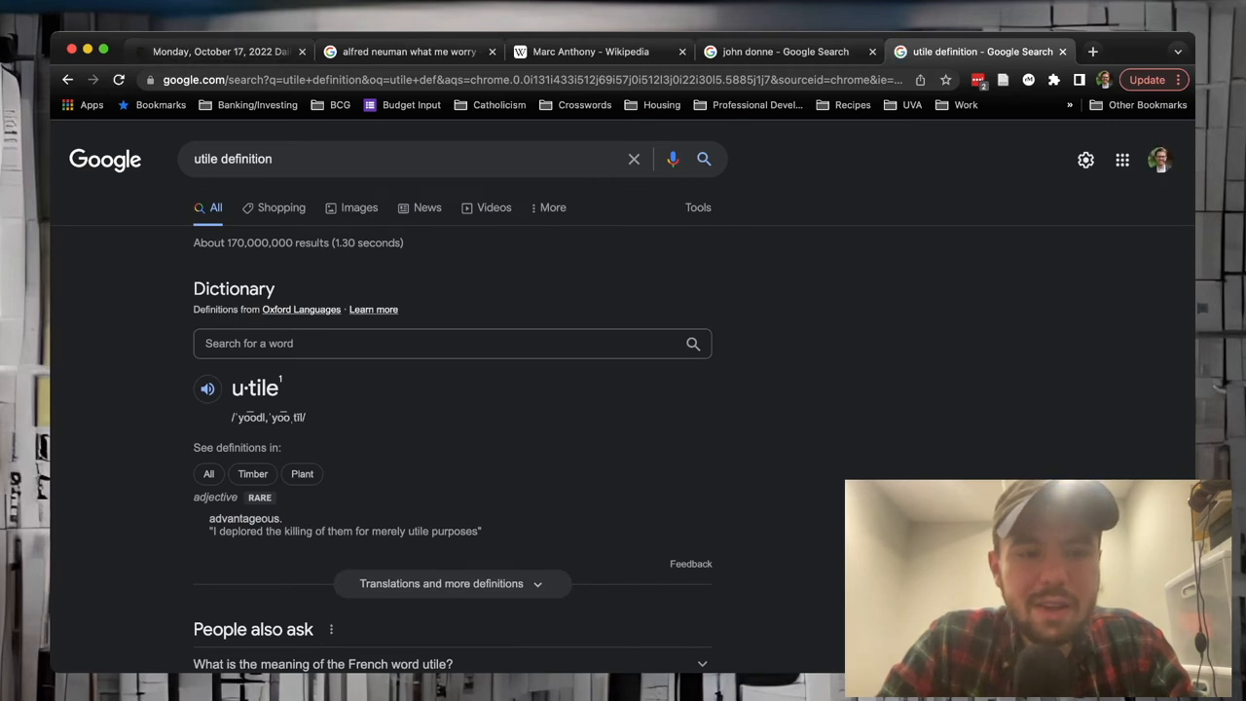
scroll(down, 3)
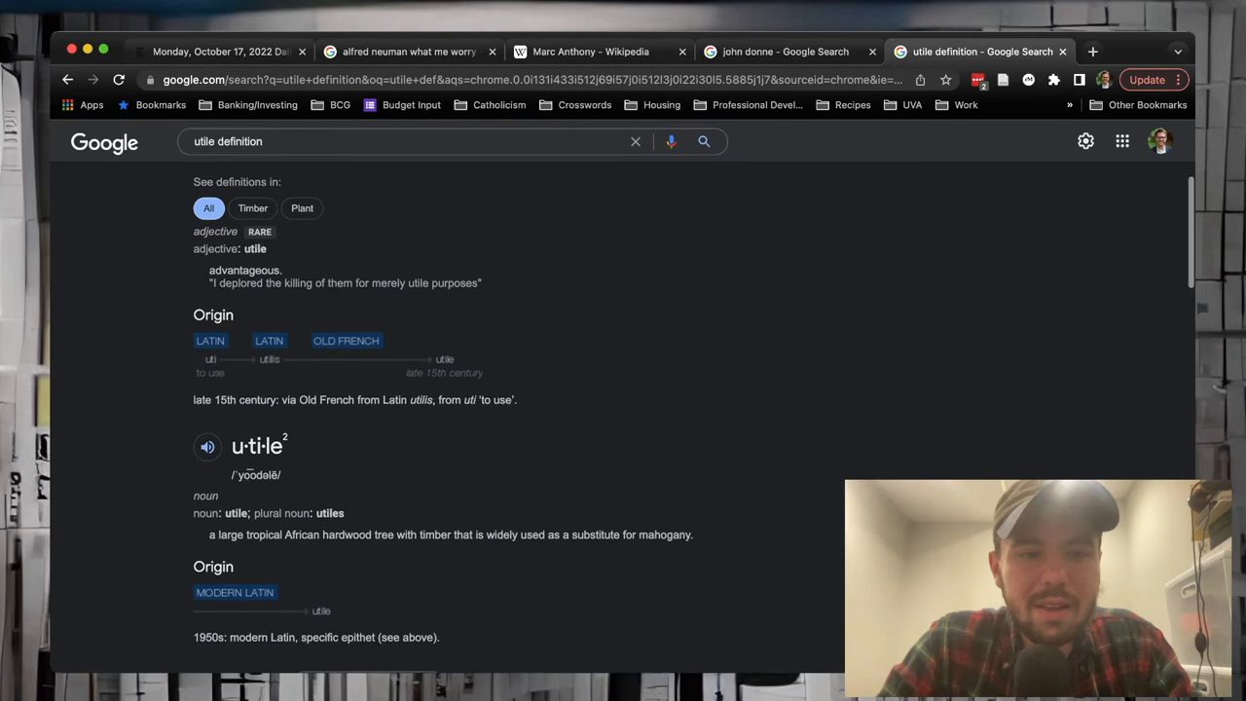
scroll(down, 3)
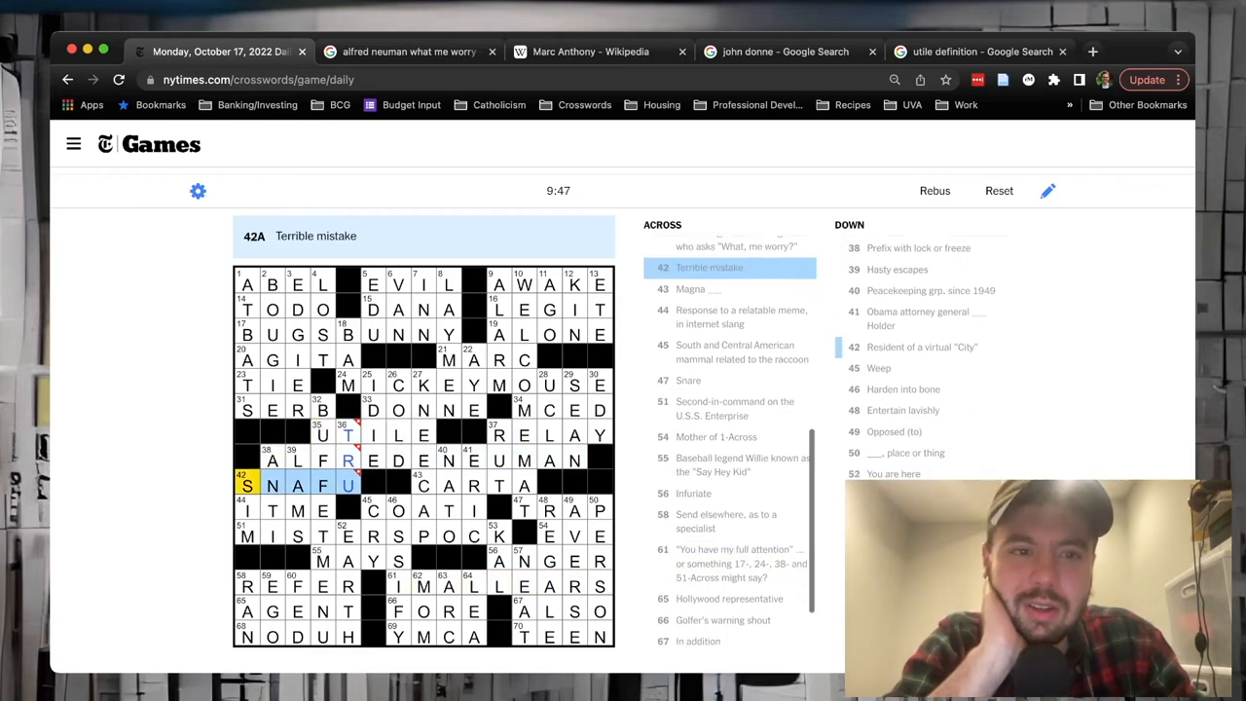
Step: Review 42 Across, then start a new tab with the query beginning "year magna ca" about the Magna Carta
click(457, 485)
text(year magna ca)
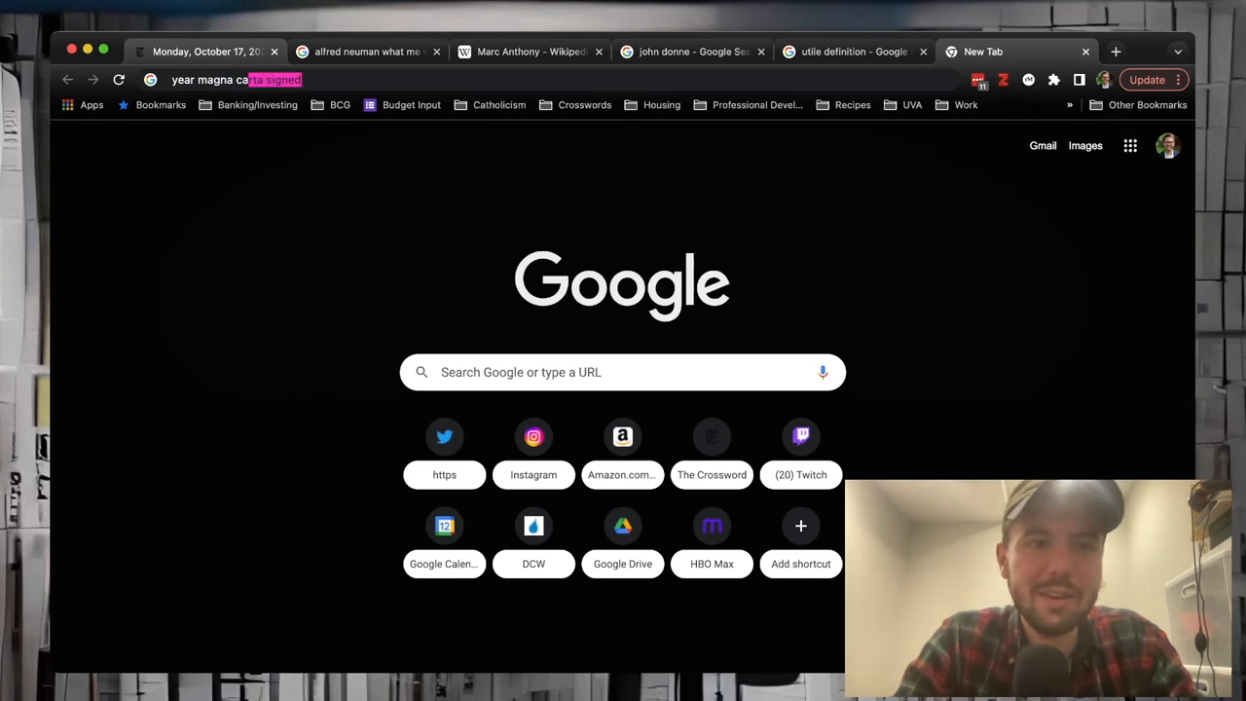
Step: Run the Magna Carta signing-year search, then search Google for 'coati' in a new tab
key(Return)
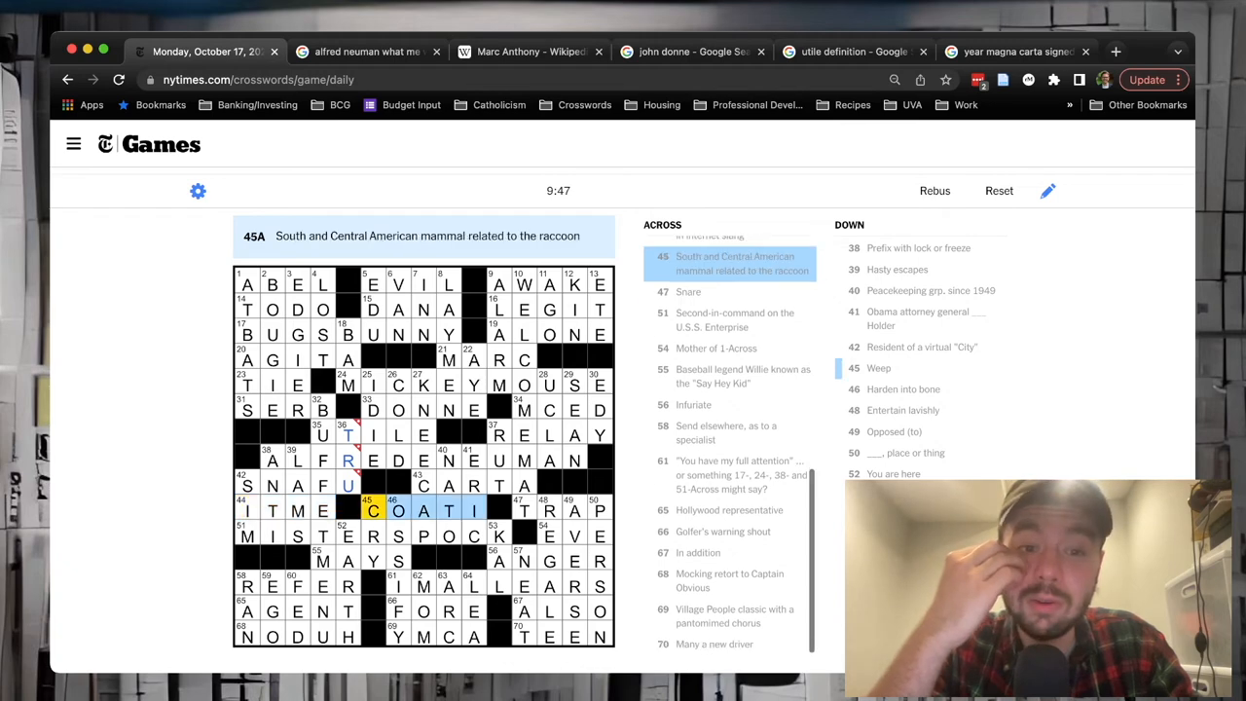
click(1116, 51)
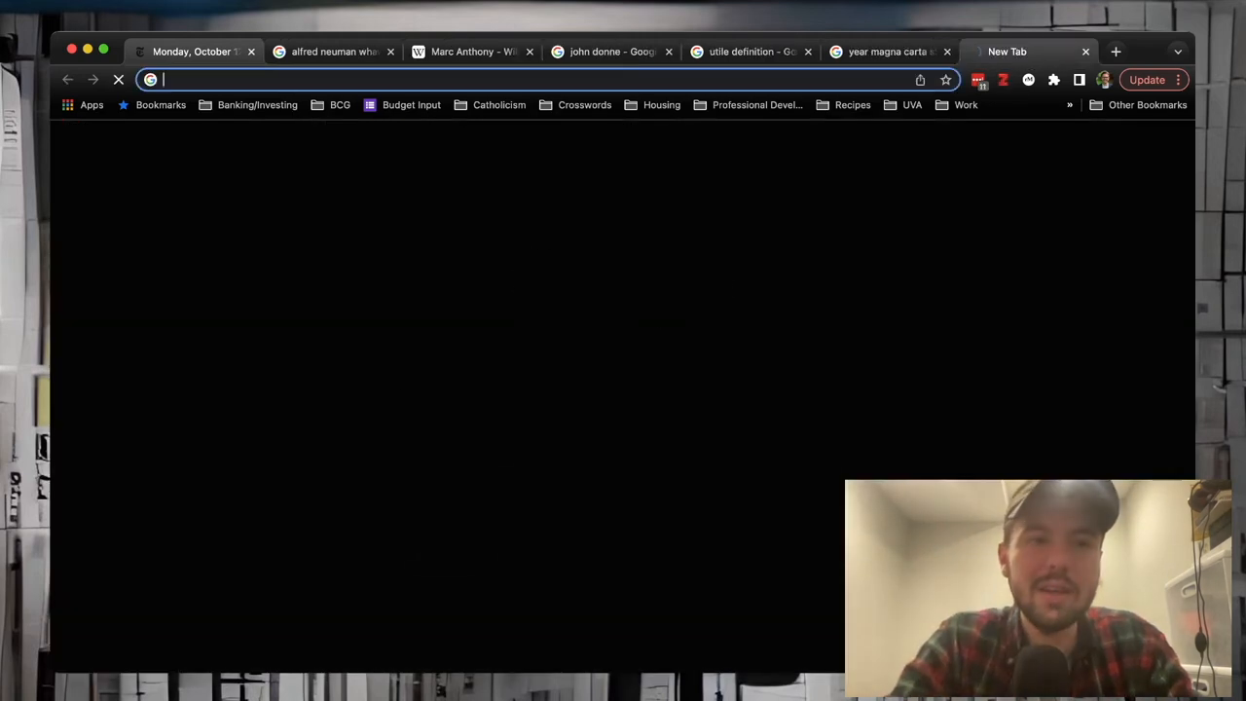
text(coati)
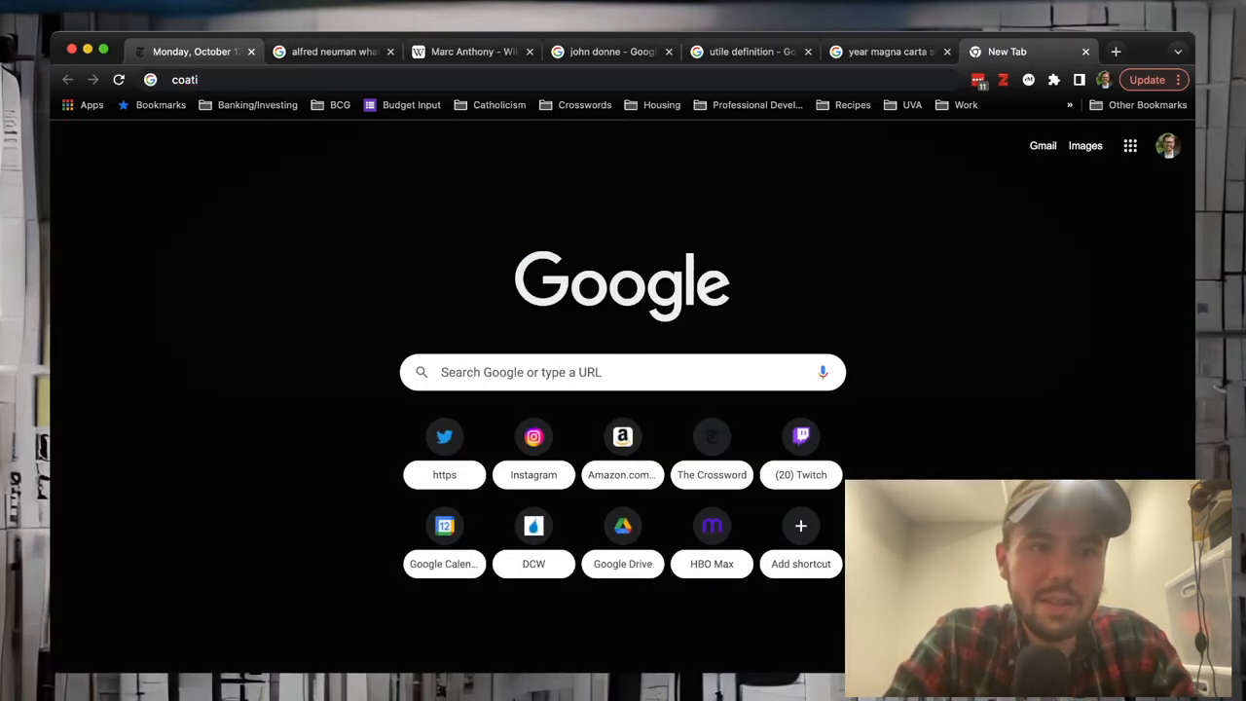
key(Return)
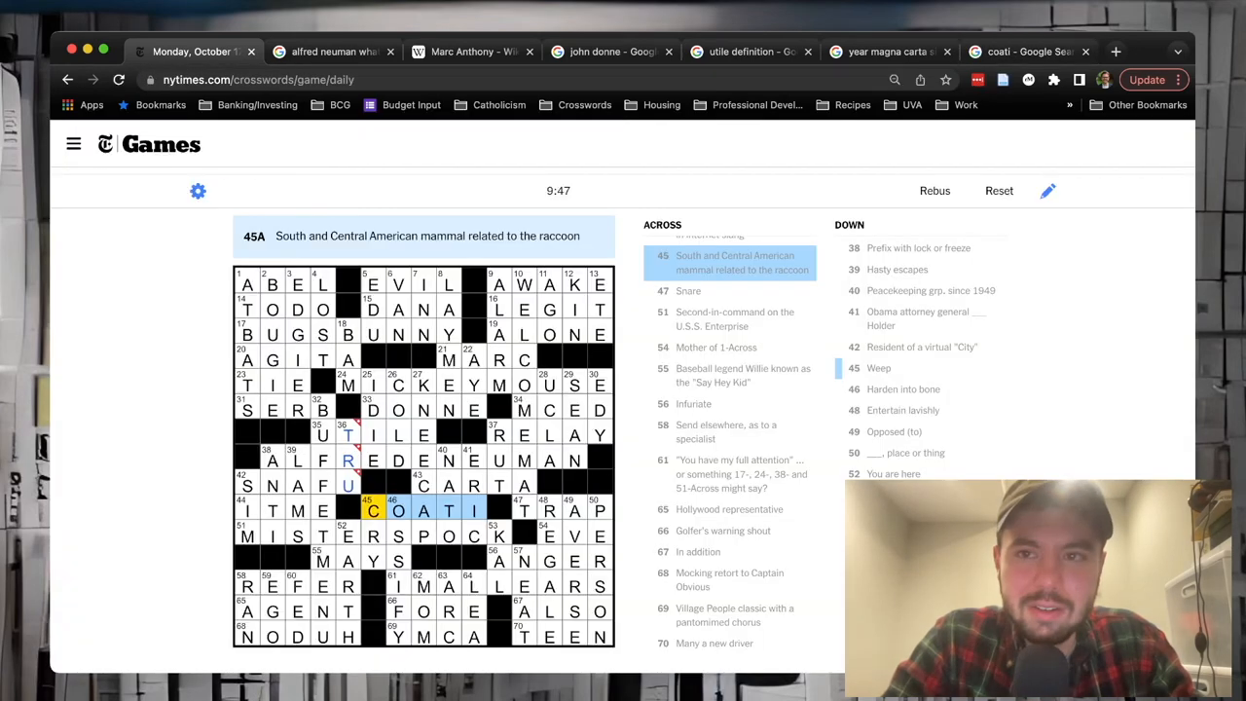
Step: Reread the across answers from COATI through the IMALLEARS theme clue at 61-Across
click(1012, 51)
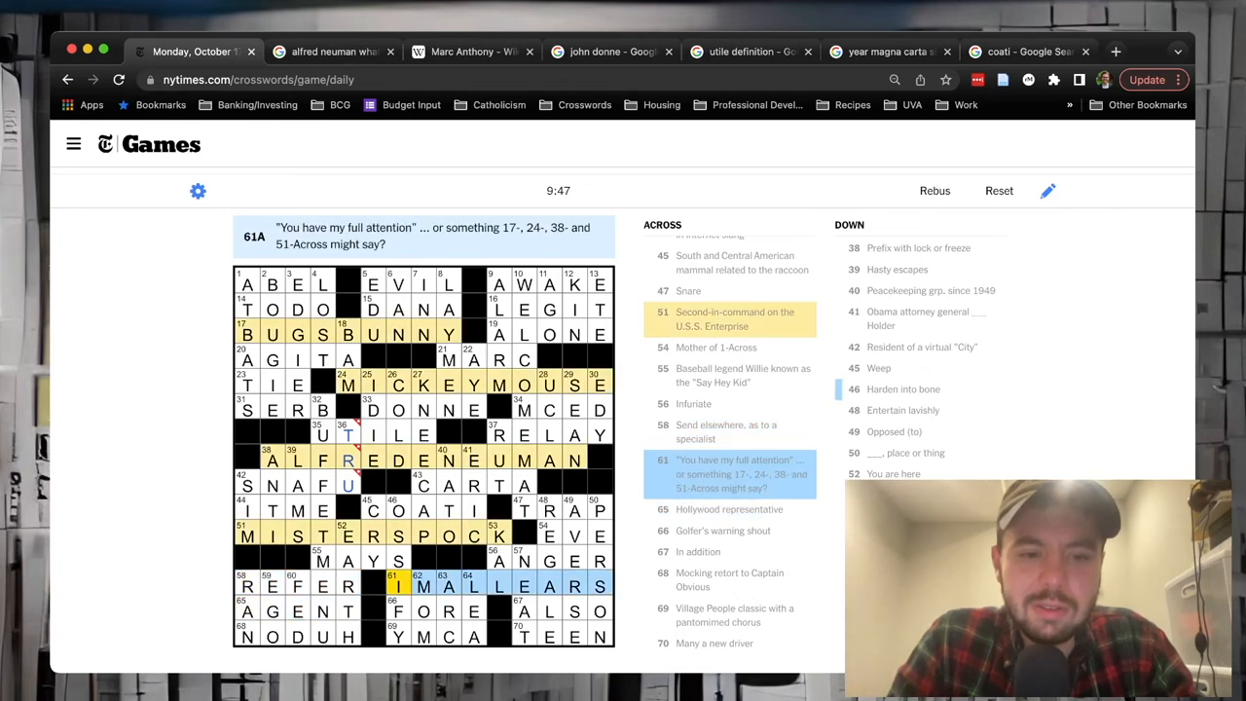
click(397, 612)
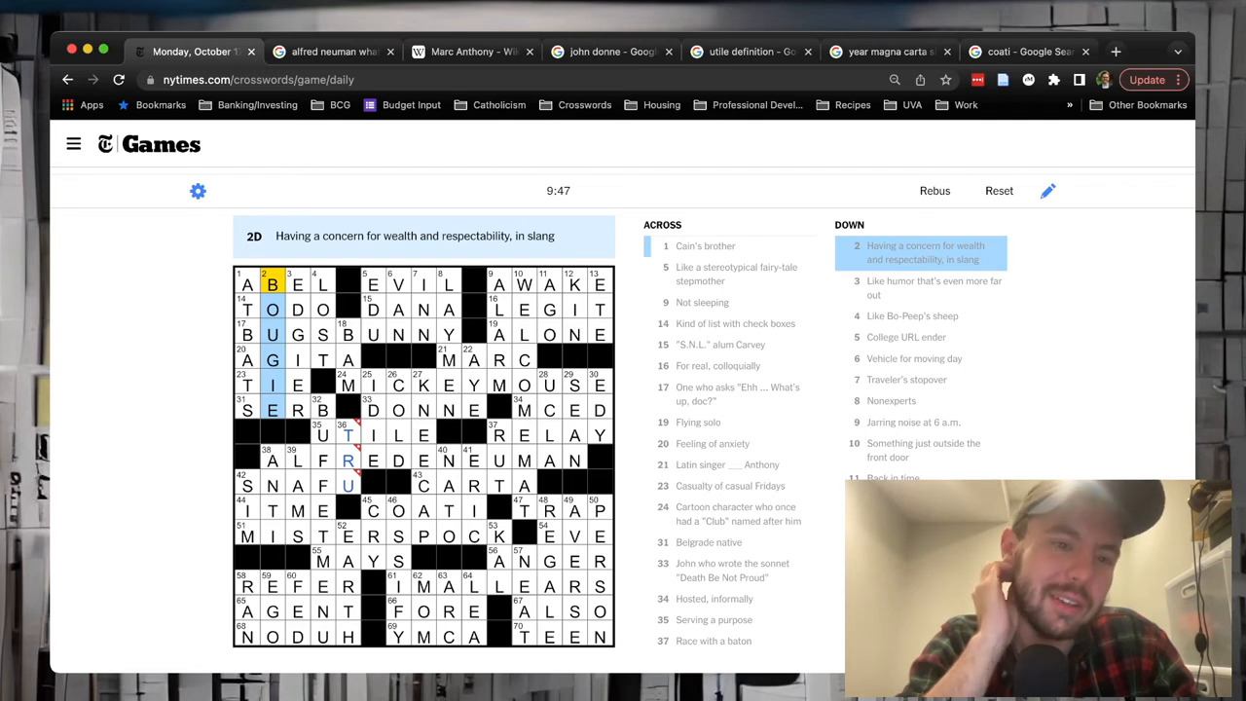
Step: Check down answers 6D, 8D, 11D, 18D and 22D (moving-day vehicle through Popeye's assent)
click(296, 284)
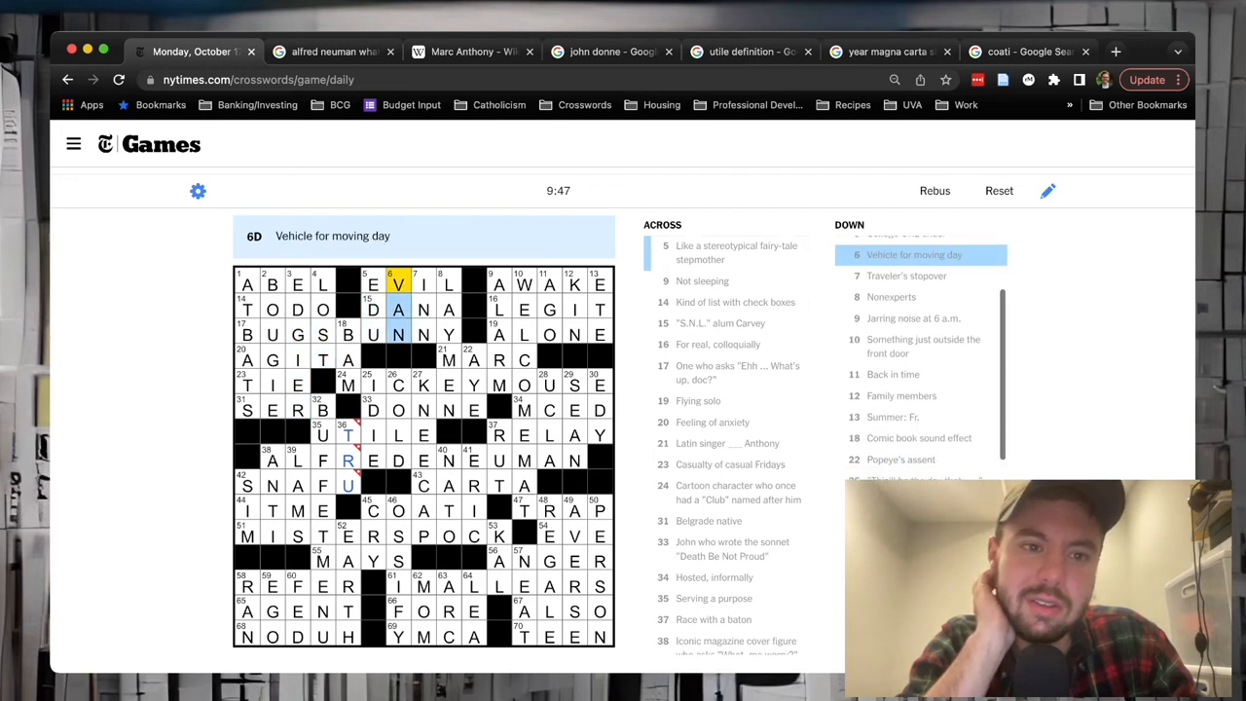
click(448, 285)
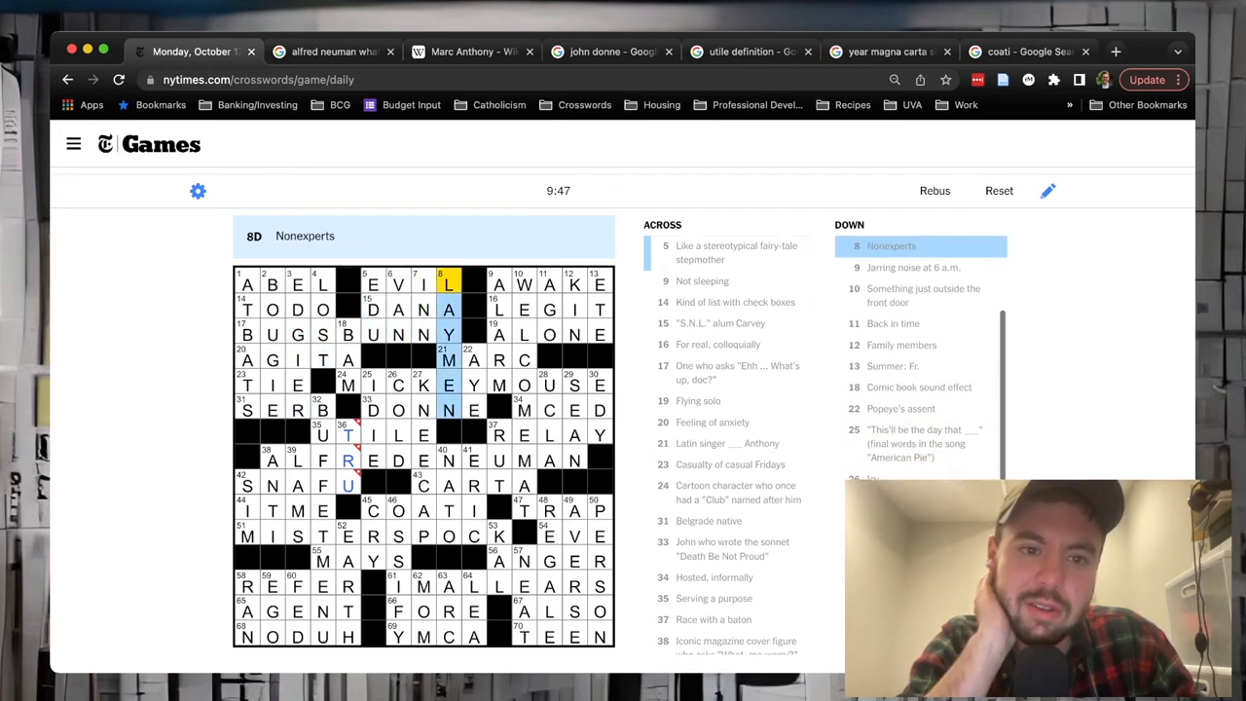
click(498, 285)
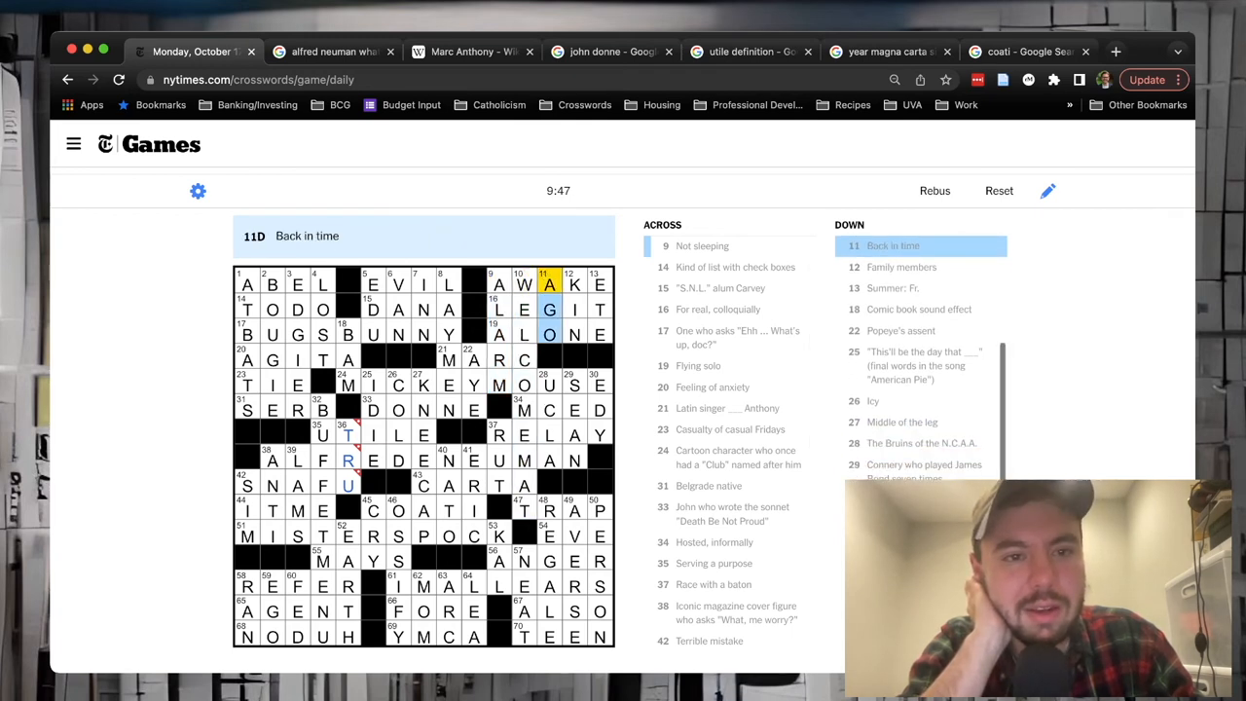
click(573, 284)
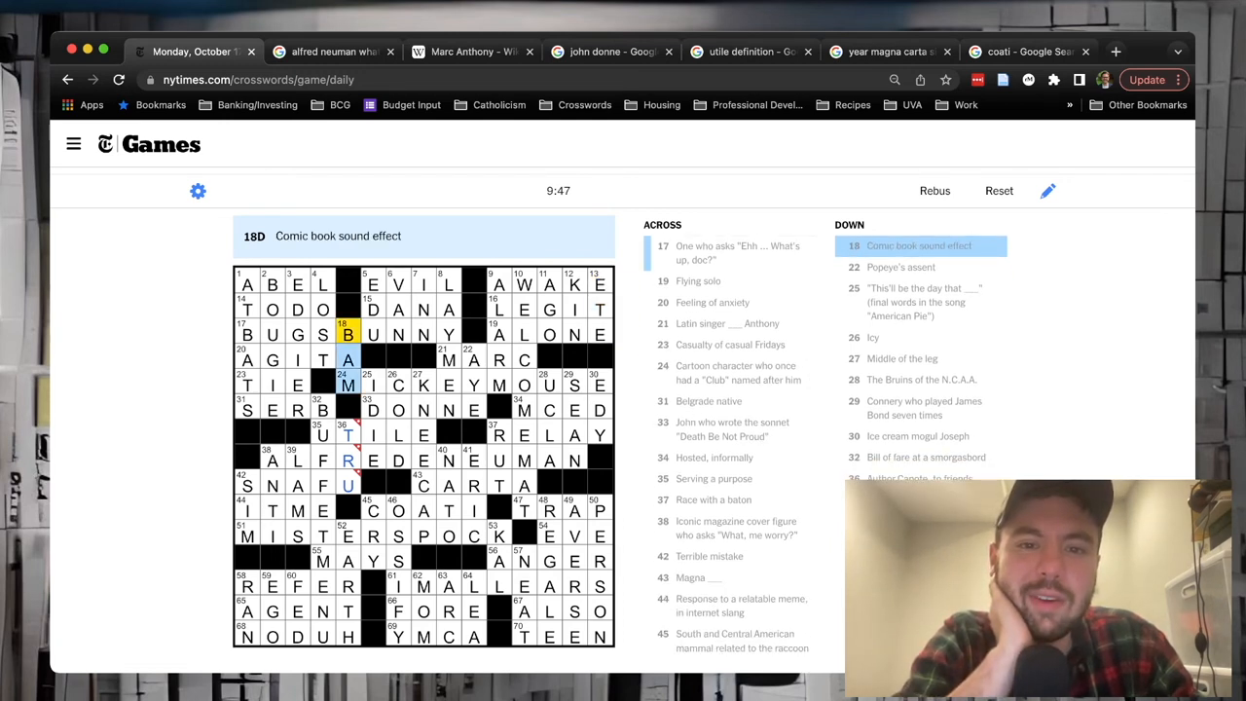
click(599, 284)
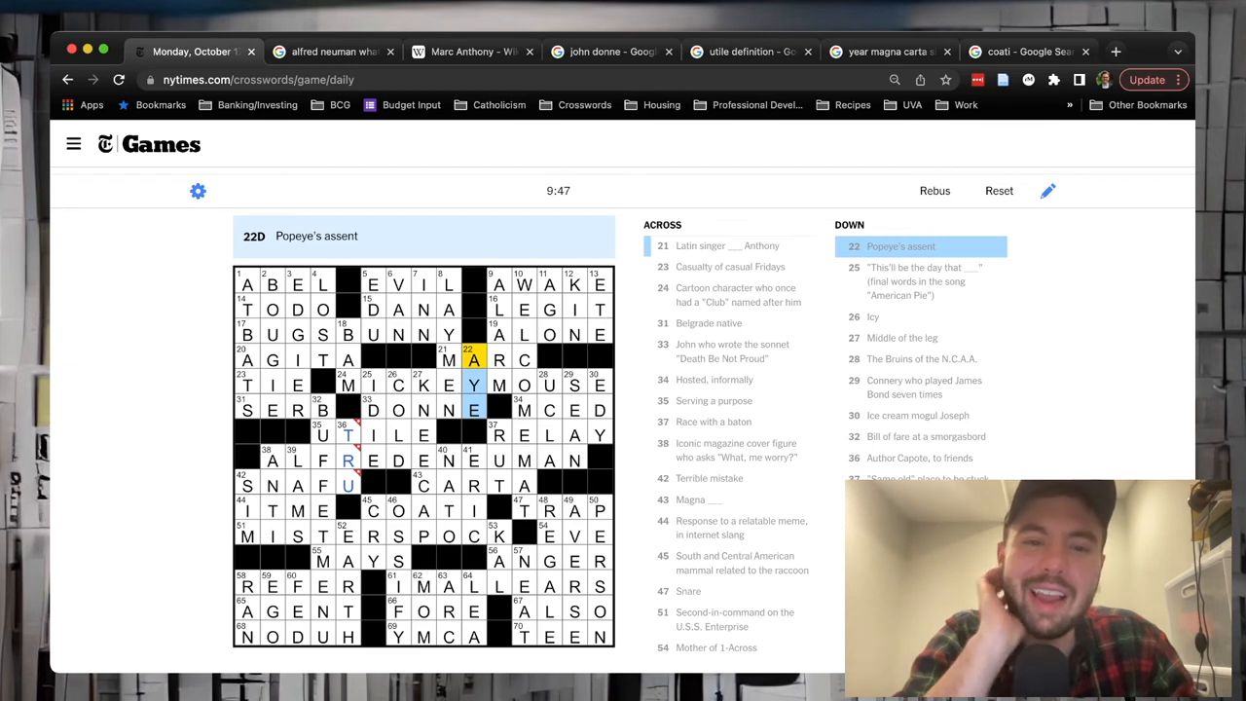
Step: Check 25-Down, 28-Down (Bruins) and the smorgasbord clue at 32-Down
click(374, 385)
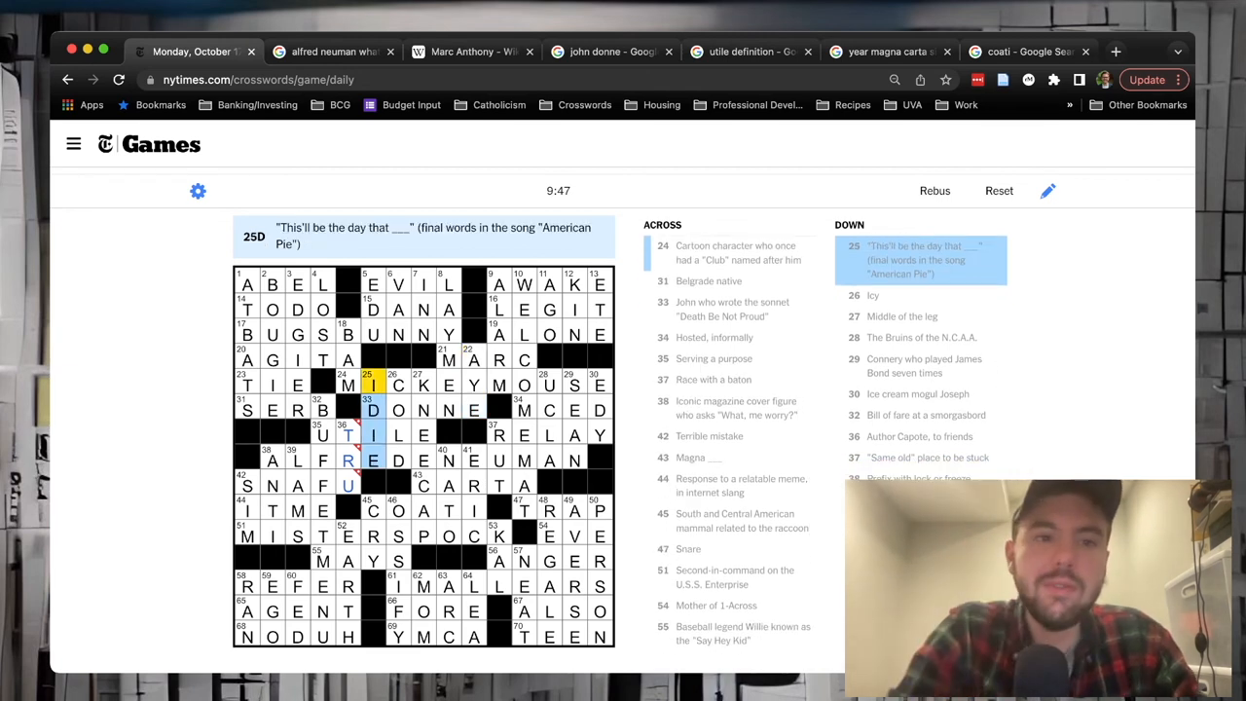
click(397, 386)
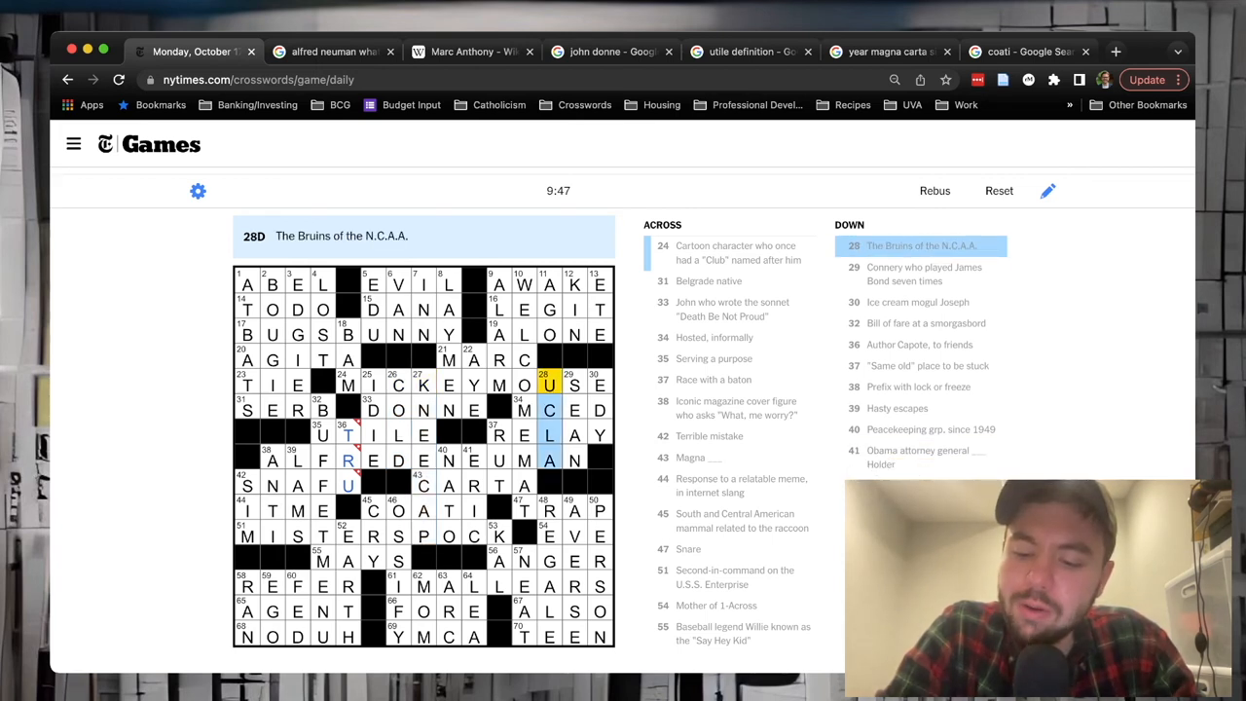
click(574, 386)
text(smorgasboar)
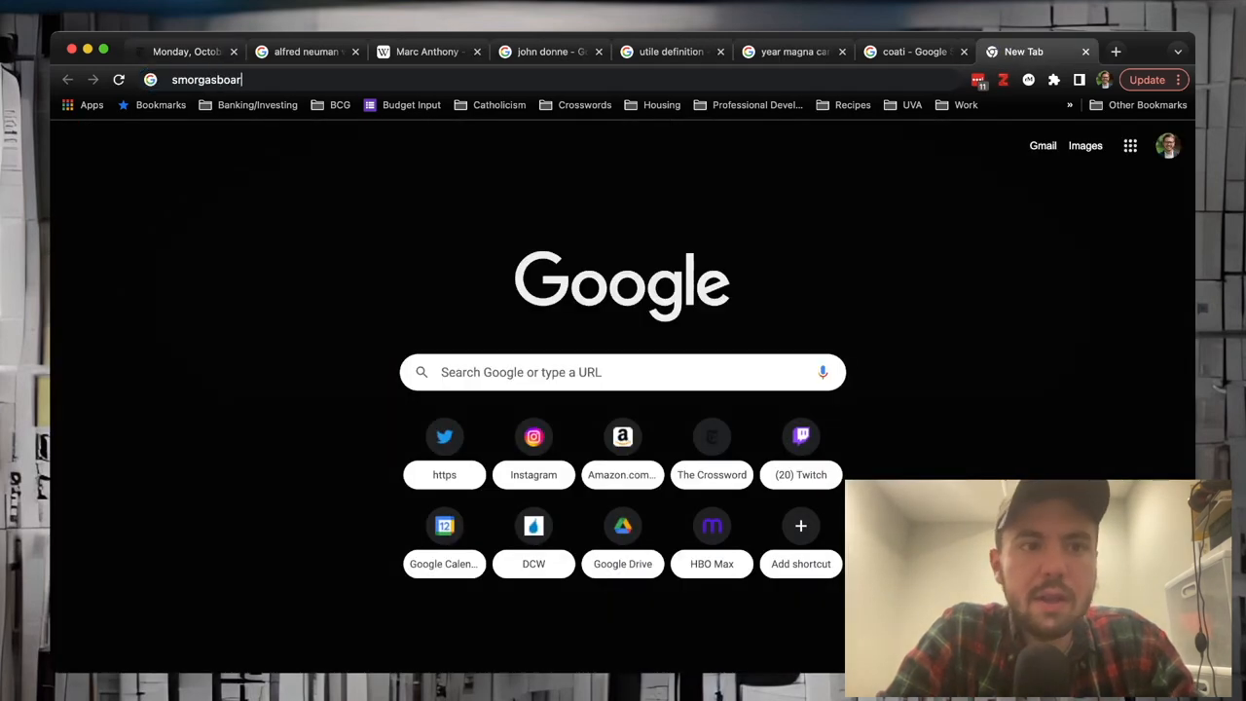
Step: Run the smorgasbord search, then look up 'truman capote' and scan his results
key(Return)
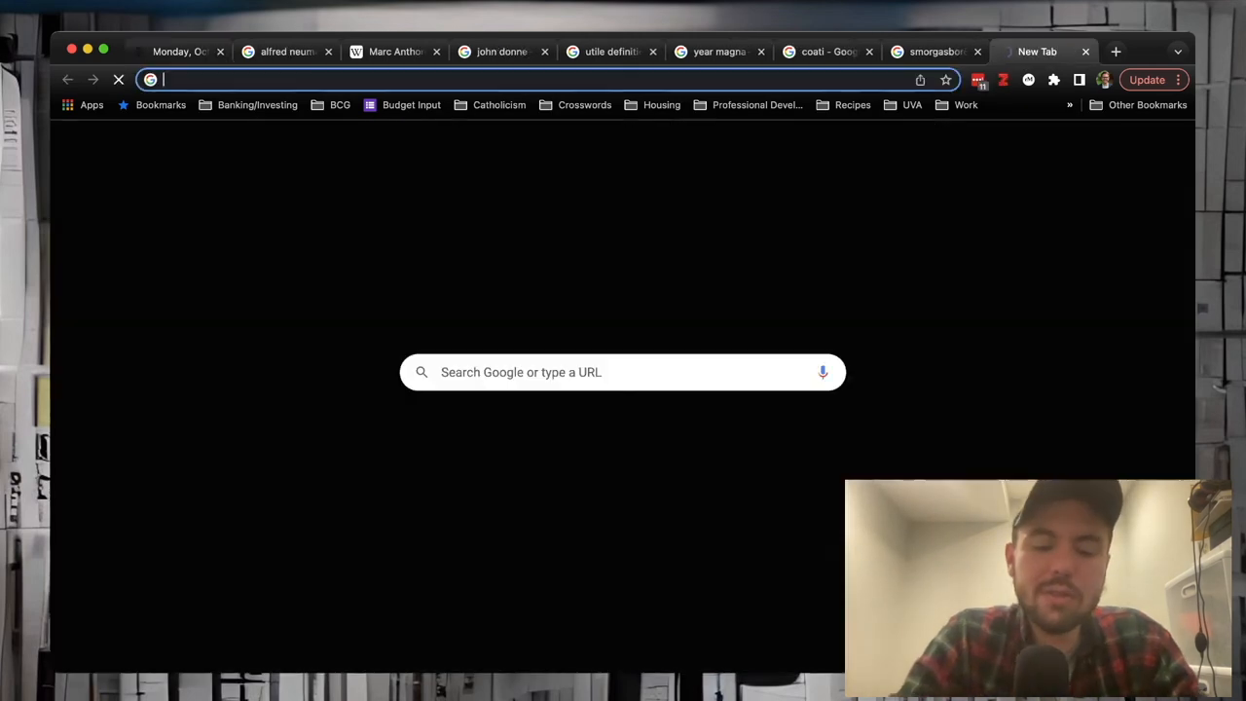
text(tru capote)
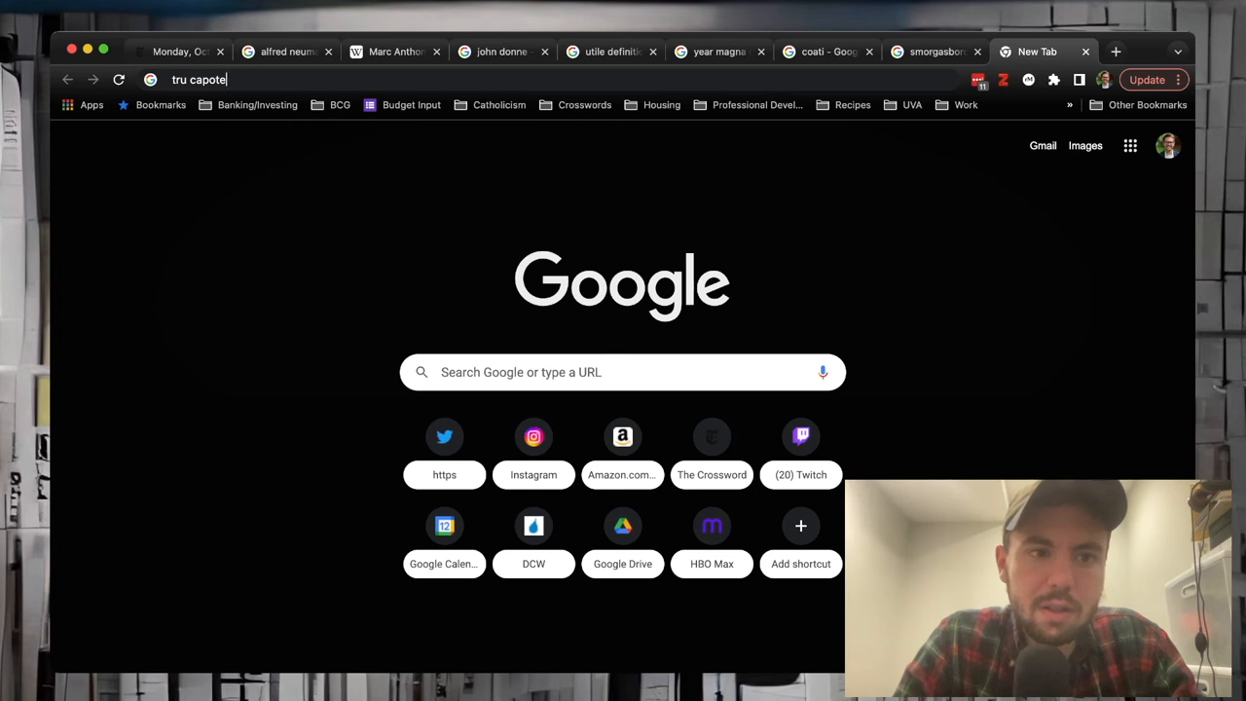
key(Backspace)
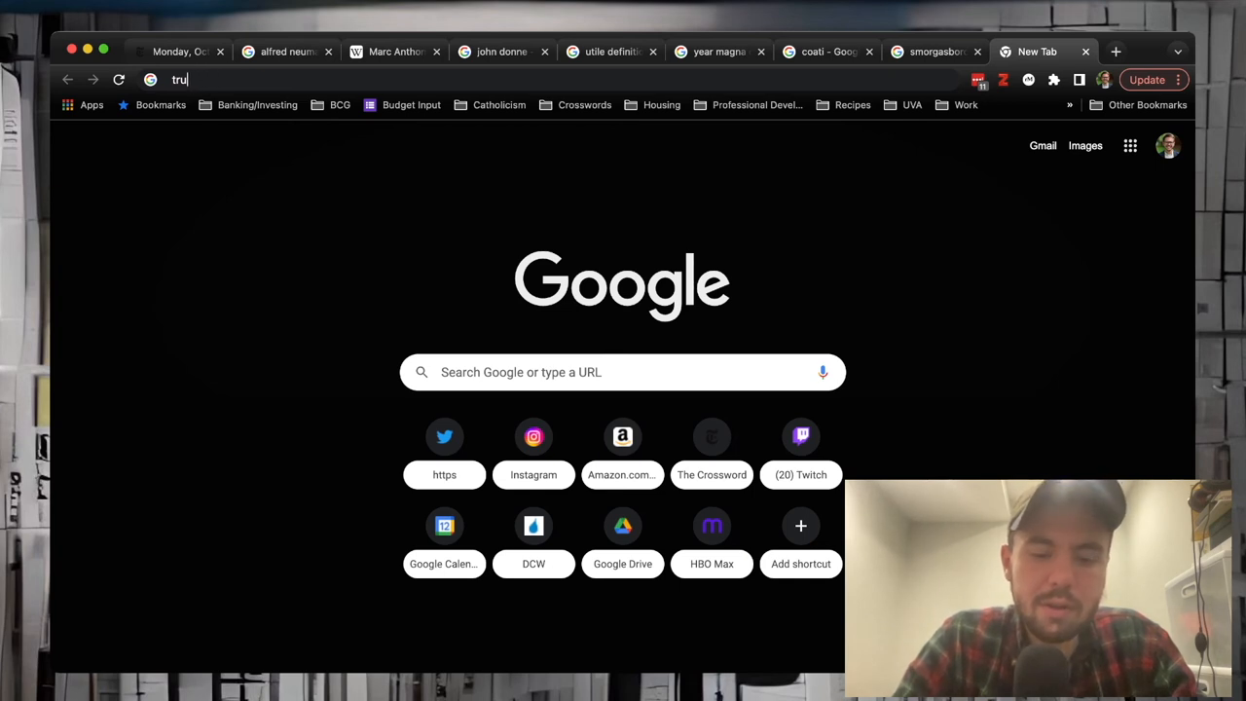
text(man capote)
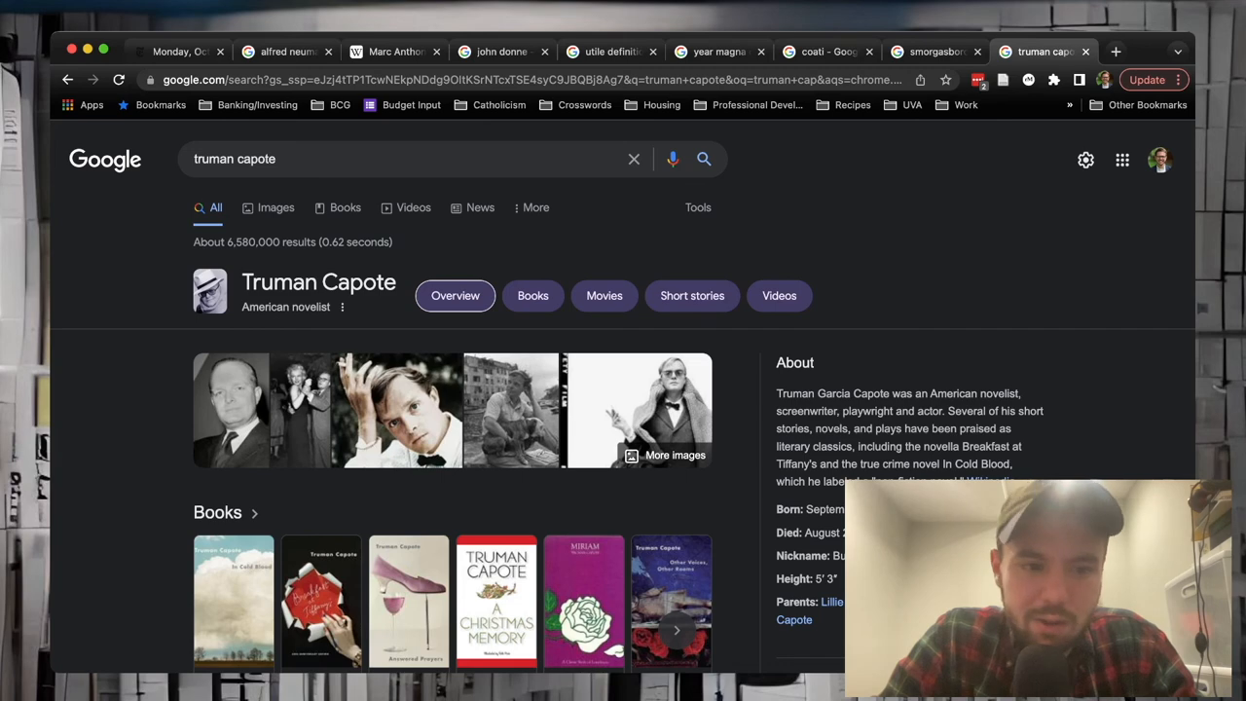
scroll(down, 3)
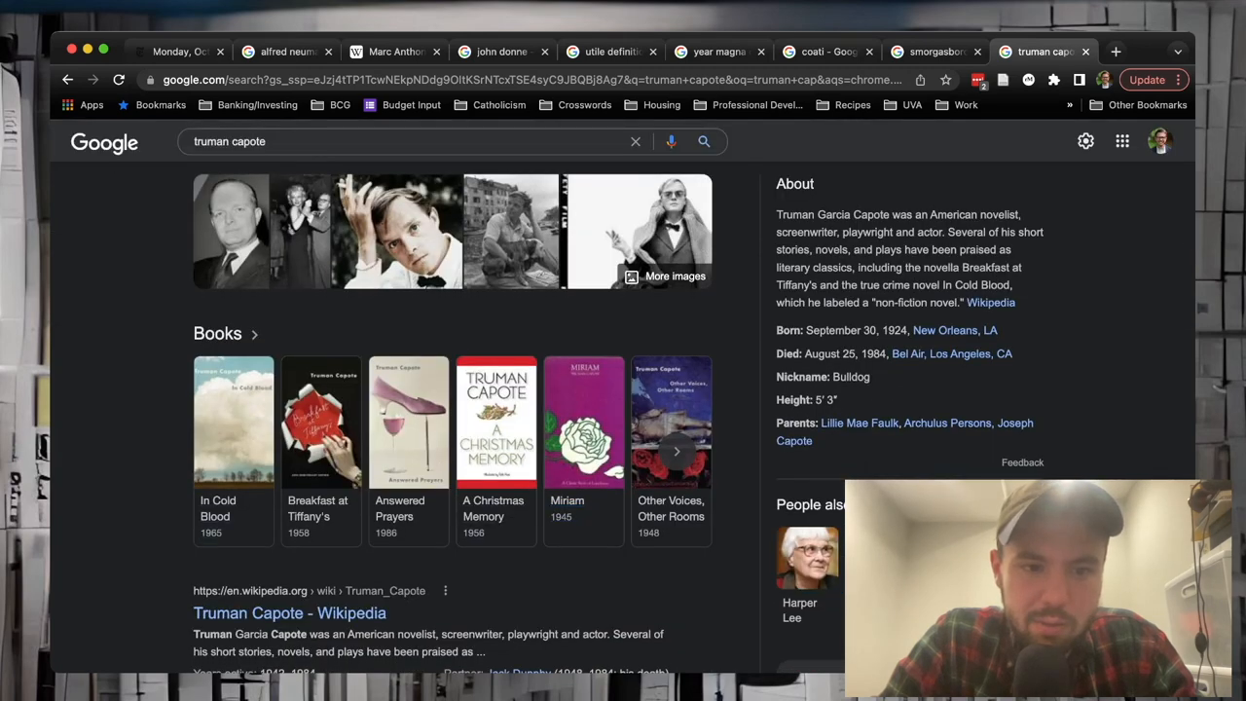
scroll(down, 3)
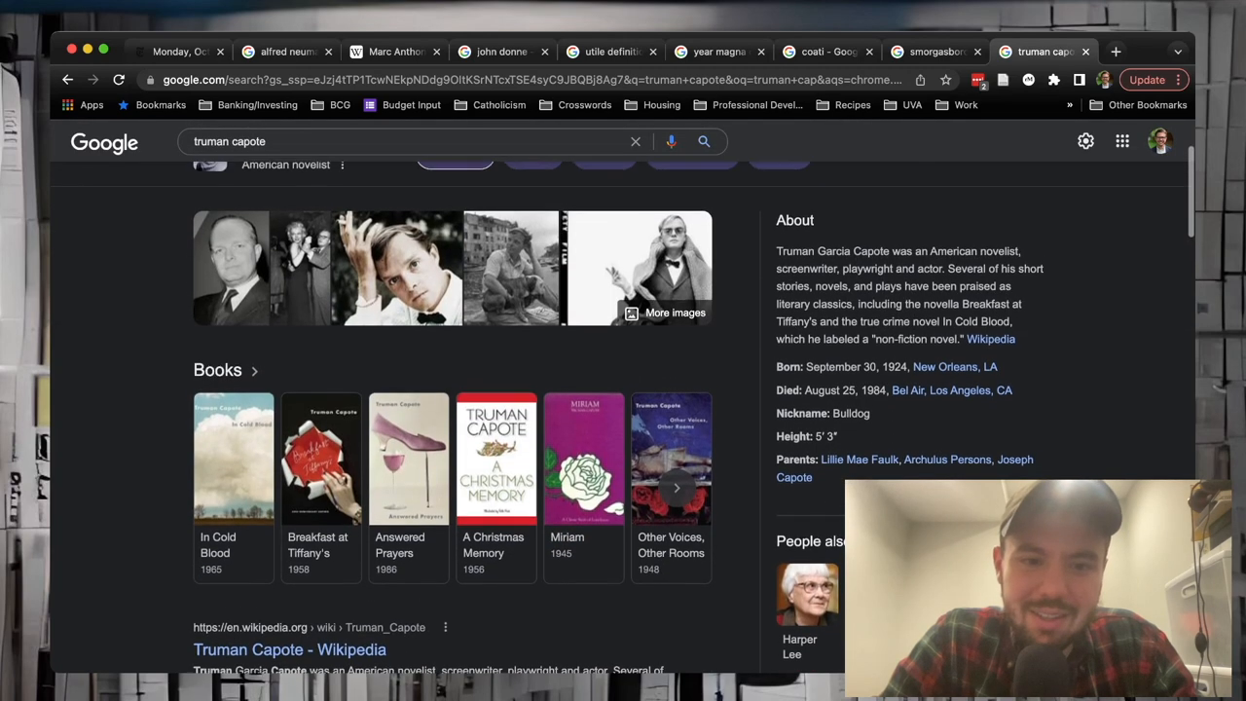
scroll(up, 3)
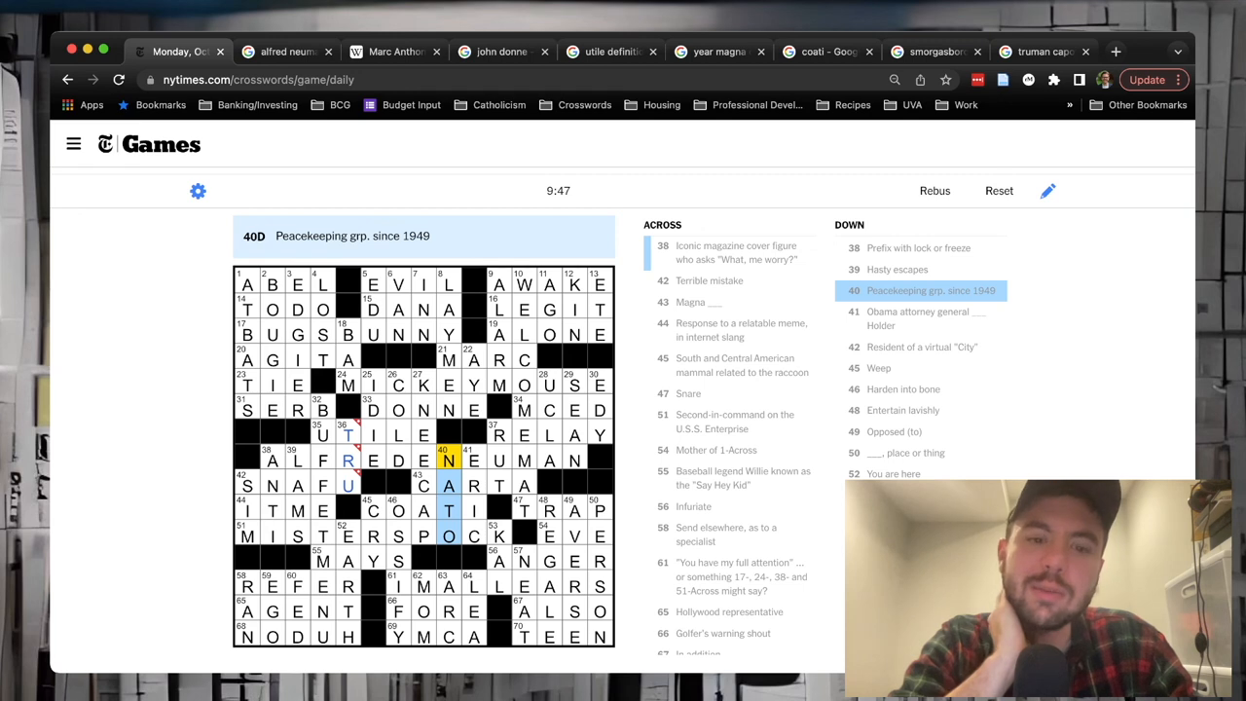
Step: Revisit the Weep clue at 45-Down and ready a blank tab for the next lookup
click(245, 485)
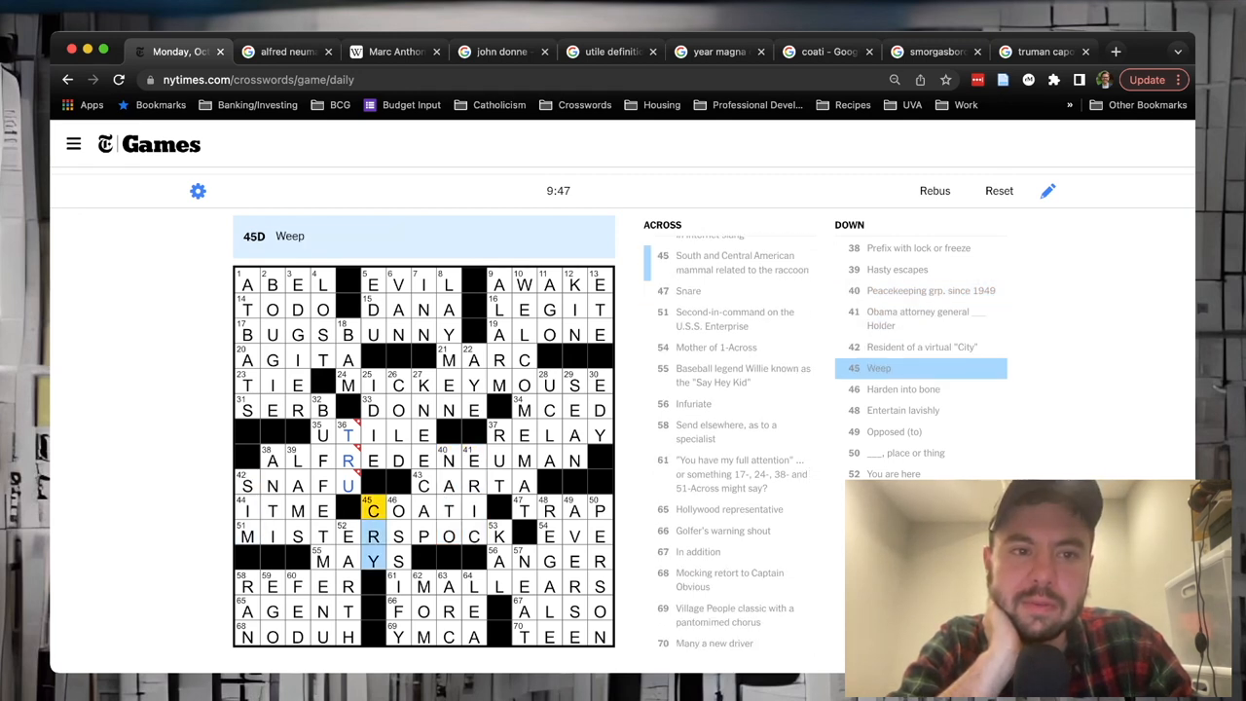
click(1116, 50)
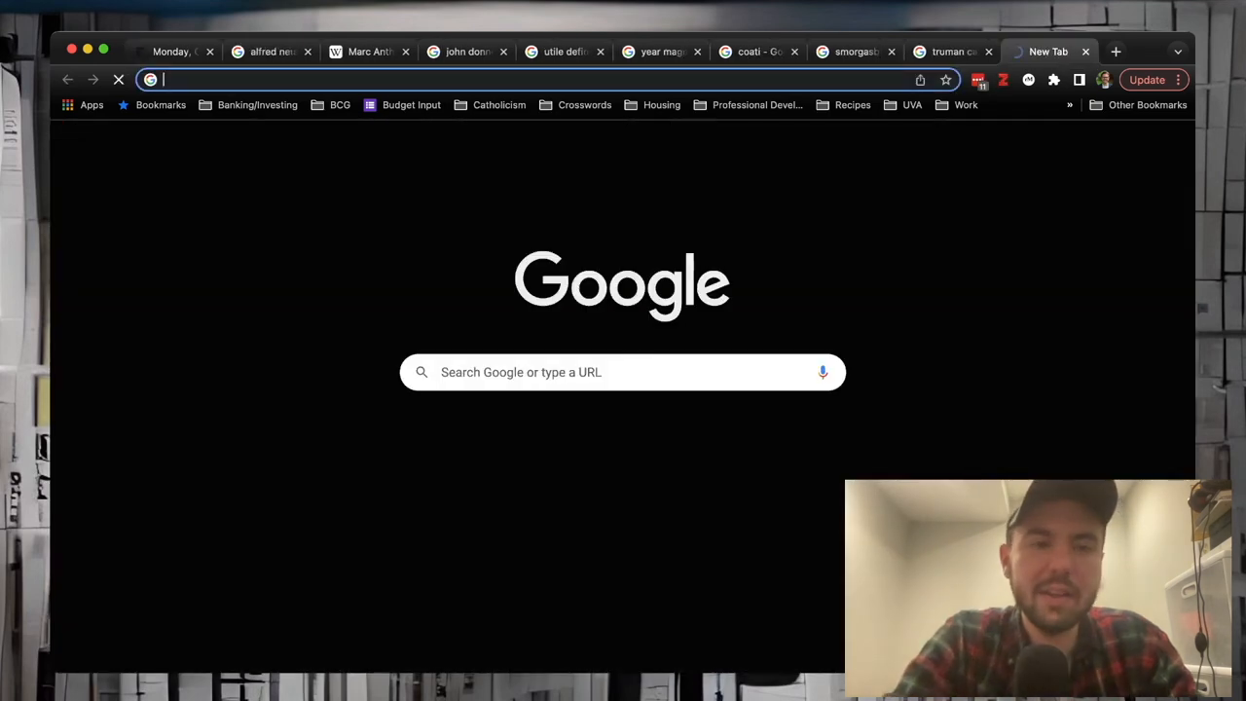
Step: Search Google for 'ossify definition'
text(ossify definition)
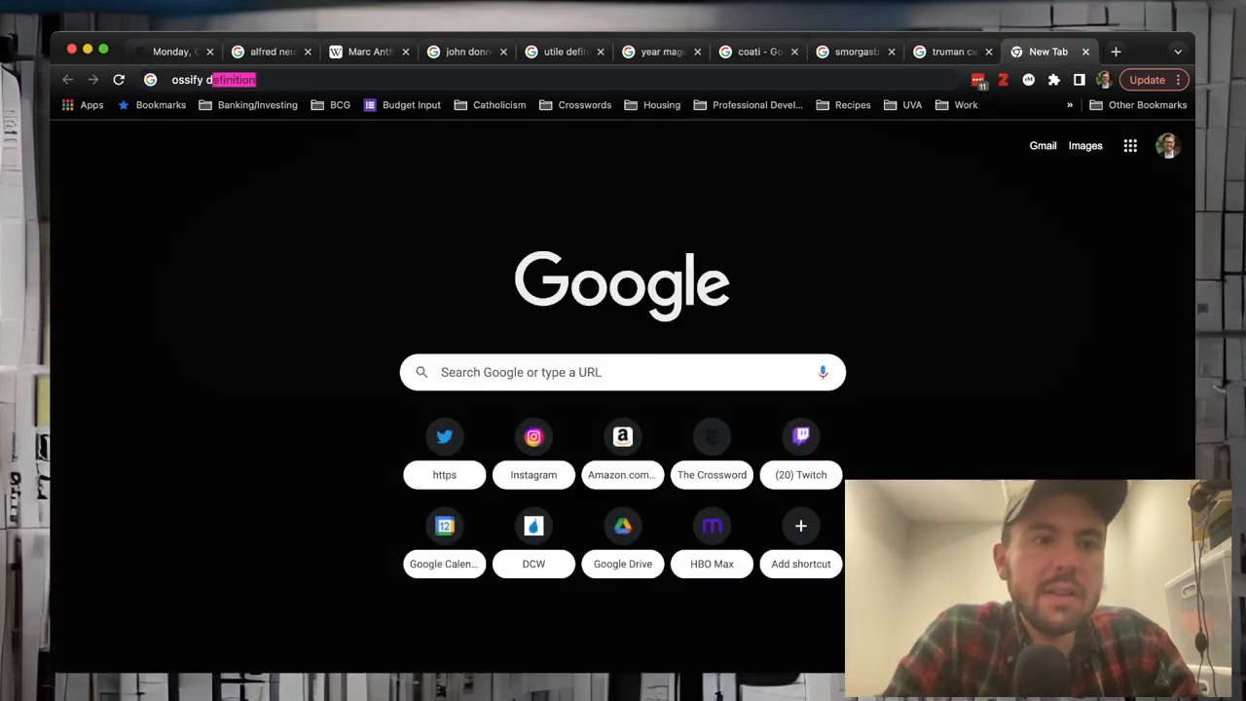
key(Return)
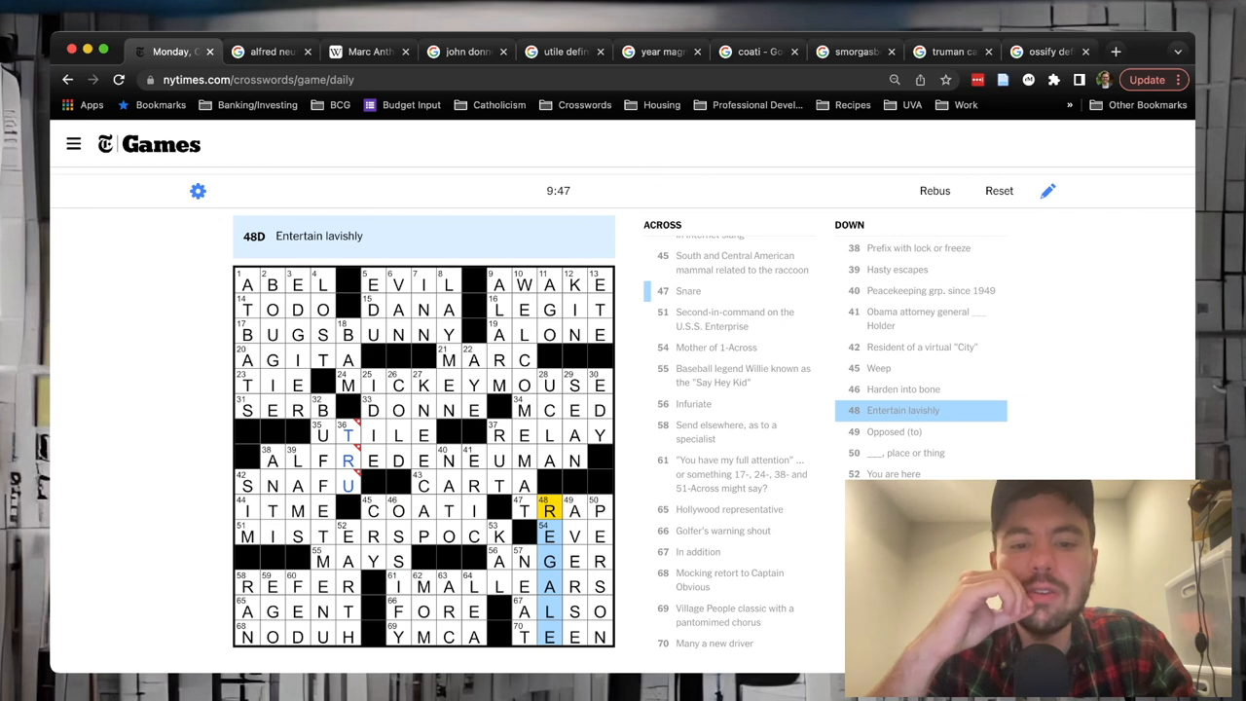
Step: Review 52-Down (You are here), 53-Down (dog food brand) and 59-Down (swelled head)
click(572, 511)
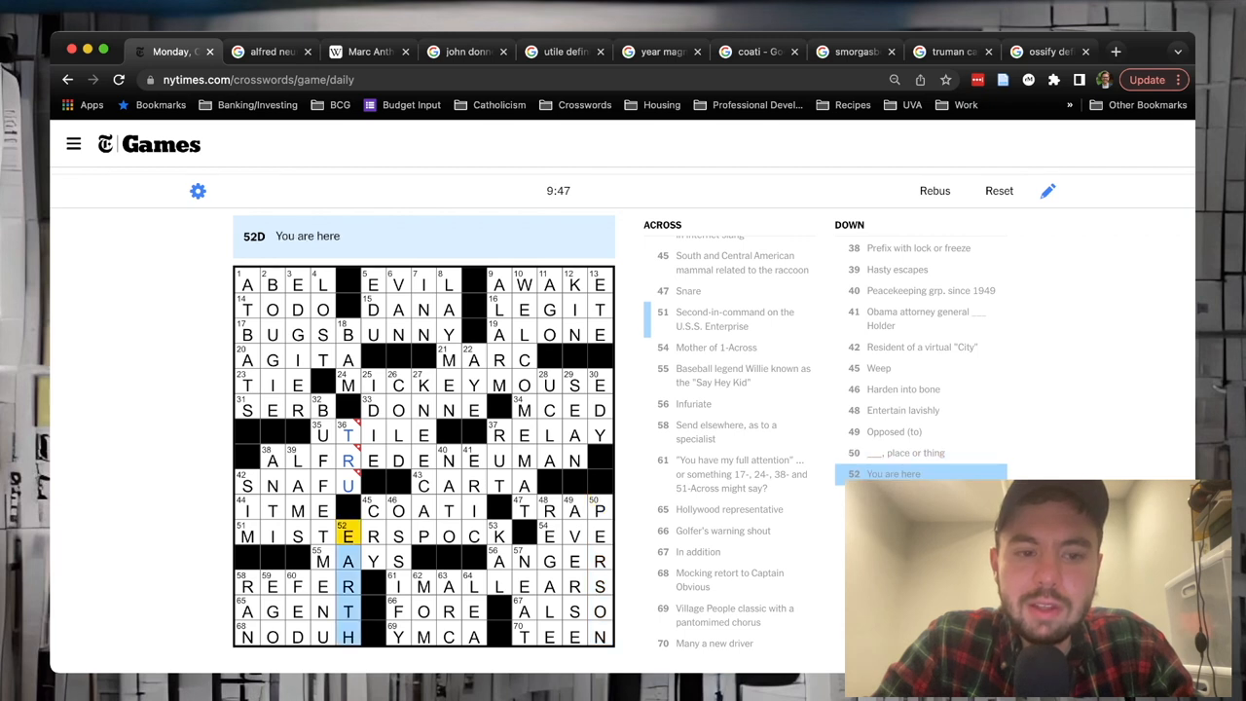
click(499, 537)
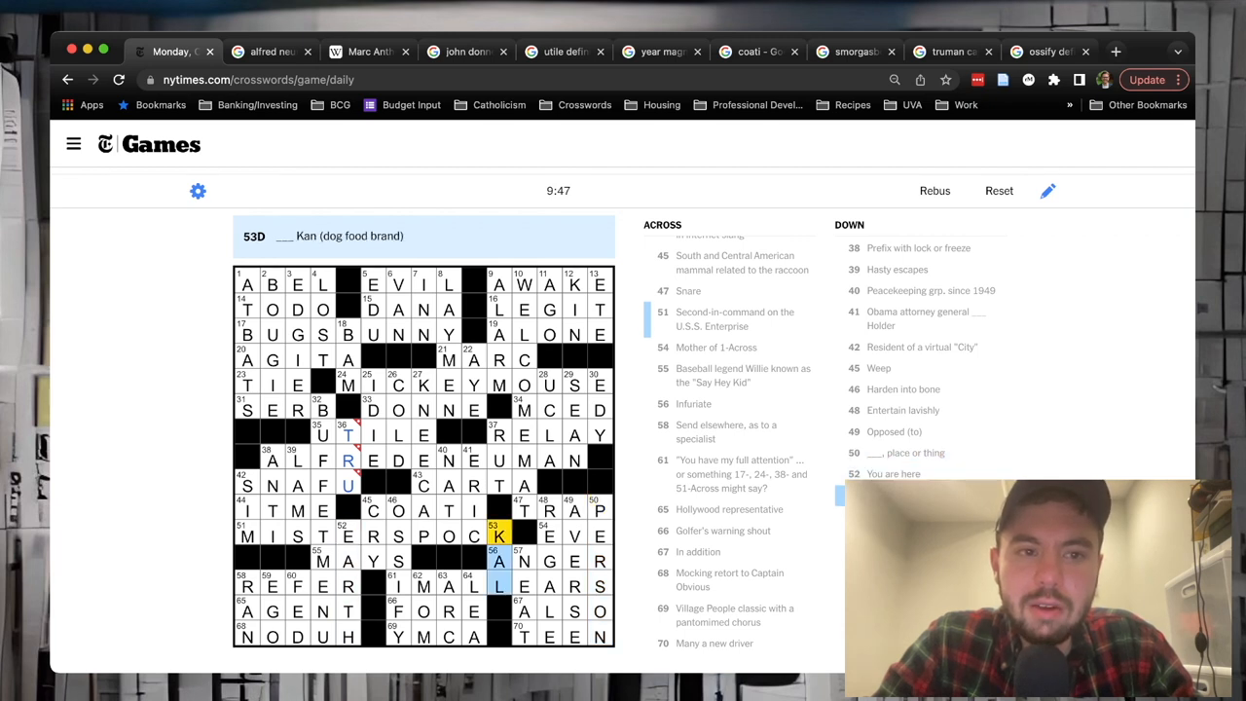
click(522, 561)
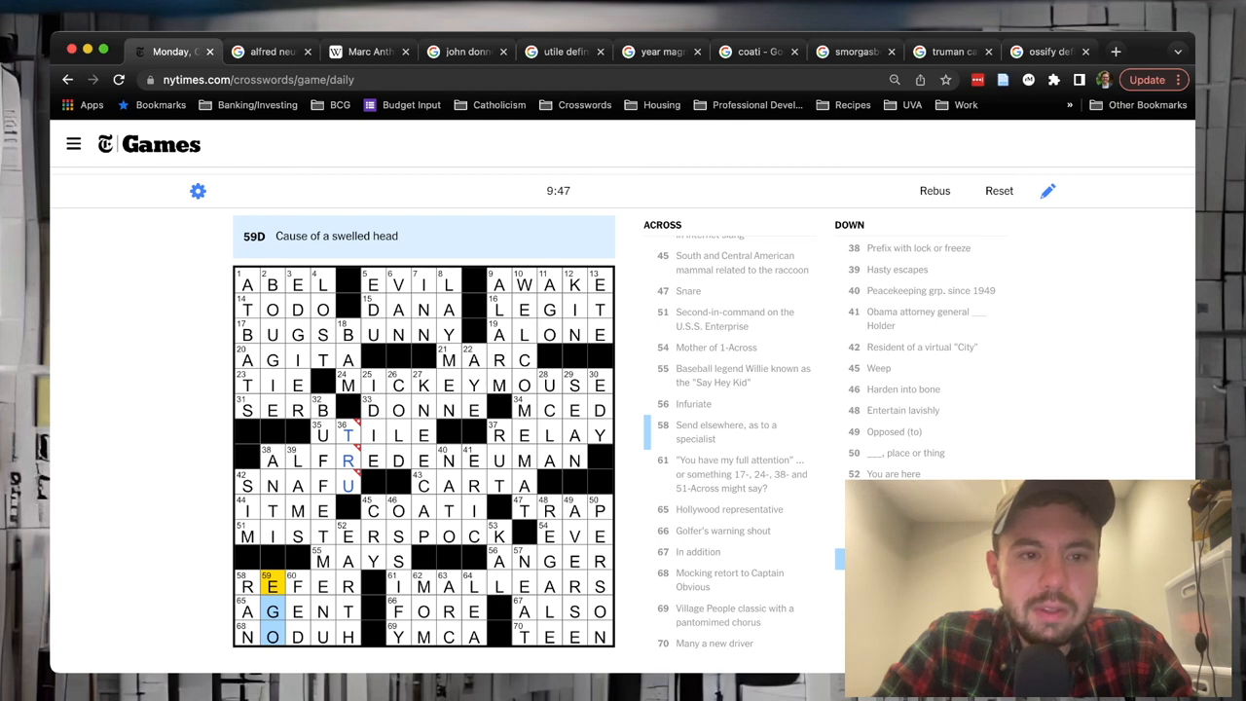
Step: Review 62-Down, check the 'lea definition' results, and return to 64-Down, Meadow
click(424, 584)
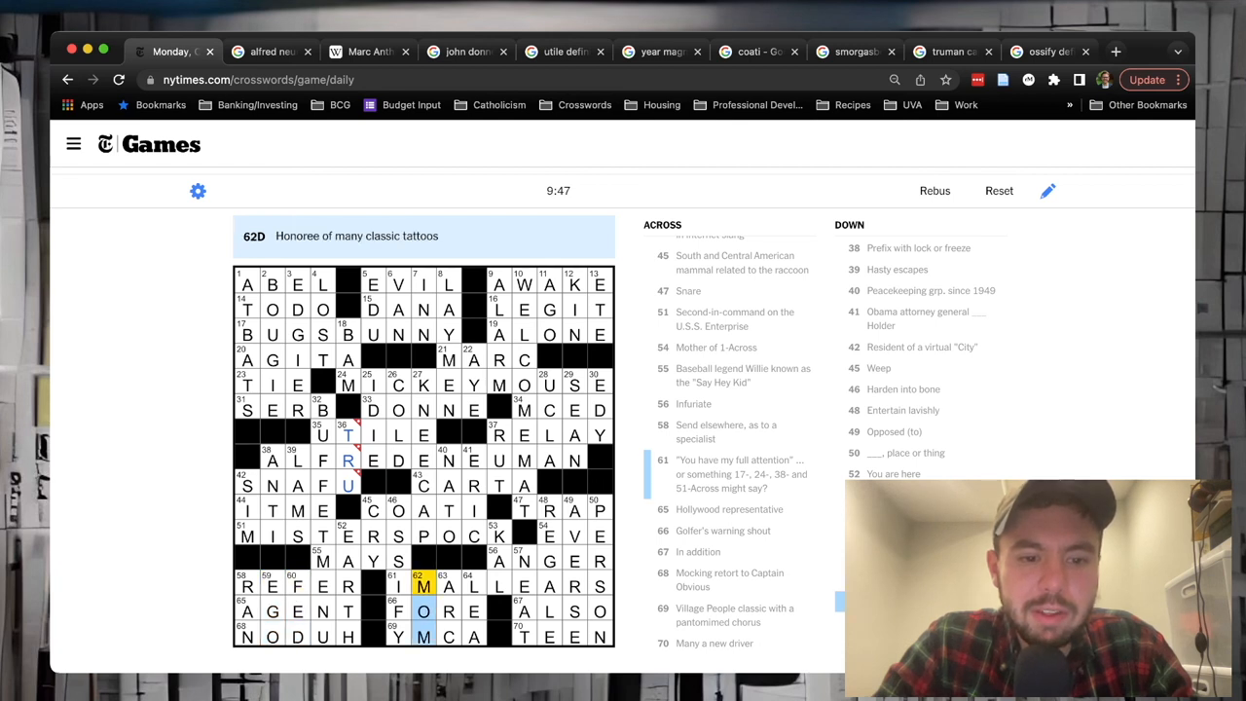
click(448, 584)
text(lea definition)
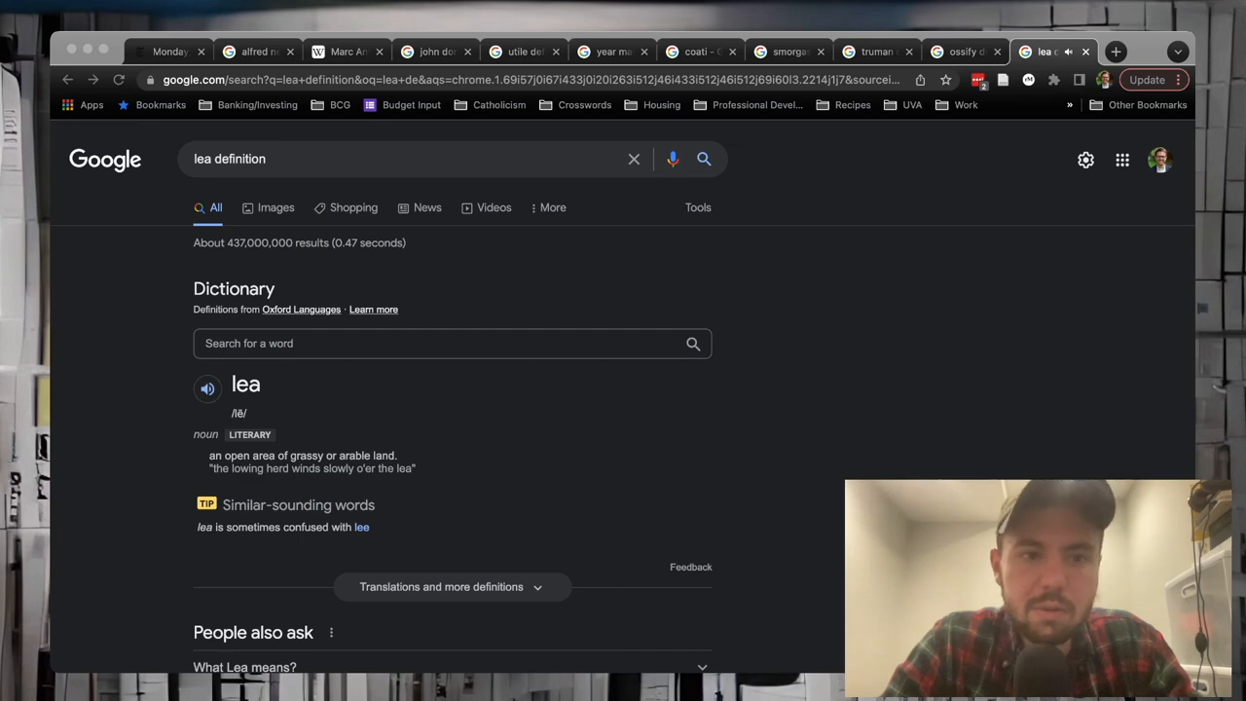
click(171, 51)
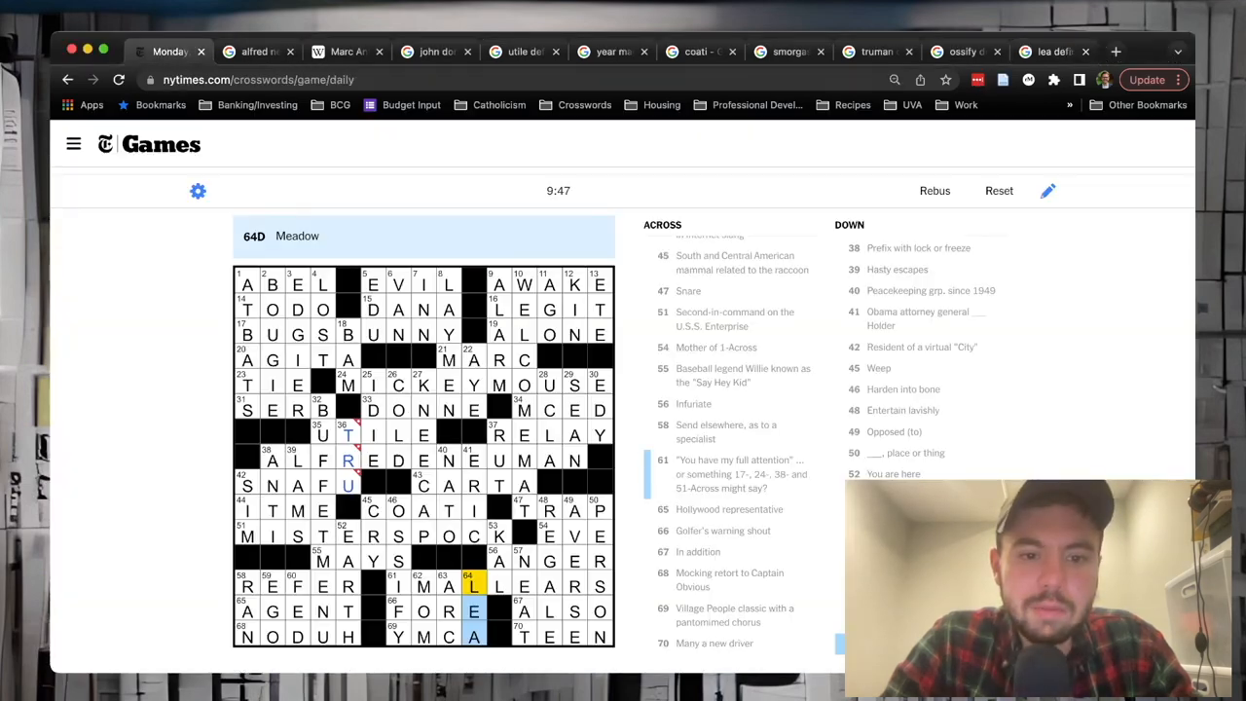